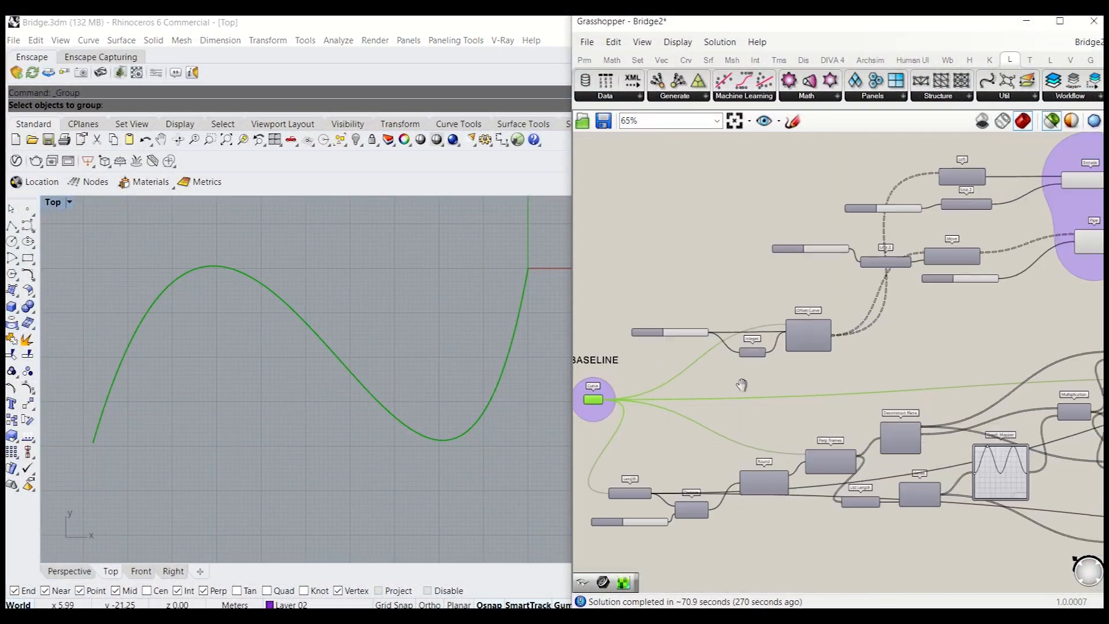
Draw a wavy control-point curve in Perspective and lift its points into a raised arch.
scroll(up, 3)
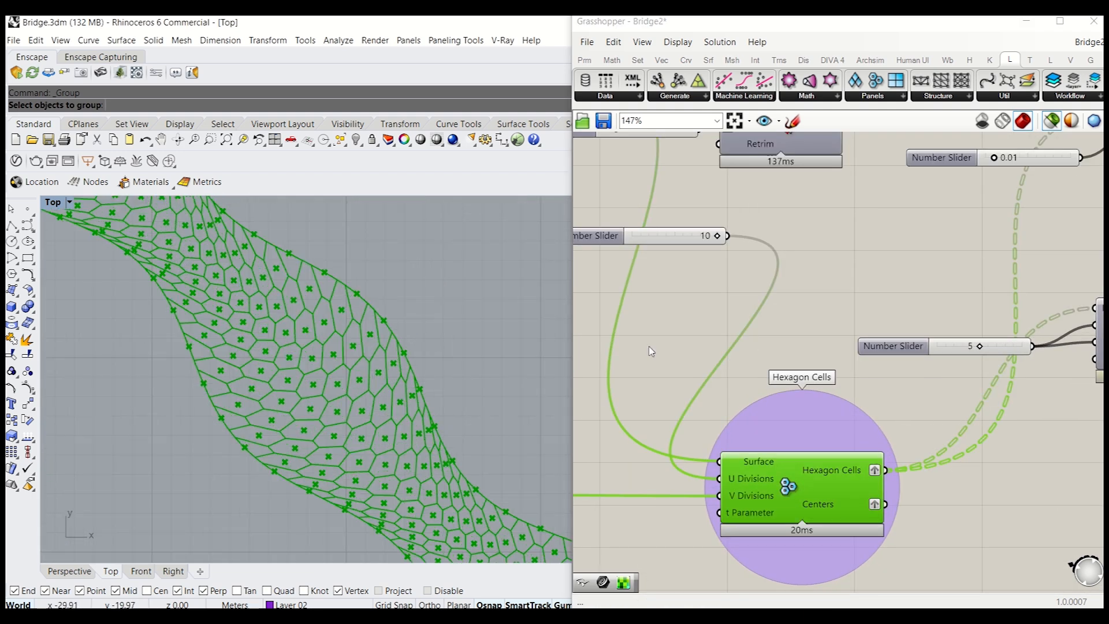
scroll(down, 3)
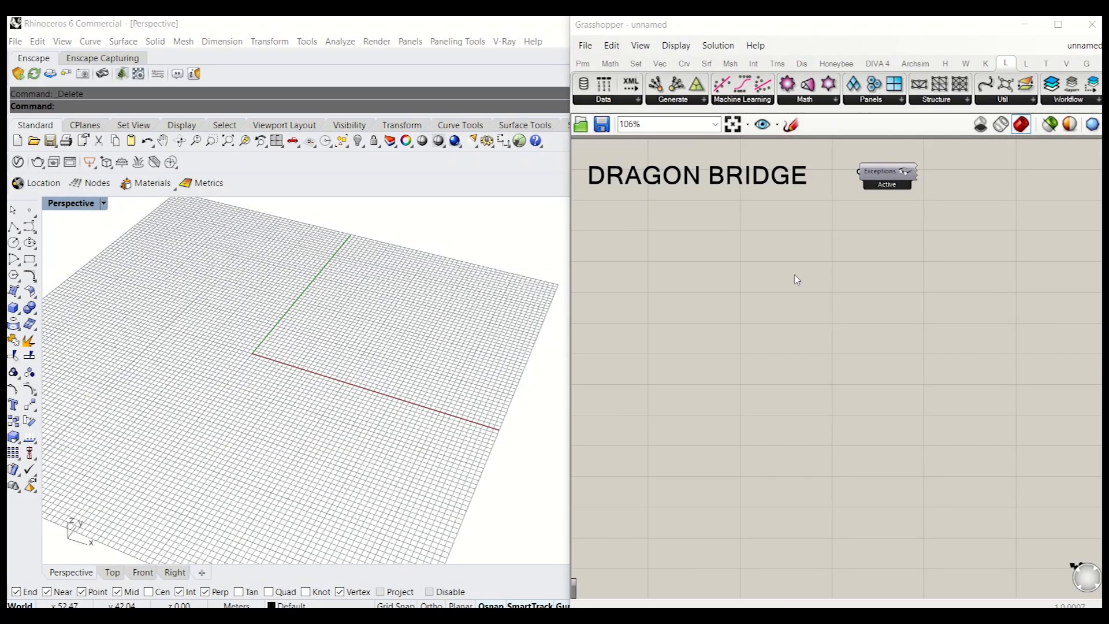
mouse_move(29, 226)
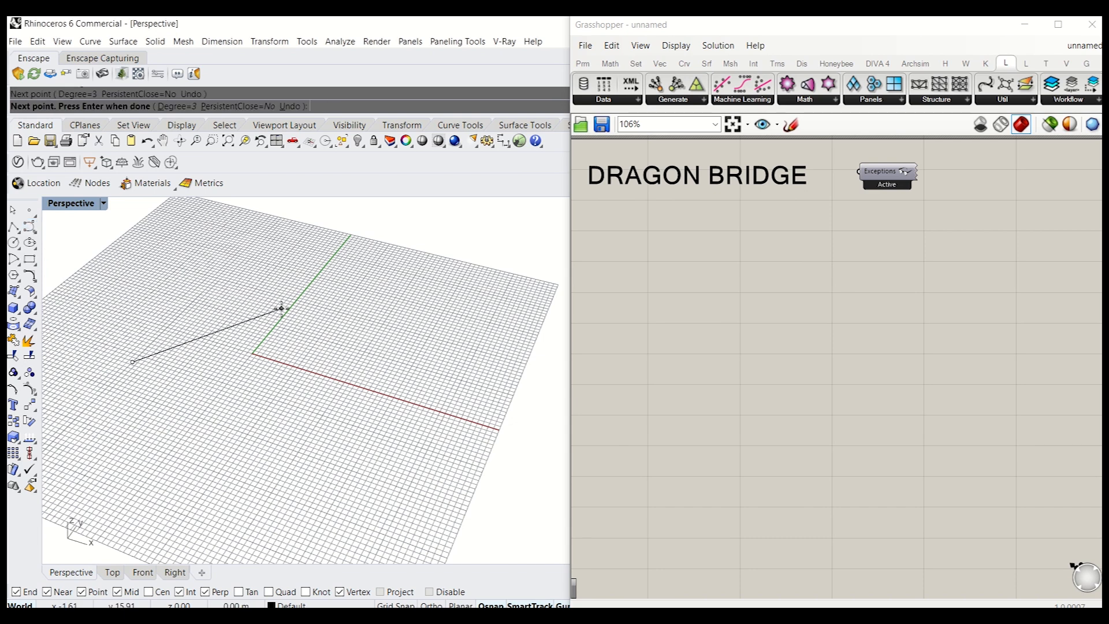
click(442, 403)
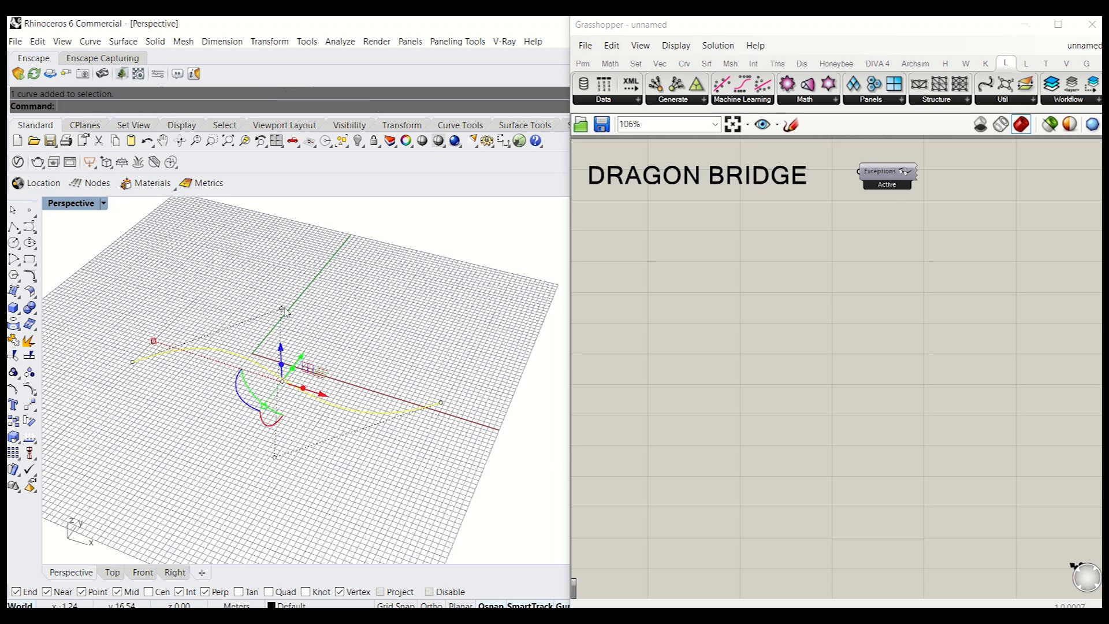
click(283, 378)
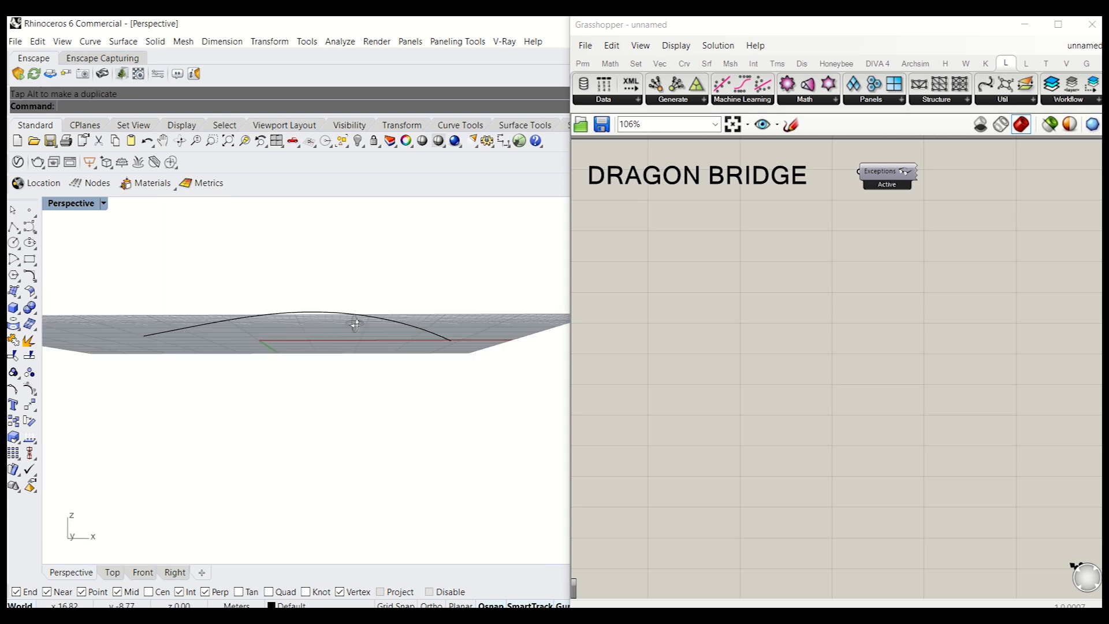
double_click(702, 277)
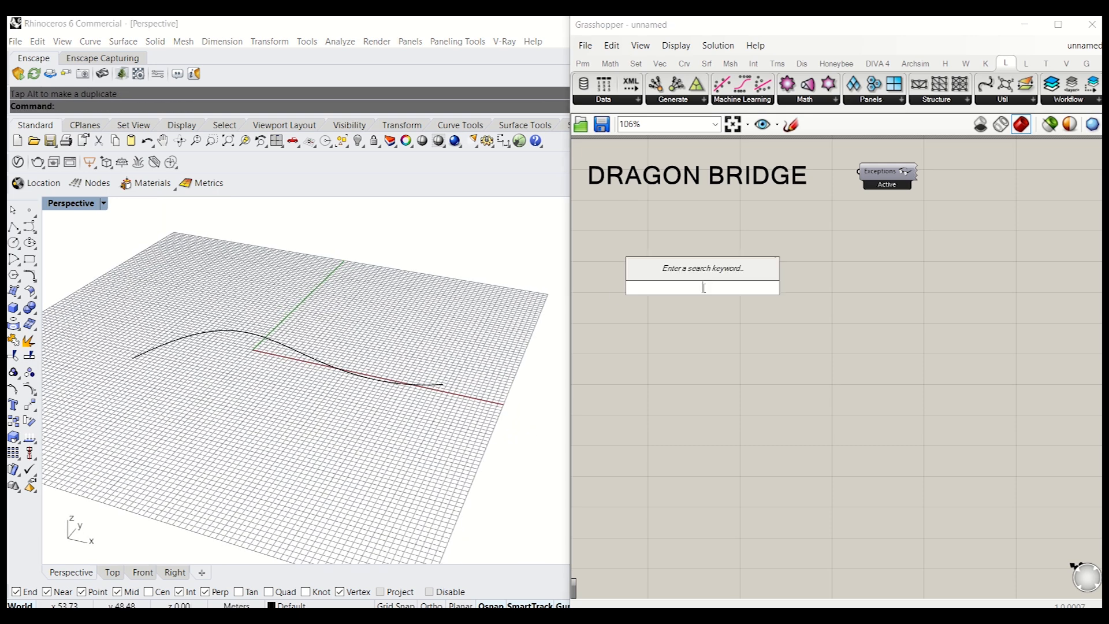
Add a Curve parameter referencing the drawn base curve from the viewport.
click(702, 276)
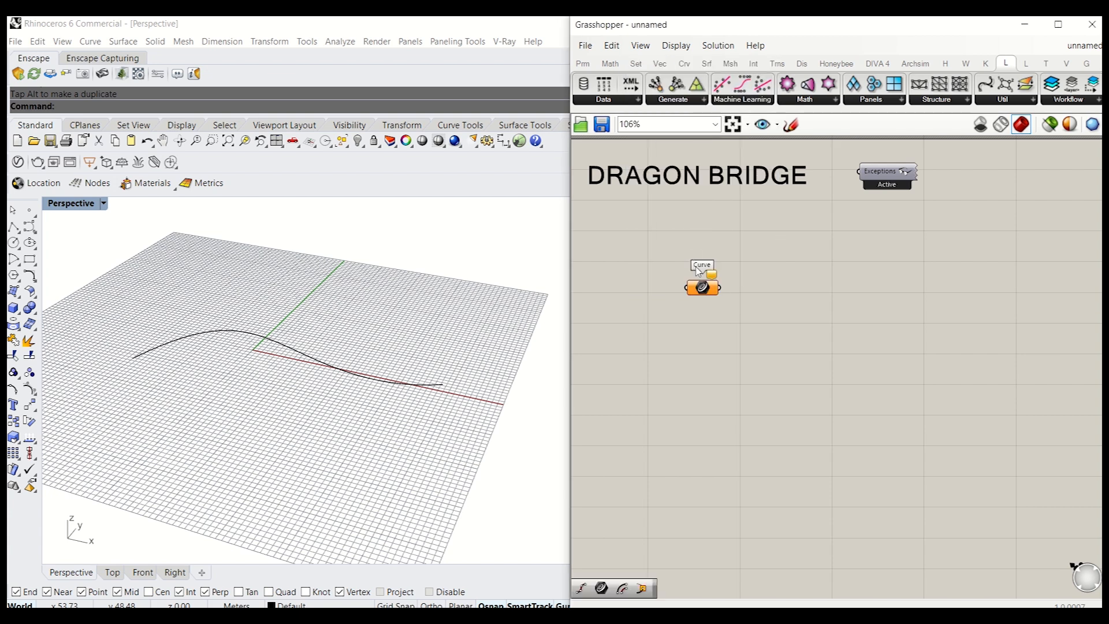
right_click(702, 278)
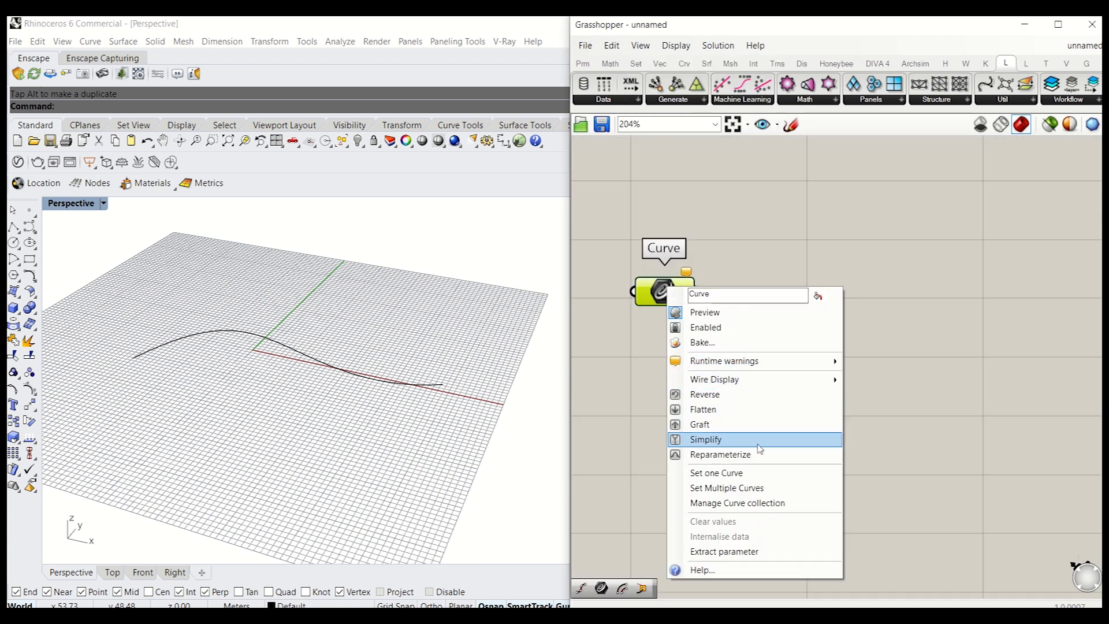
click(715, 472)
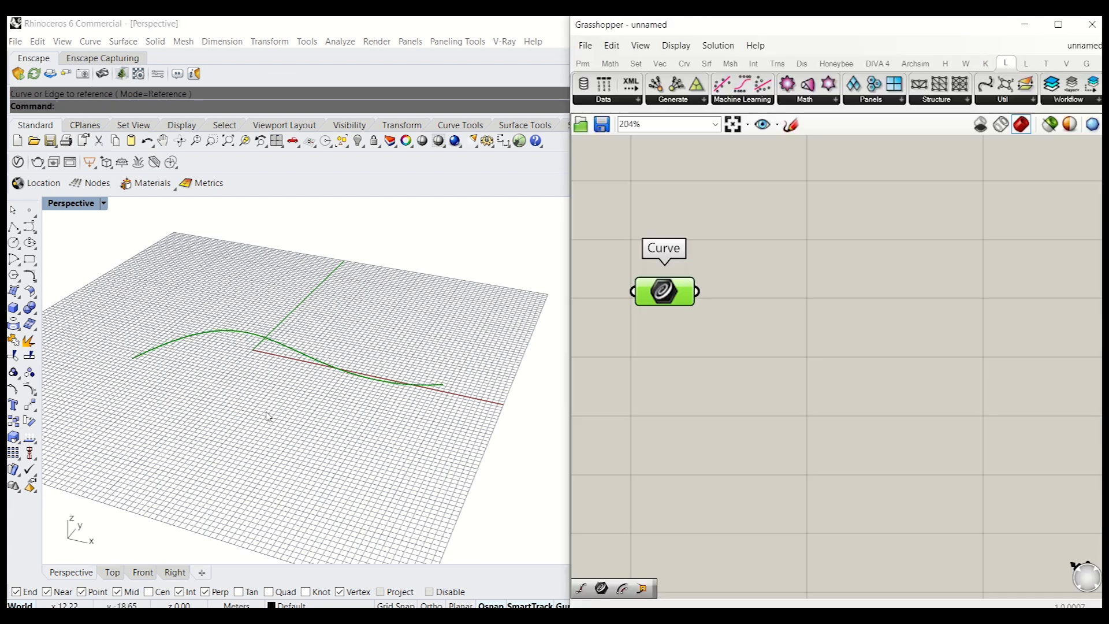
click(854, 294)
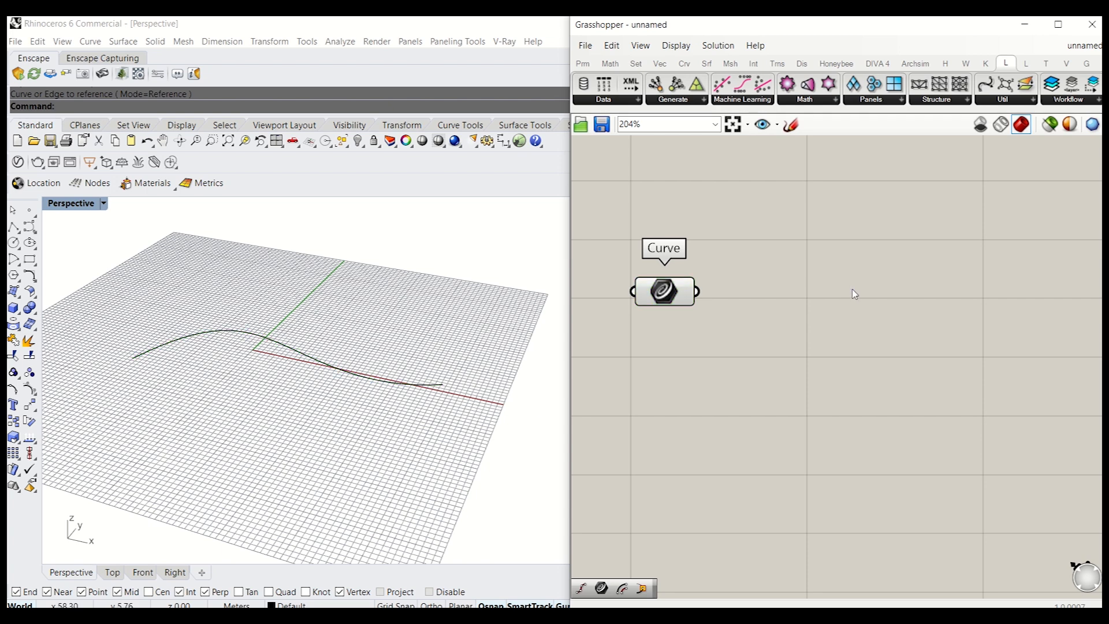
Offset the curve by a slider distance, plus a copy negated with expression -x.
double_click(853, 294)
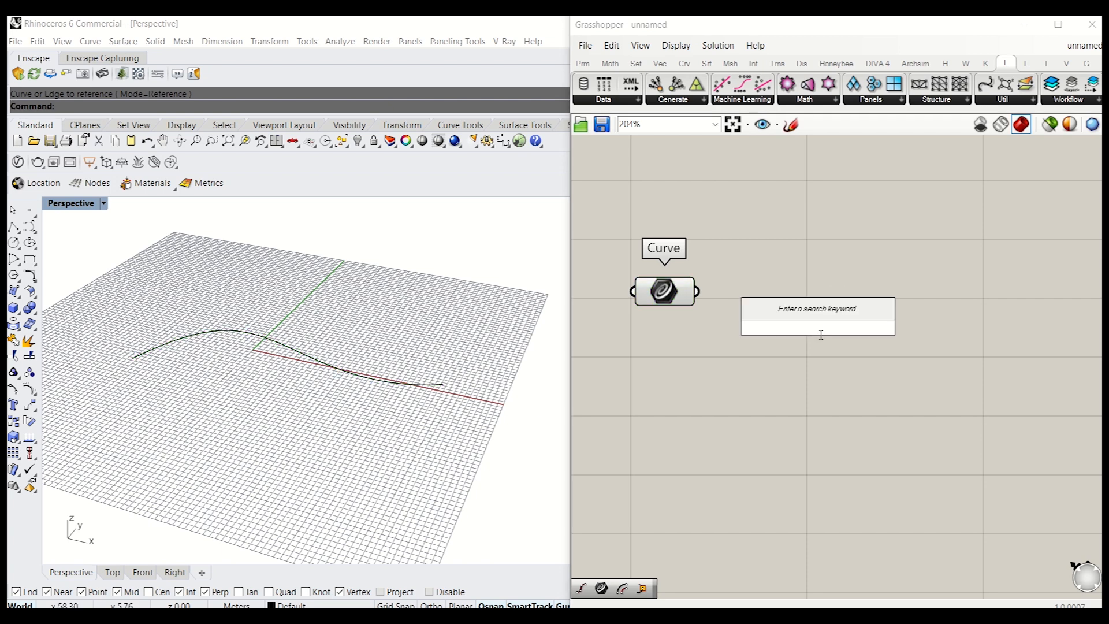
text(Offset Curve)
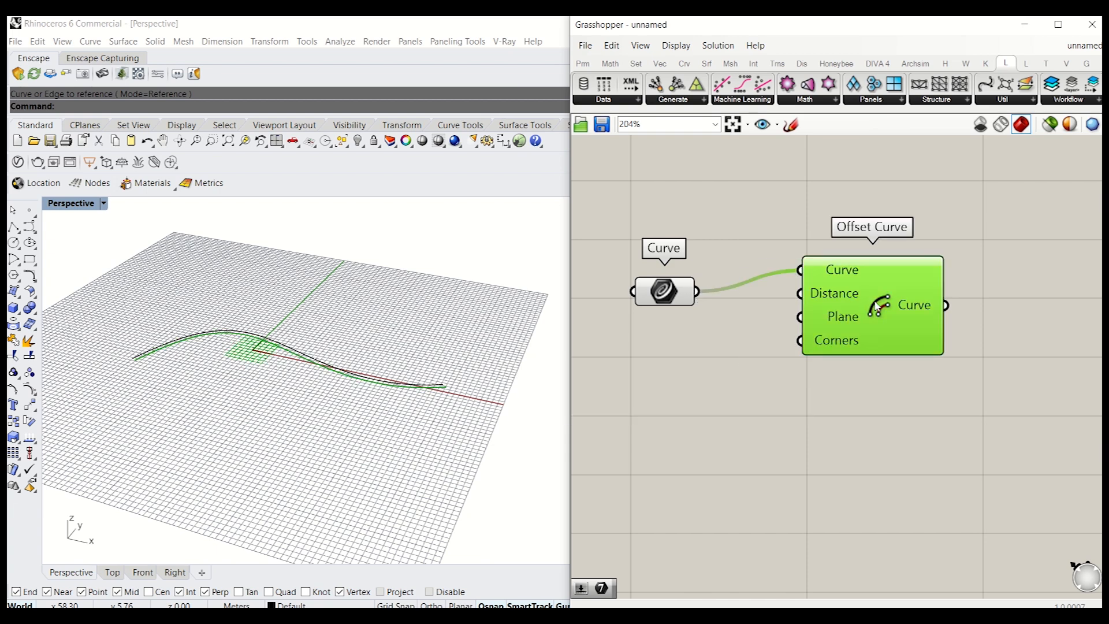
double_click(711, 394)
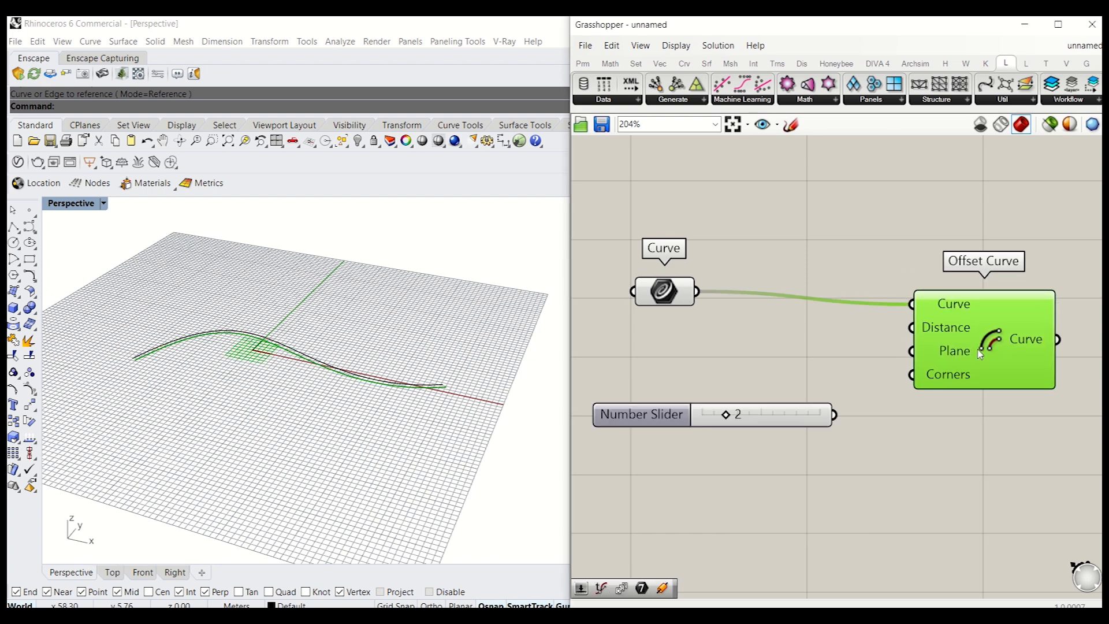
mouse_move(841, 425)
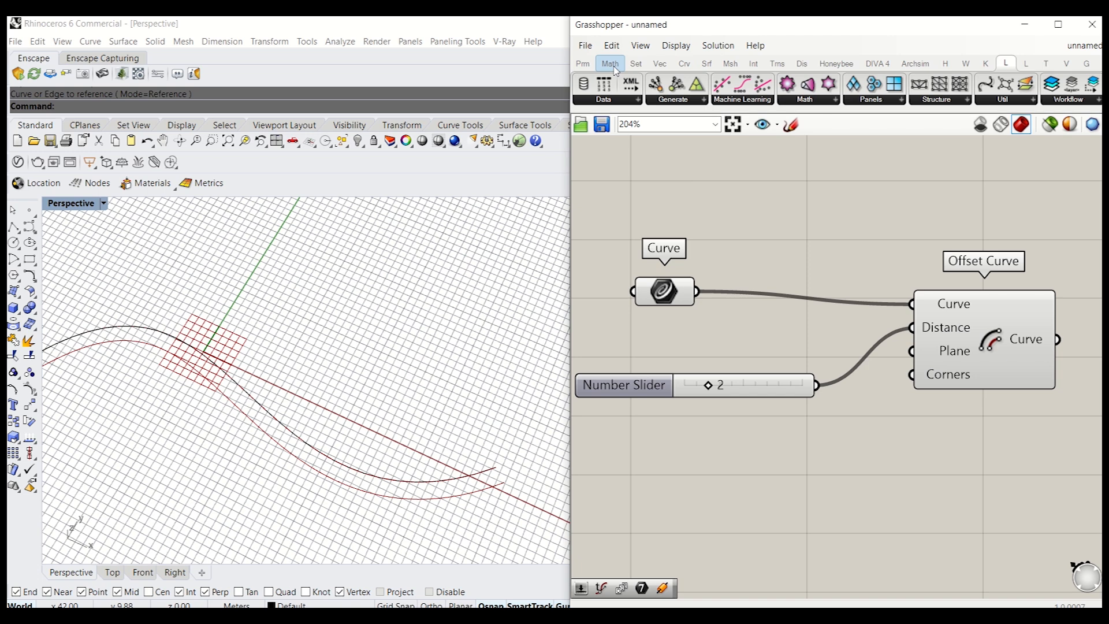
click(583, 64)
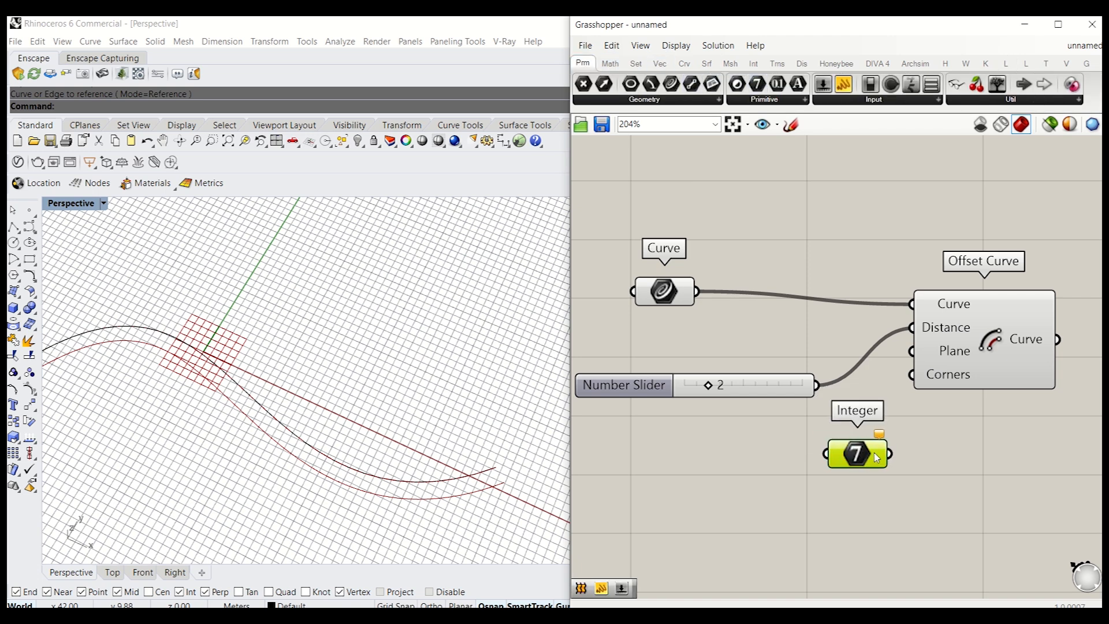
right_click(856, 453)
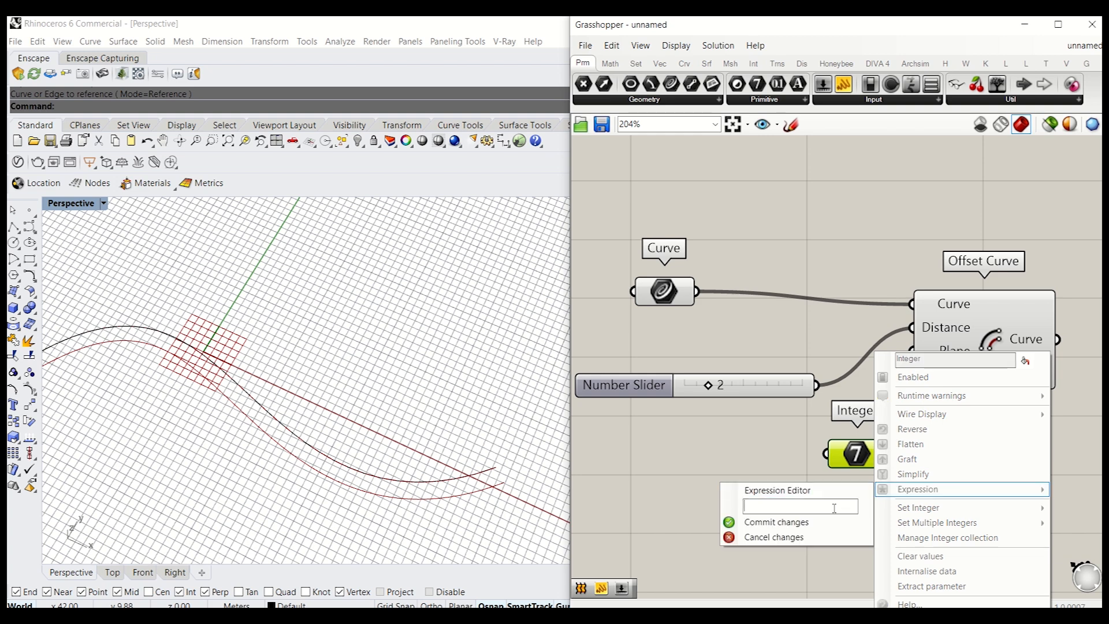
text(-x)
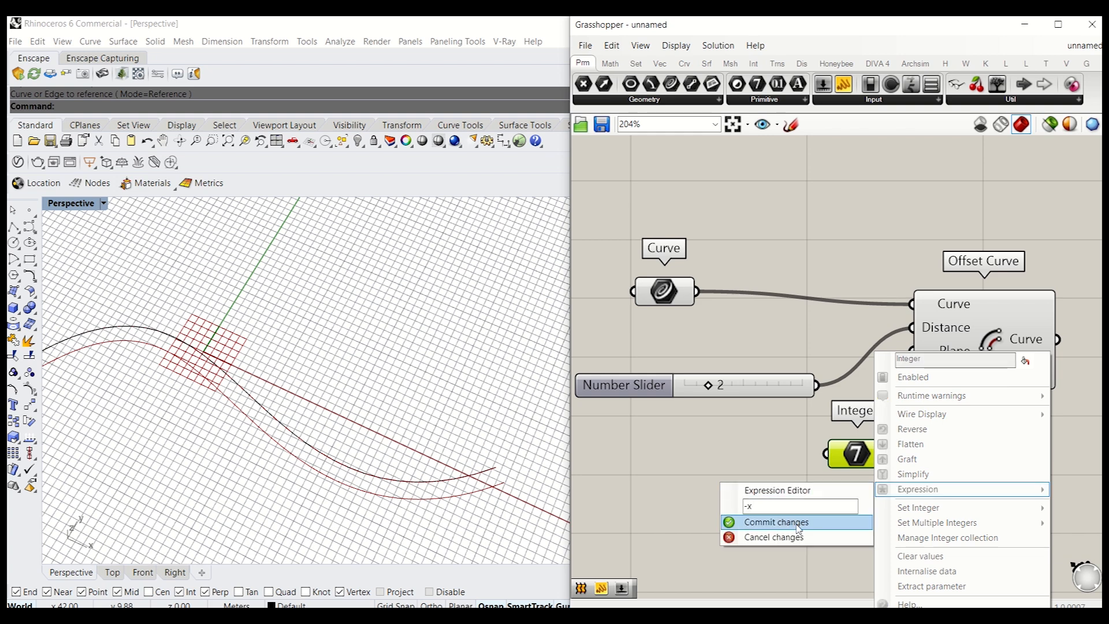
click(772, 521)
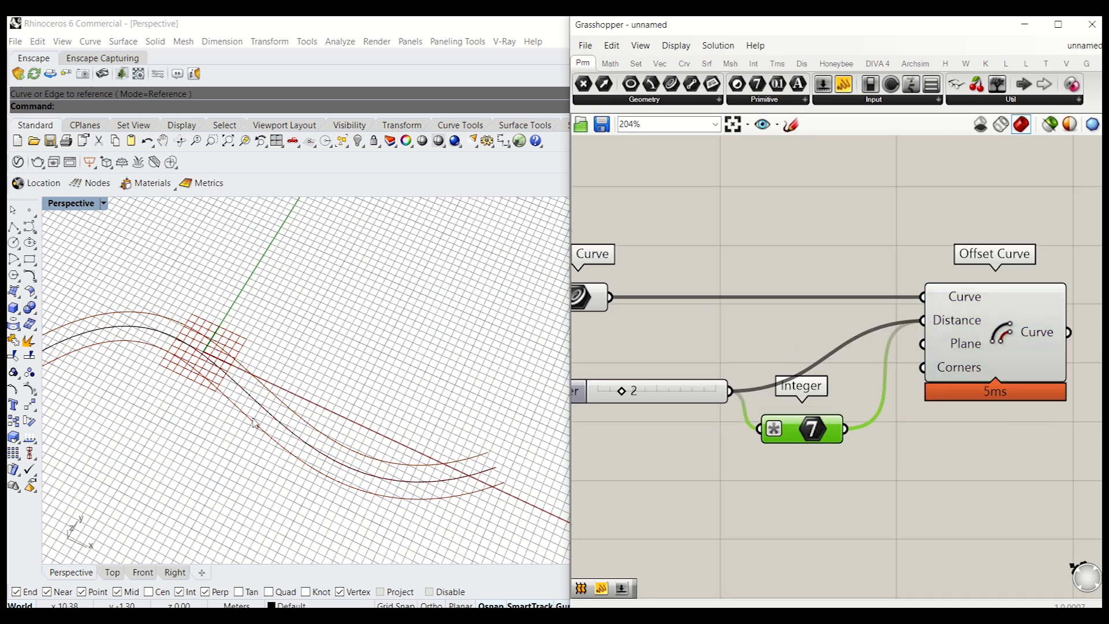
mouse_move(302, 468)
text(loft)
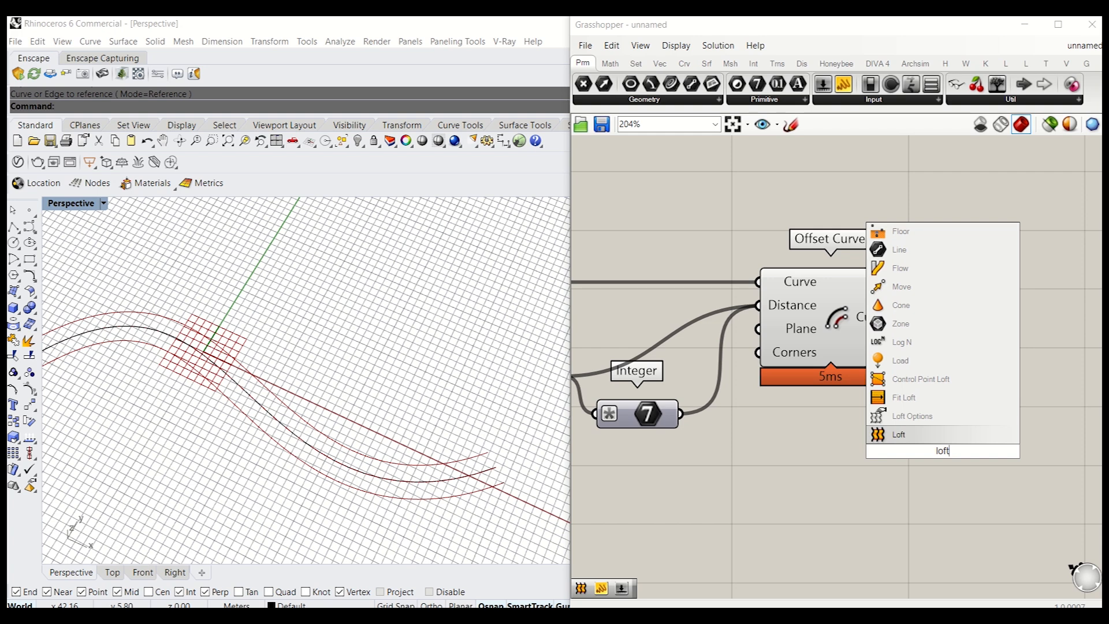
Loft the flattened offset curves into a ribbon and add a Unit Z lift vector.
click(898, 433)
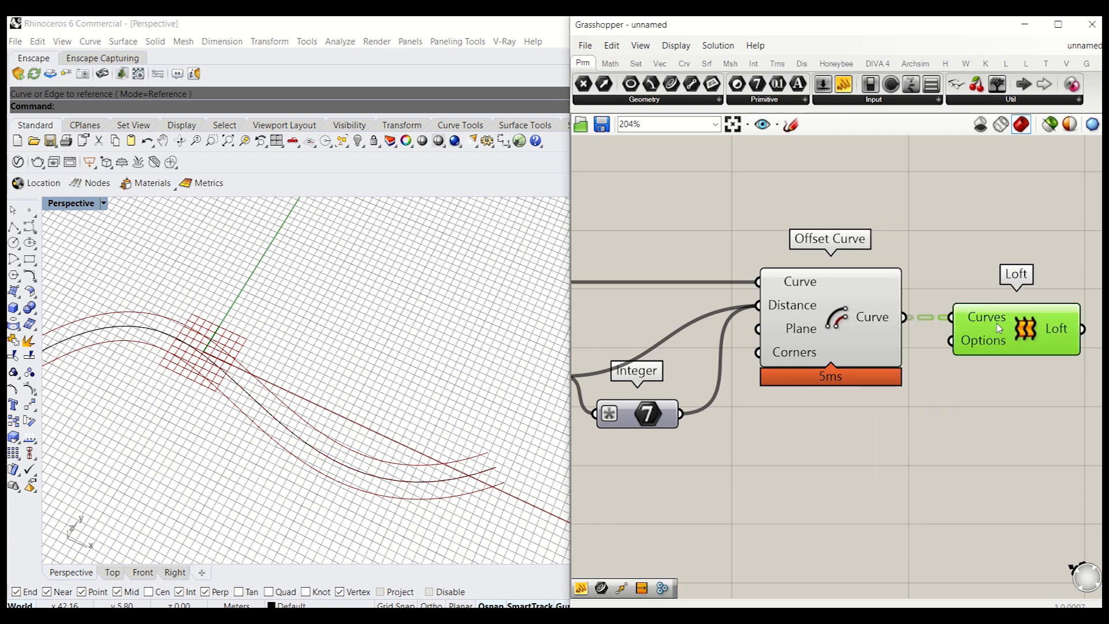
right_click(986, 316)
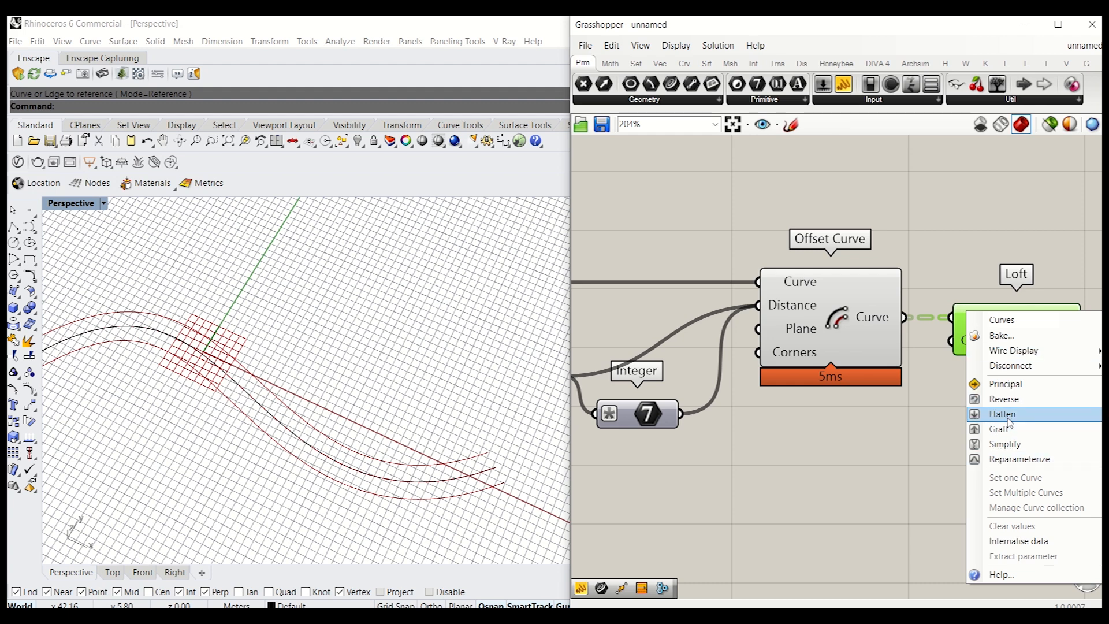
click(1001, 414)
text(z)
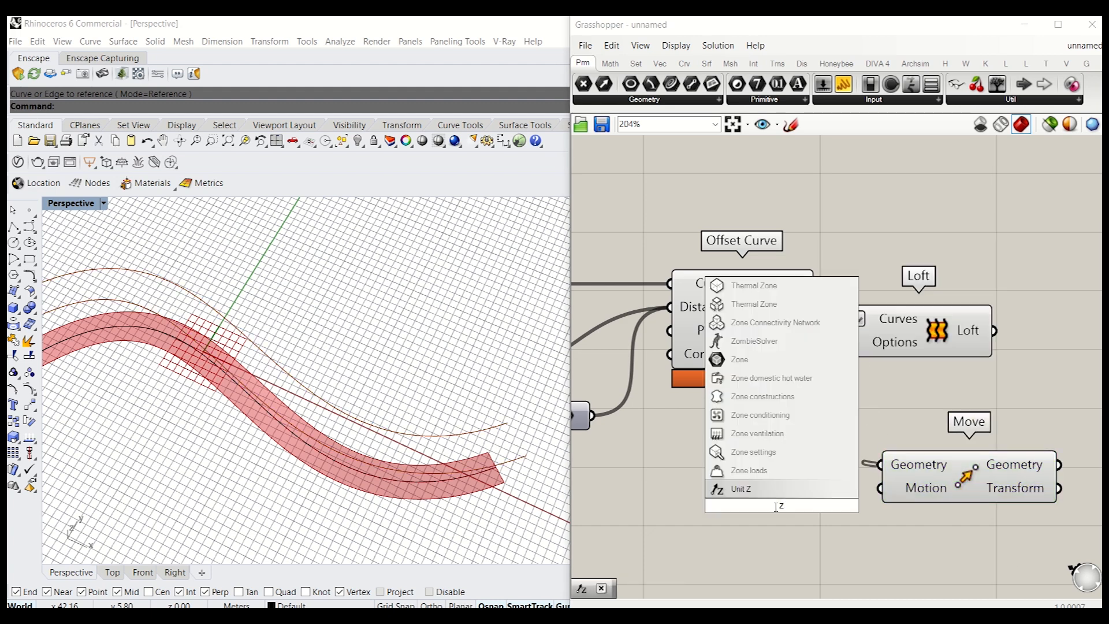
click(740, 489)
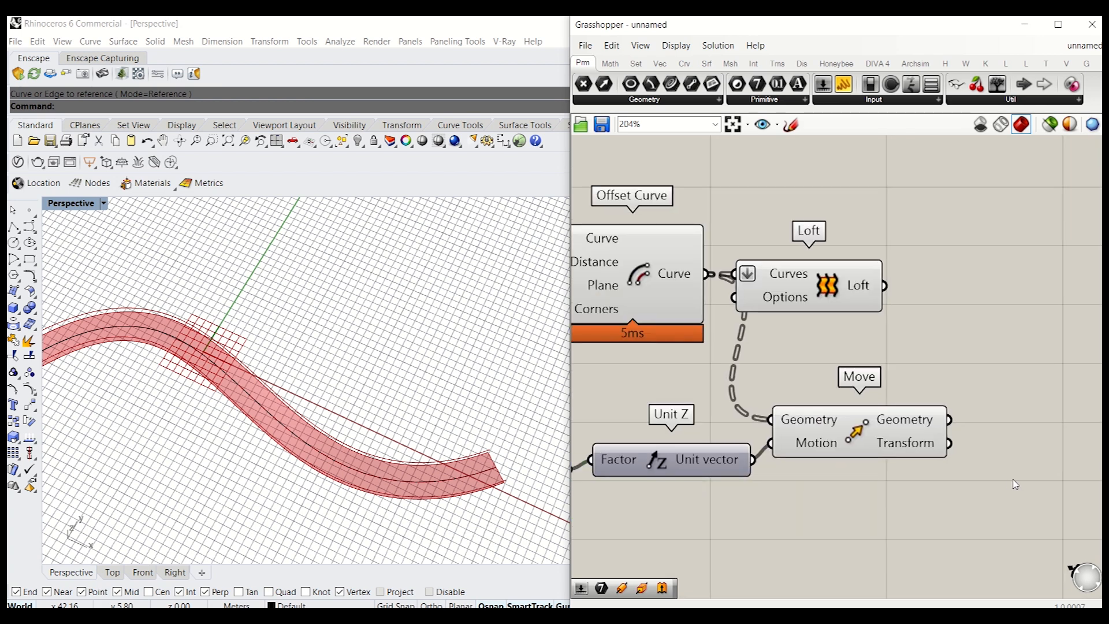
Pipe the lifted curves with a 0.05 radius slider and expose the caps setting.
text(pip)
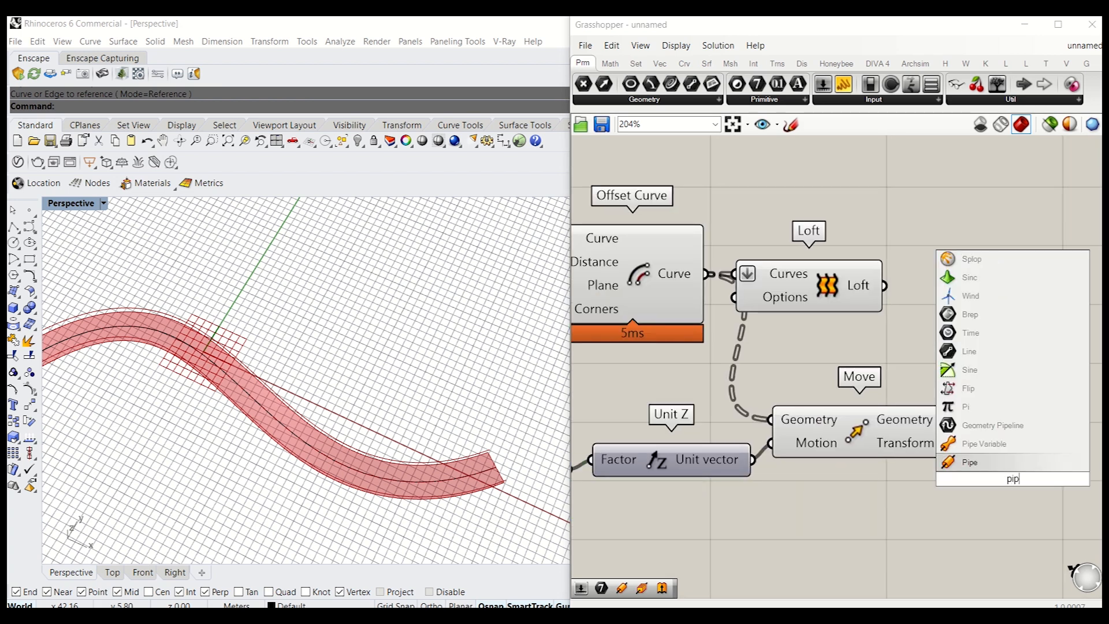
click(968, 462)
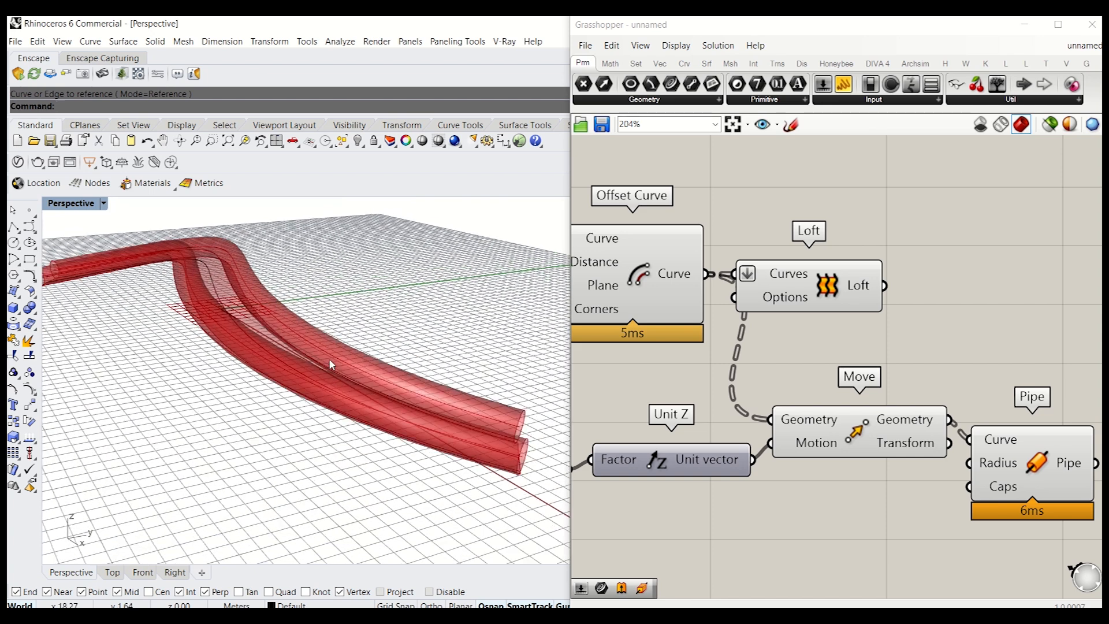
double_click(879, 532)
text(0.05)
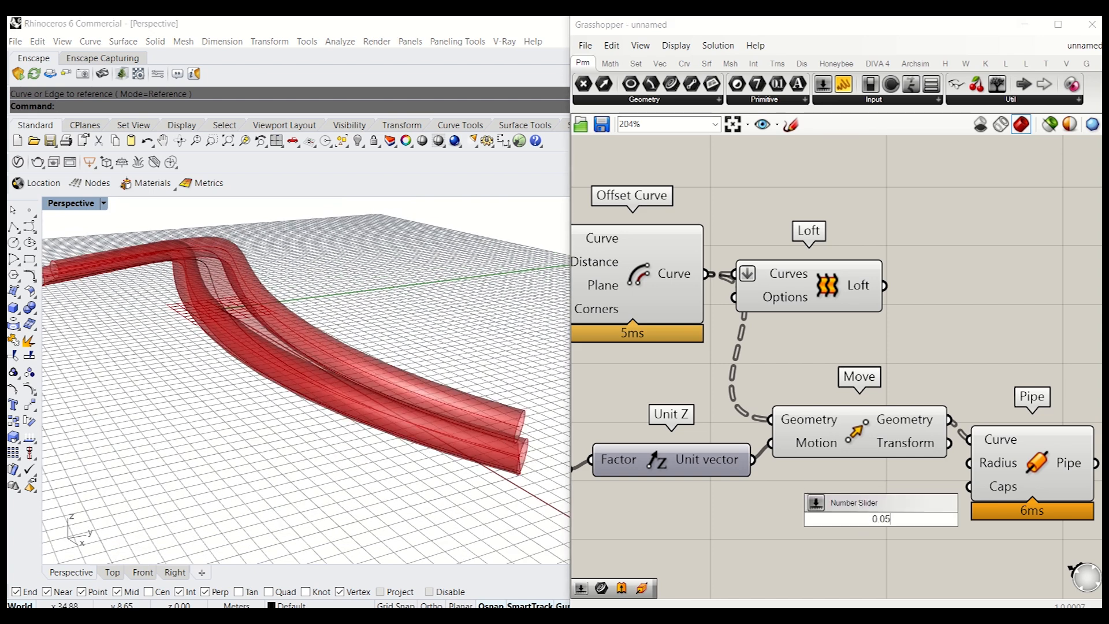
click(854, 516)
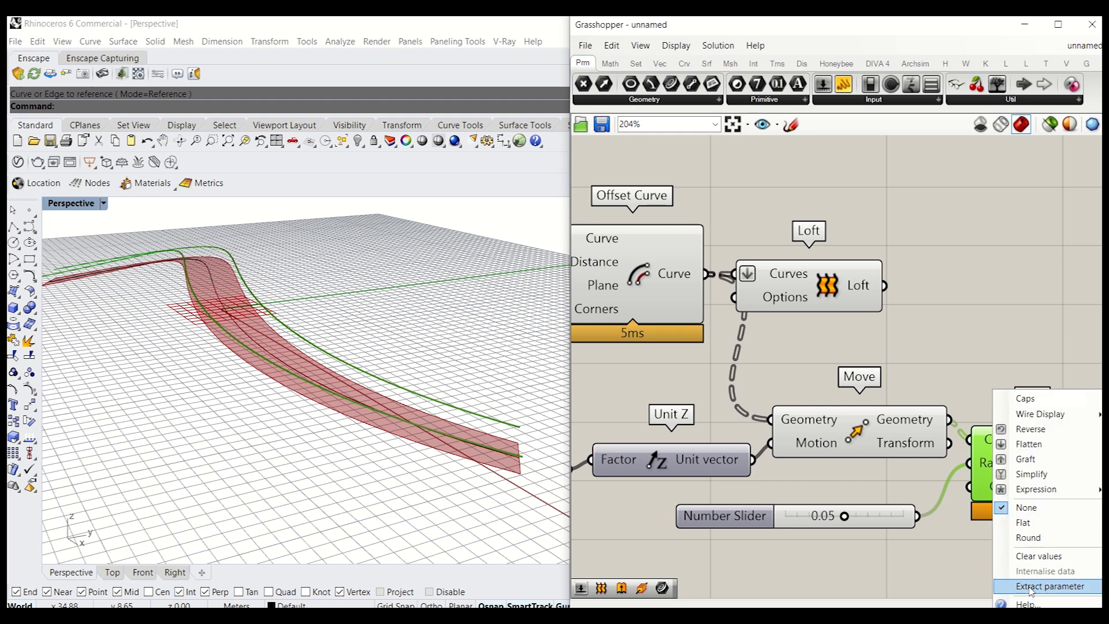
click(1046, 586)
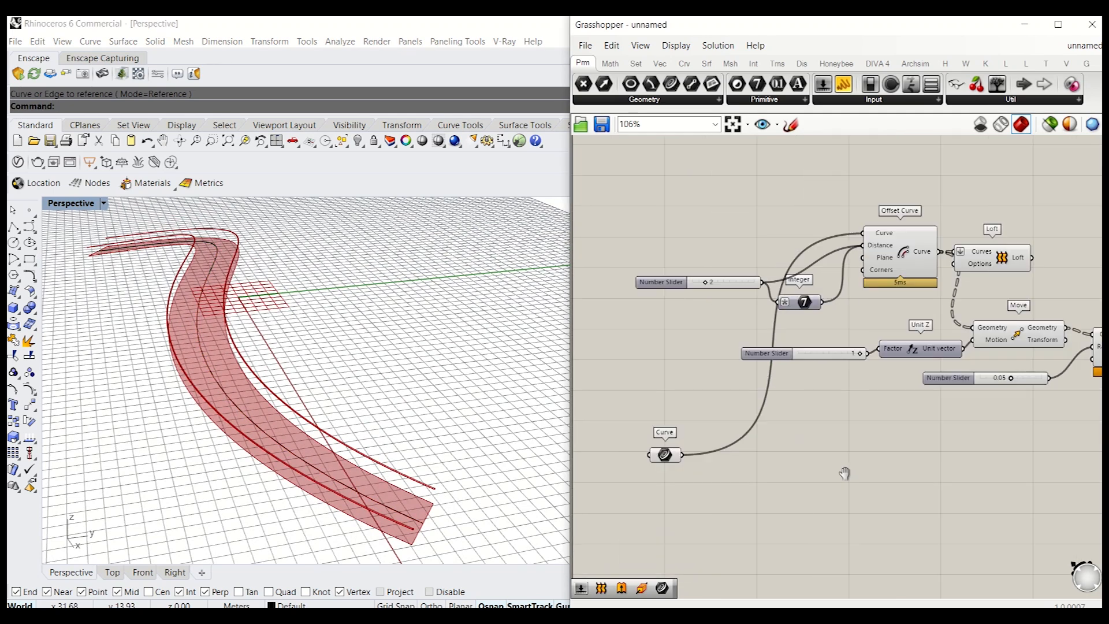
mouse_move(794, 501)
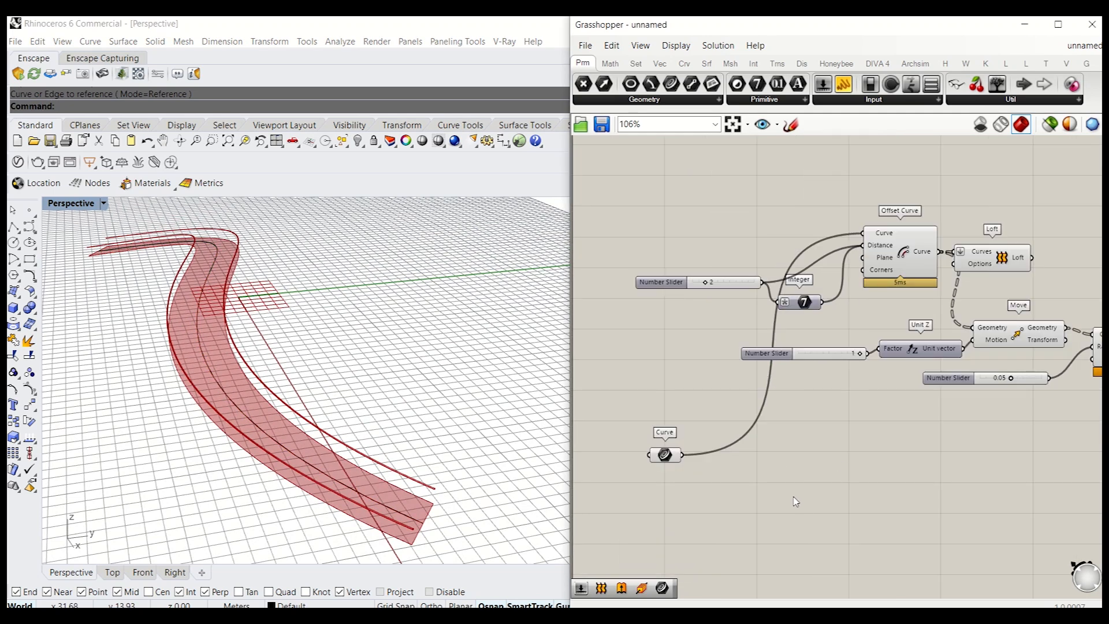
Add Perp Frames along the curve, counted by curve Length divided by a value, viewed from Top.
double_click(794, 501)
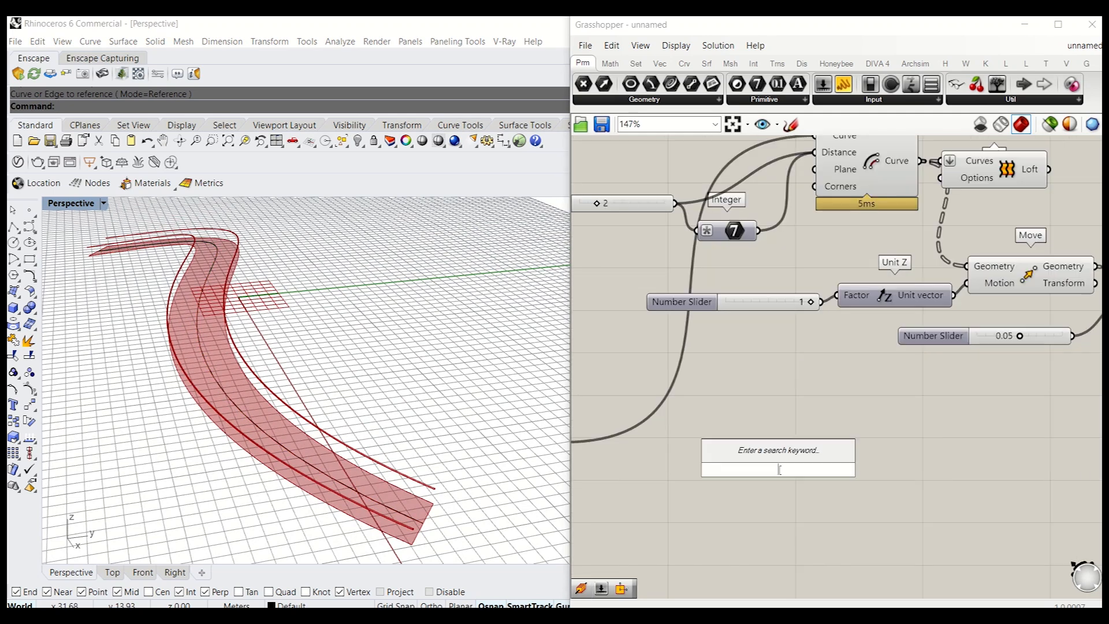
text(p)
text(le)
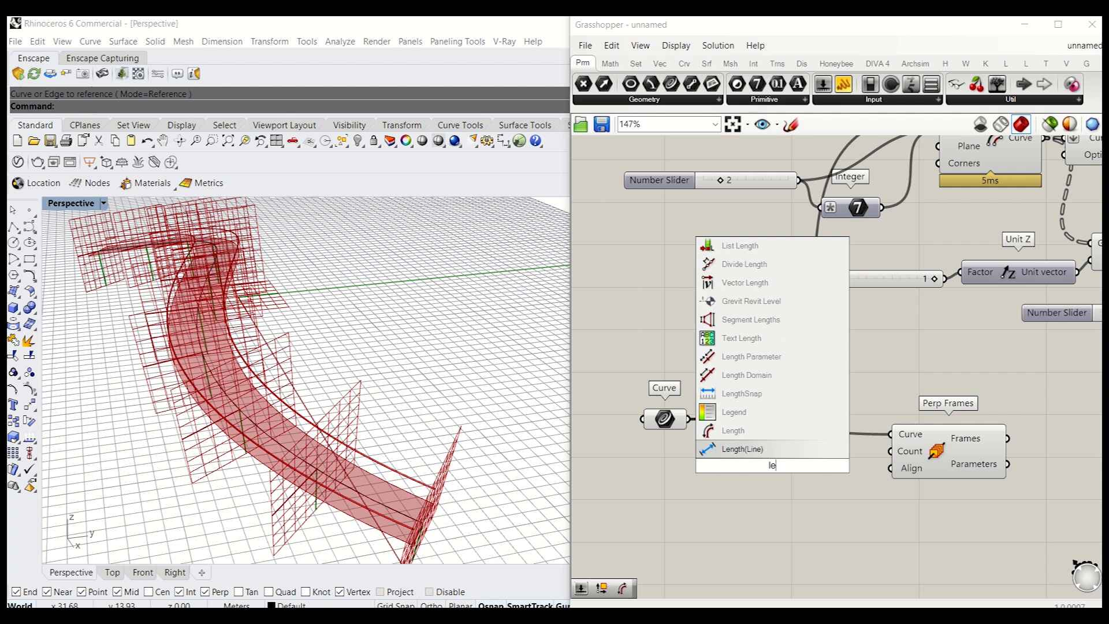
click(734, 430)
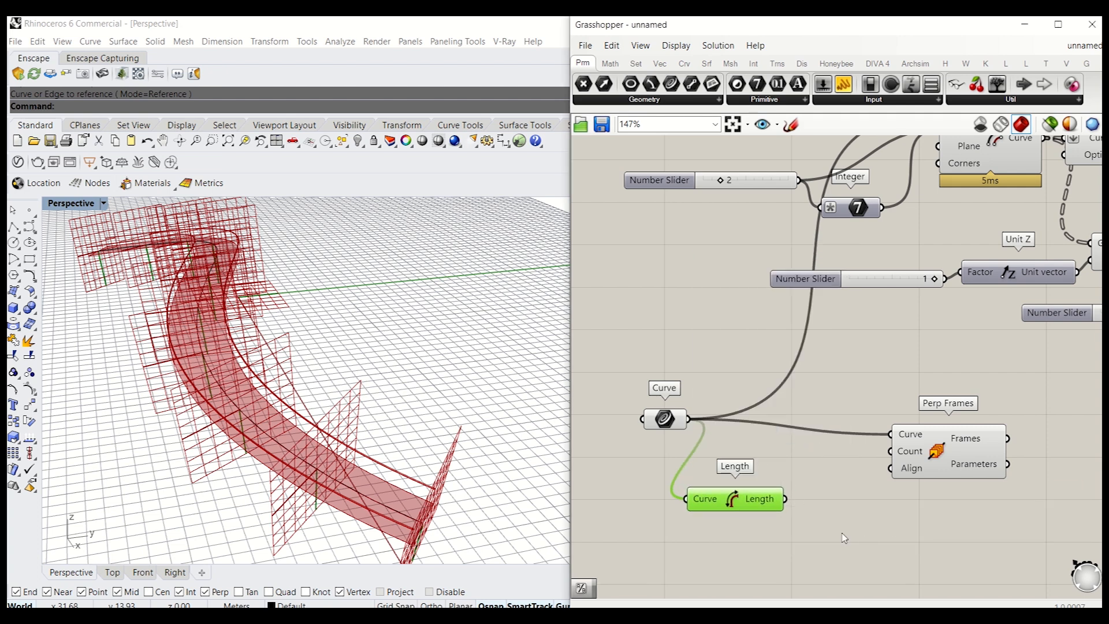
double_click(734, 498)
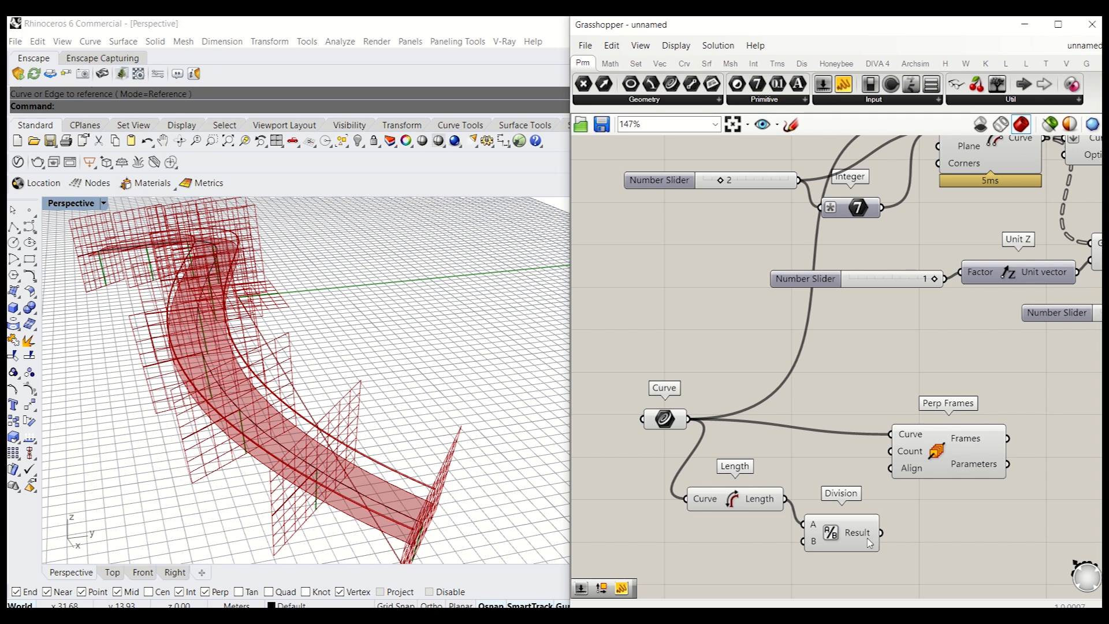
click(949, 451)
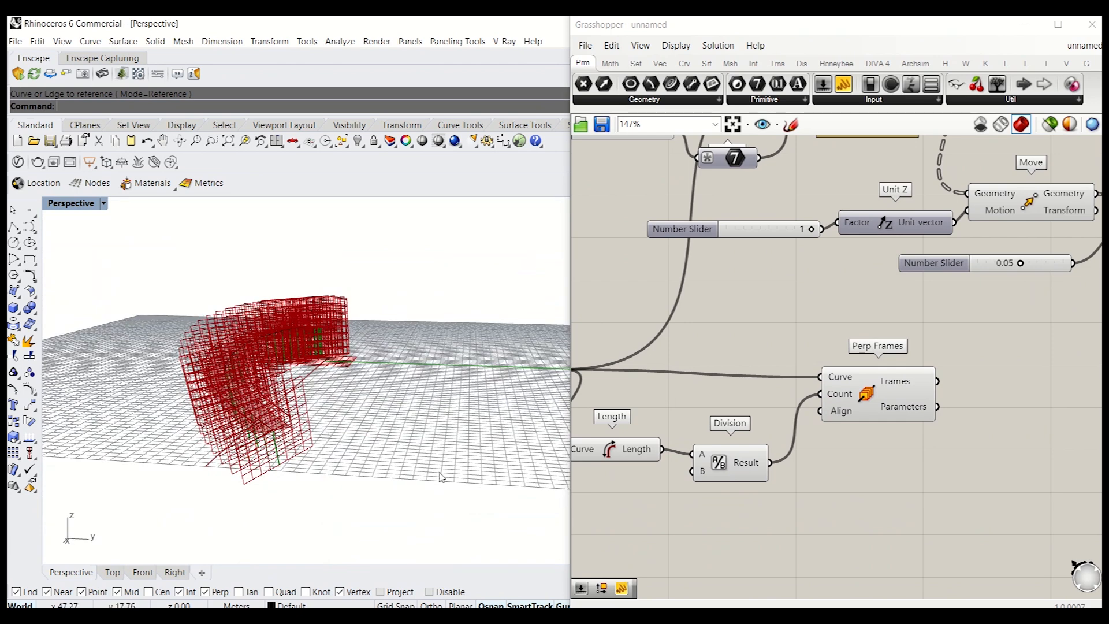
click(111, 572)
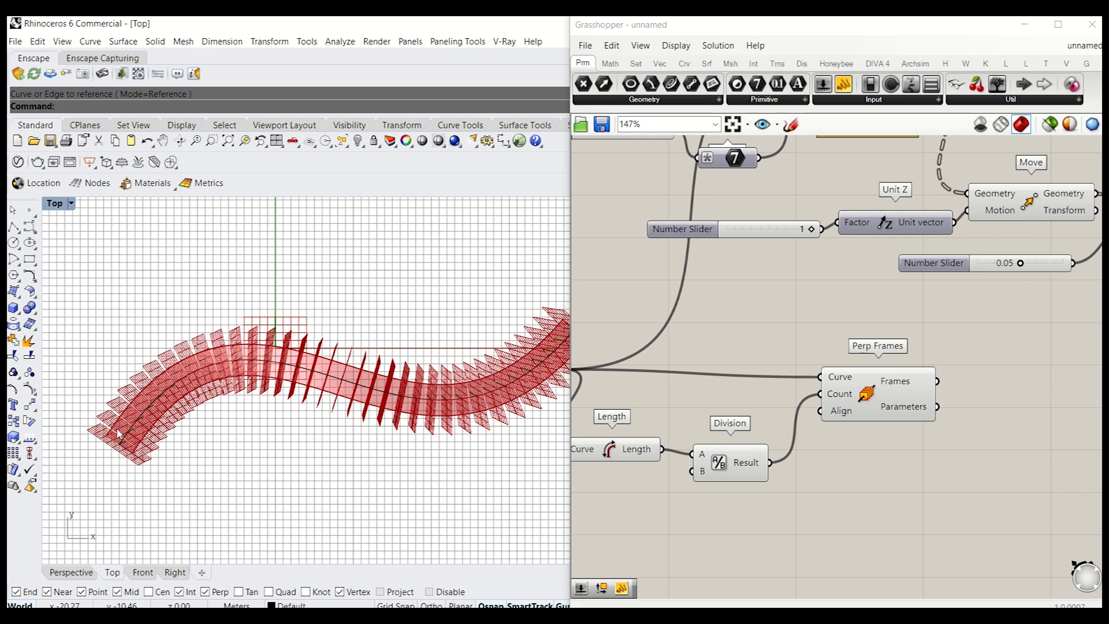
mouse_move(177, 375)
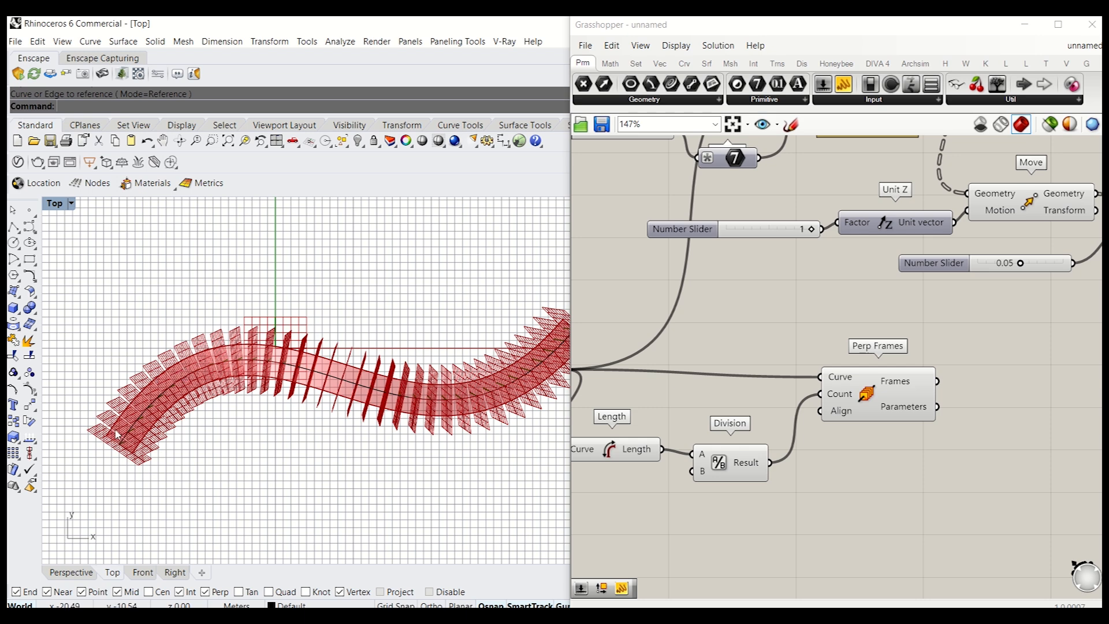
mouse_move(140, 431)
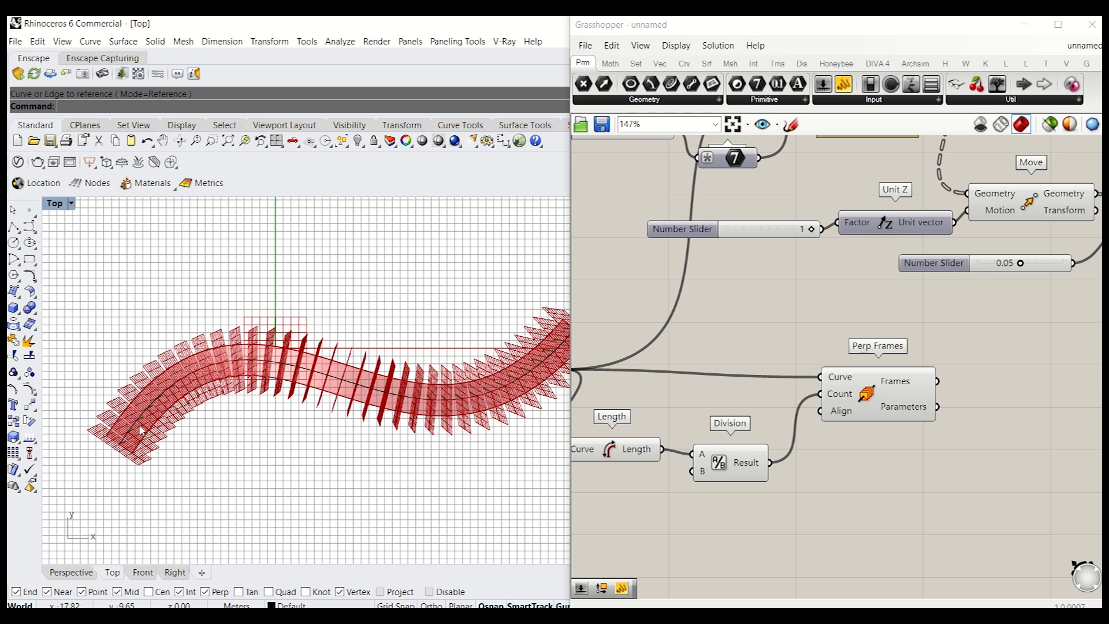
mouse_move(254, 357)
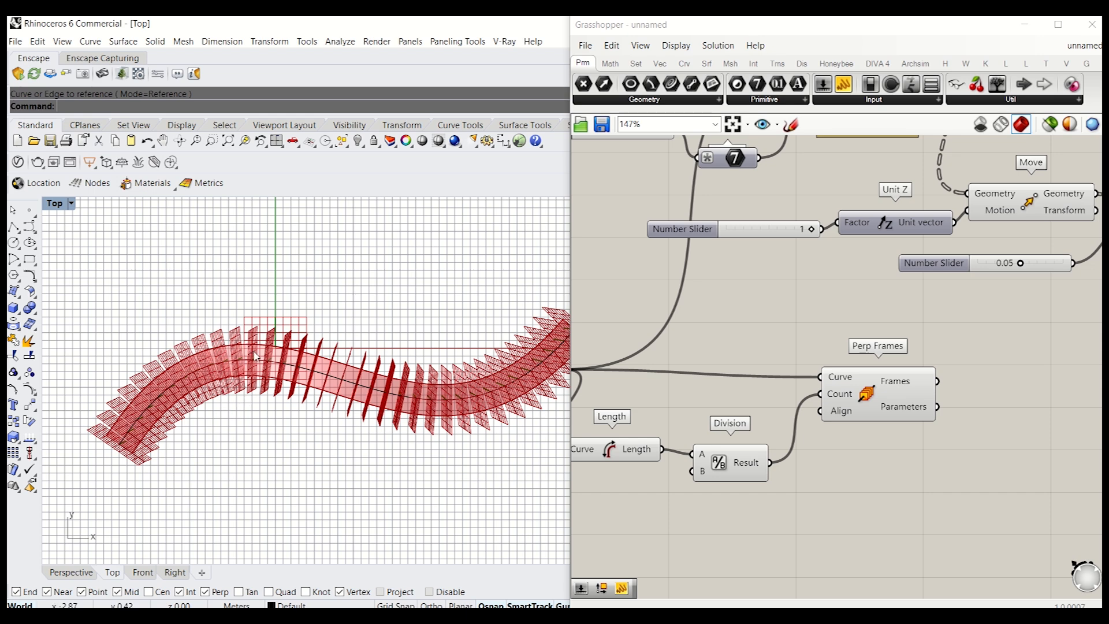
mouse_move(152, 425)
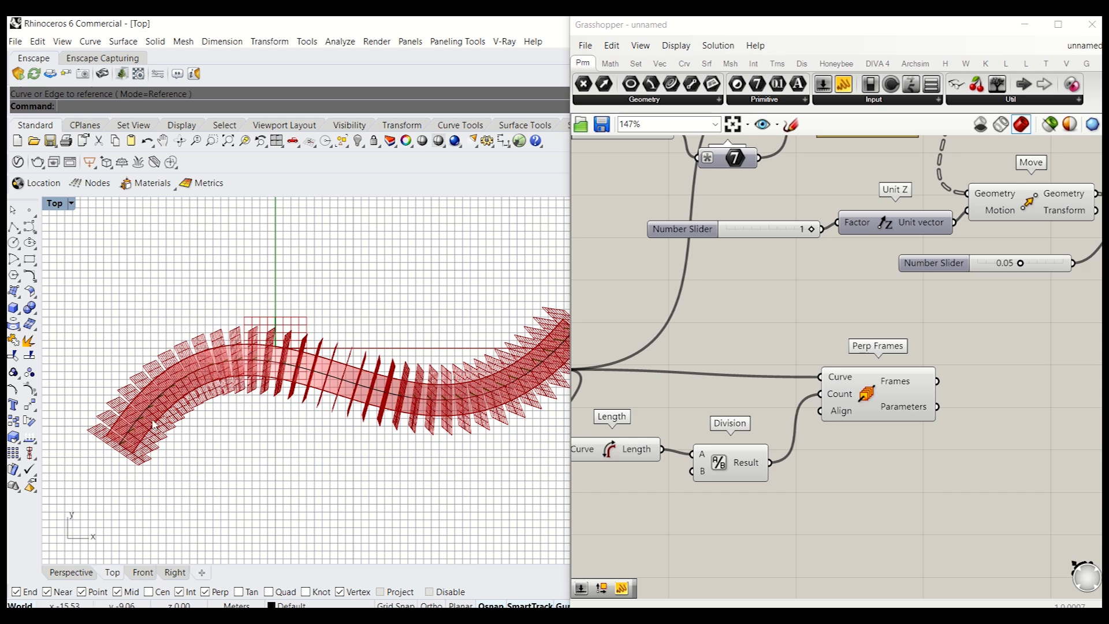
mouse_move(403, 387)
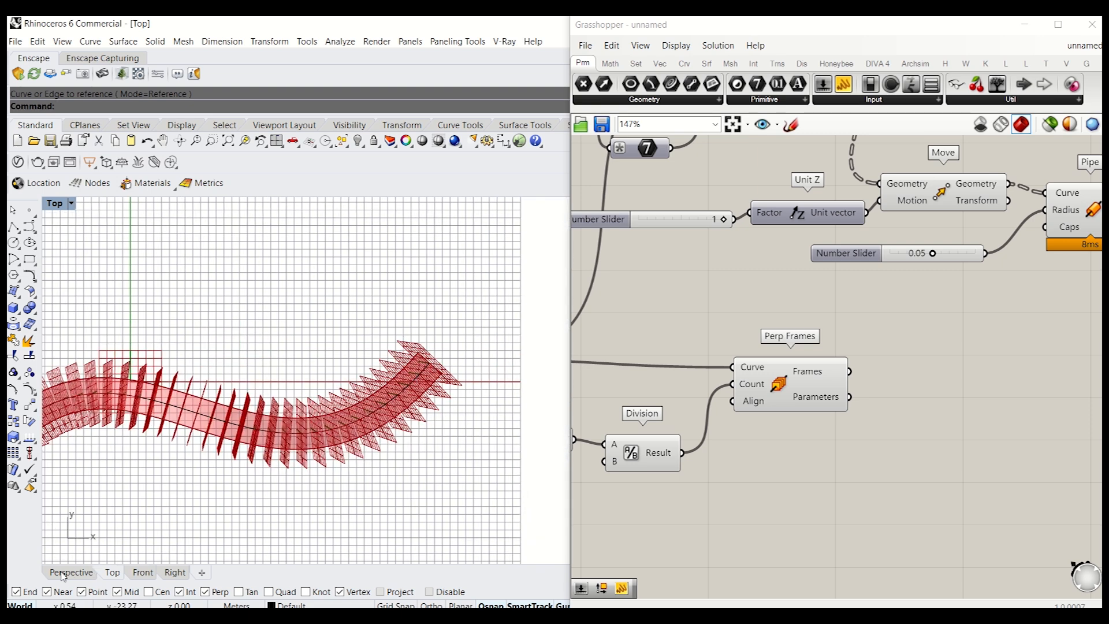
In Perspective, add Vector Display and Deconstruct Plane fed by the perpendicular frames.
click(69, 571)
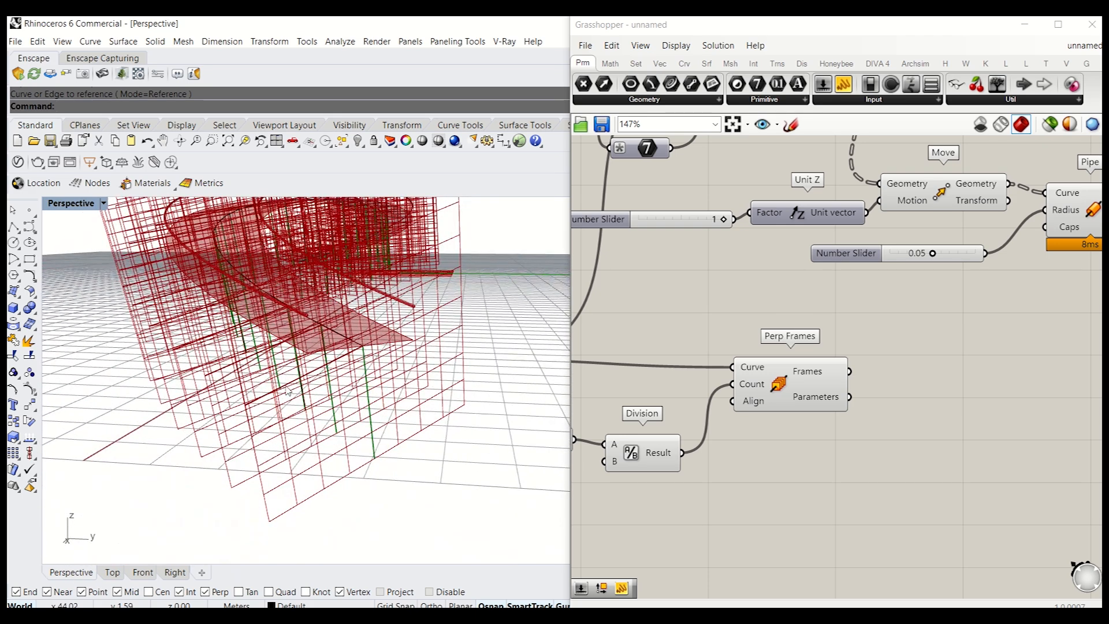
double_click(926, 407)
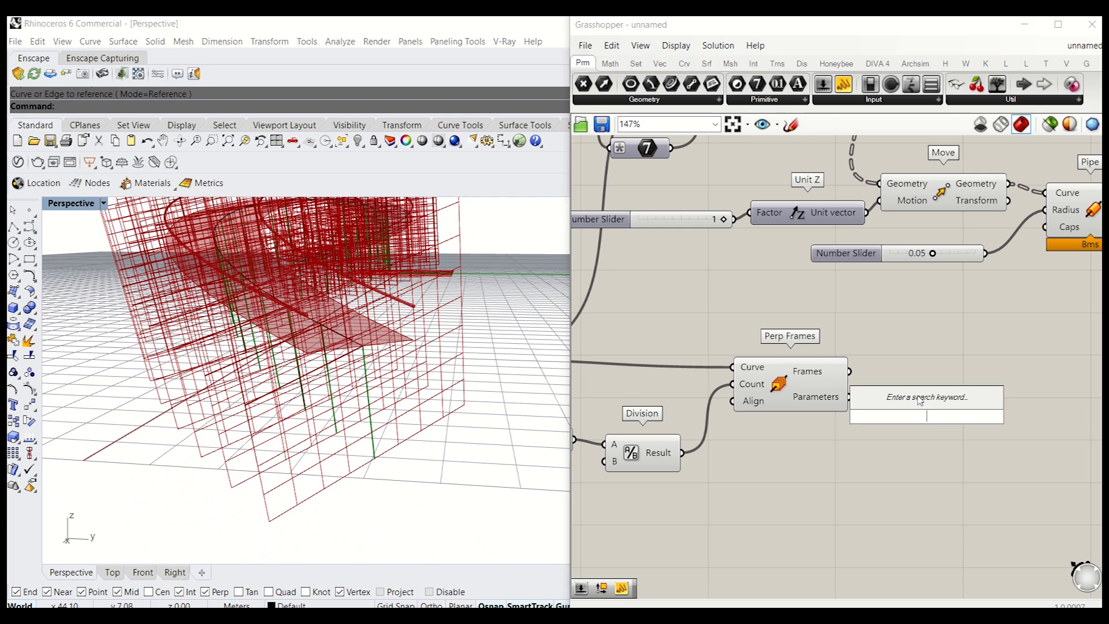
text(displa)
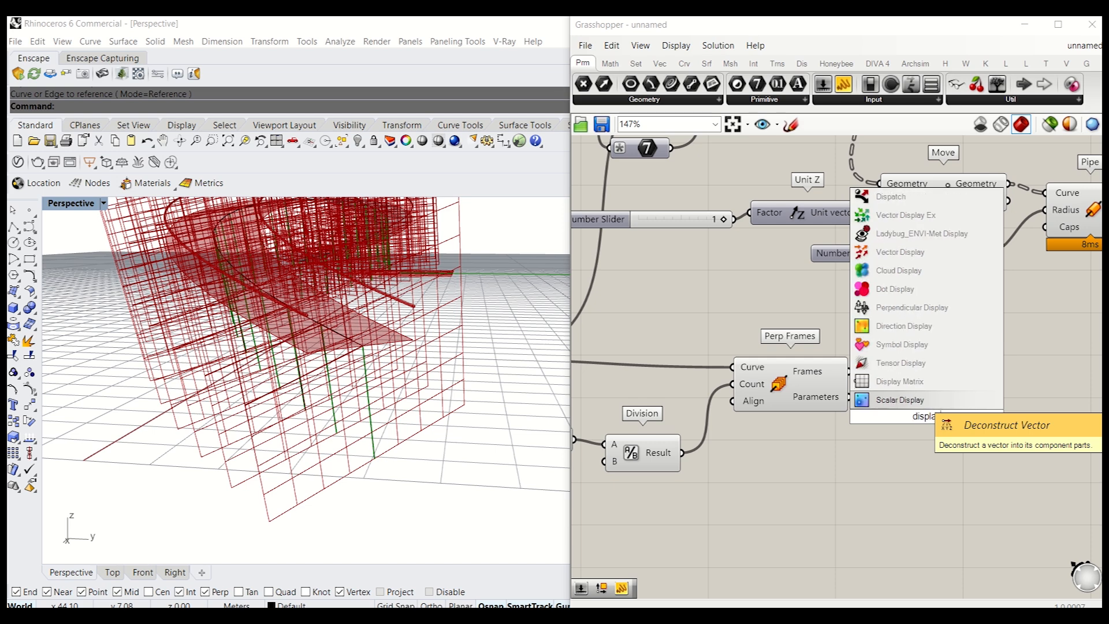
click(900, 252)
text(deco)
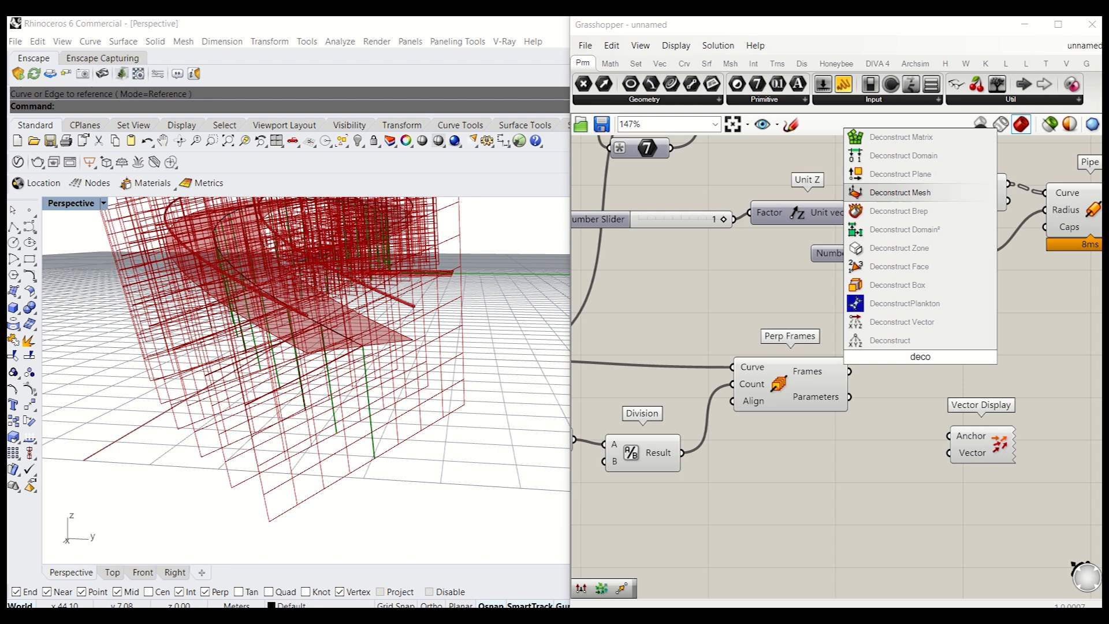
click(900, 174)
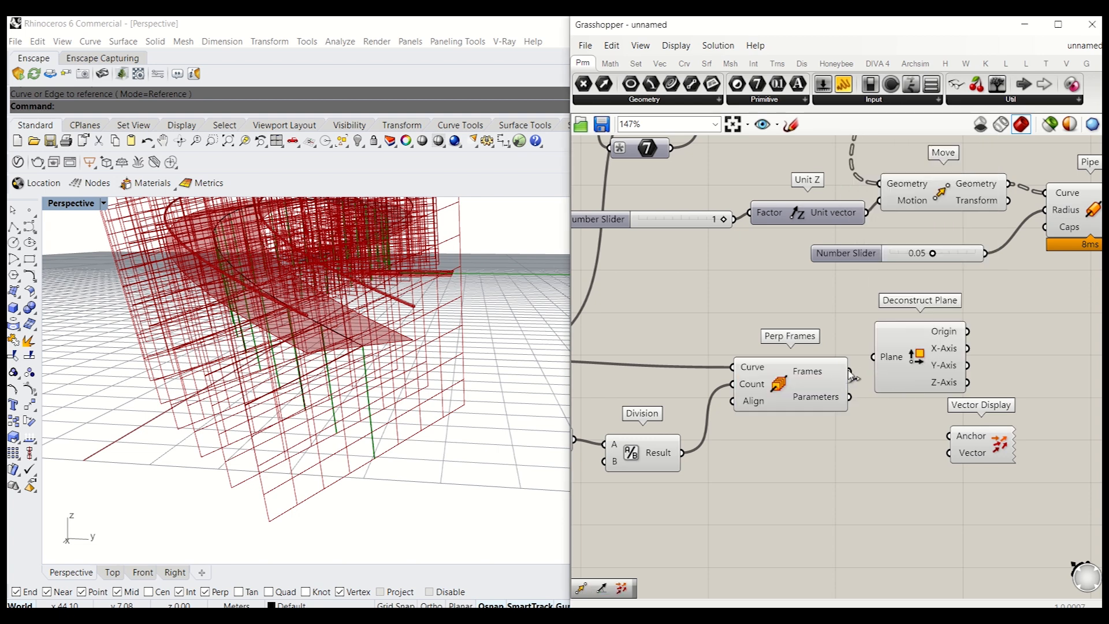
click(929, 354)
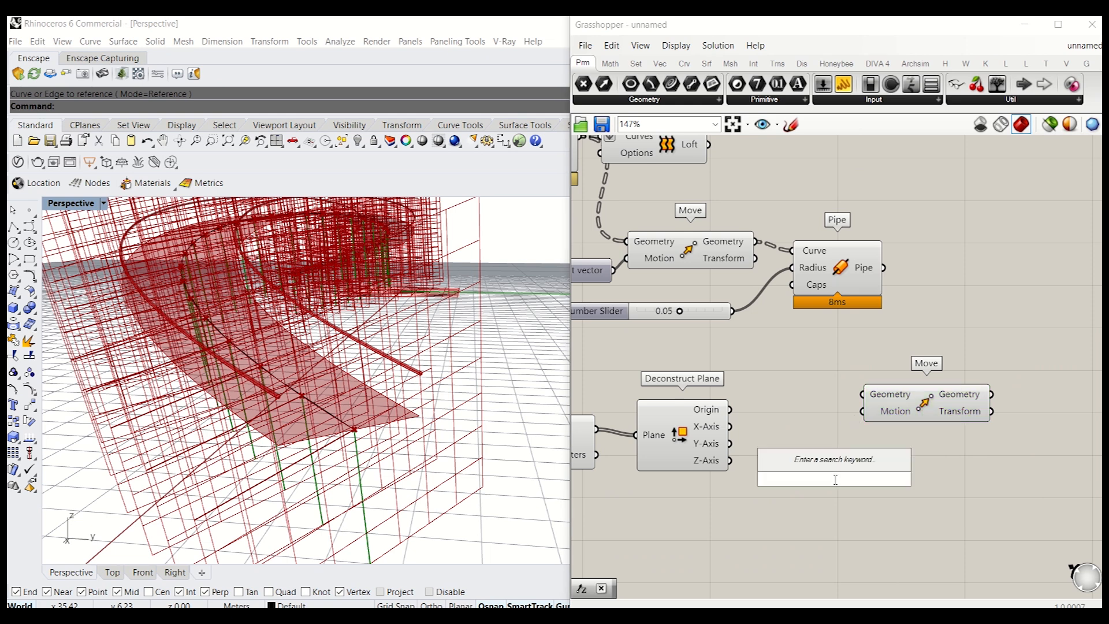
Move frame origins along their X-axes scaled through a Multiplication component.
text(mul)
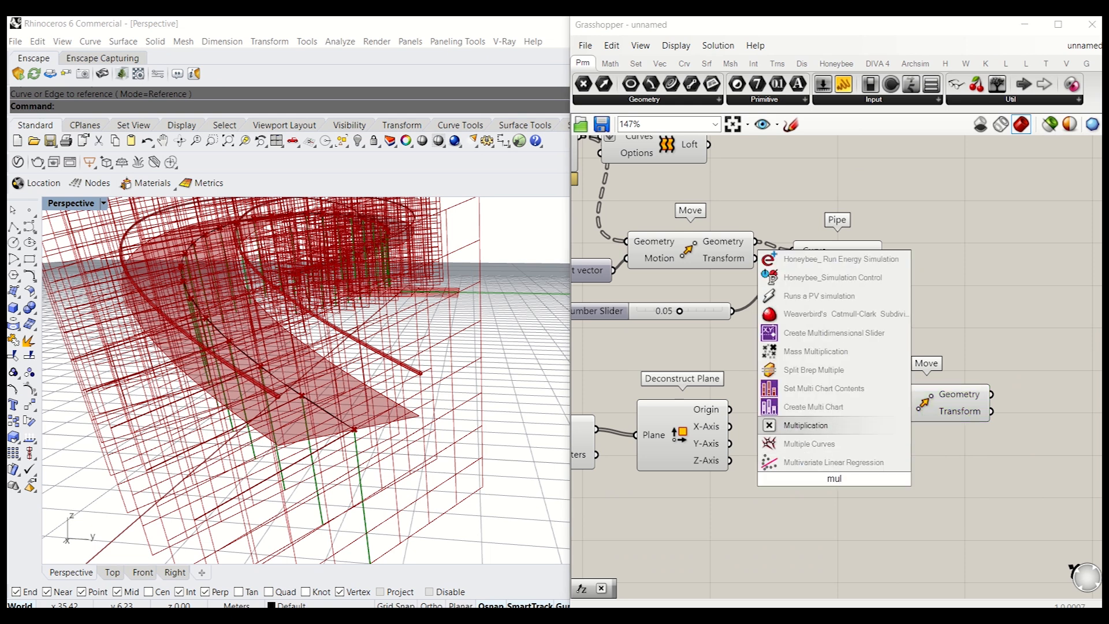
click(804, 425)
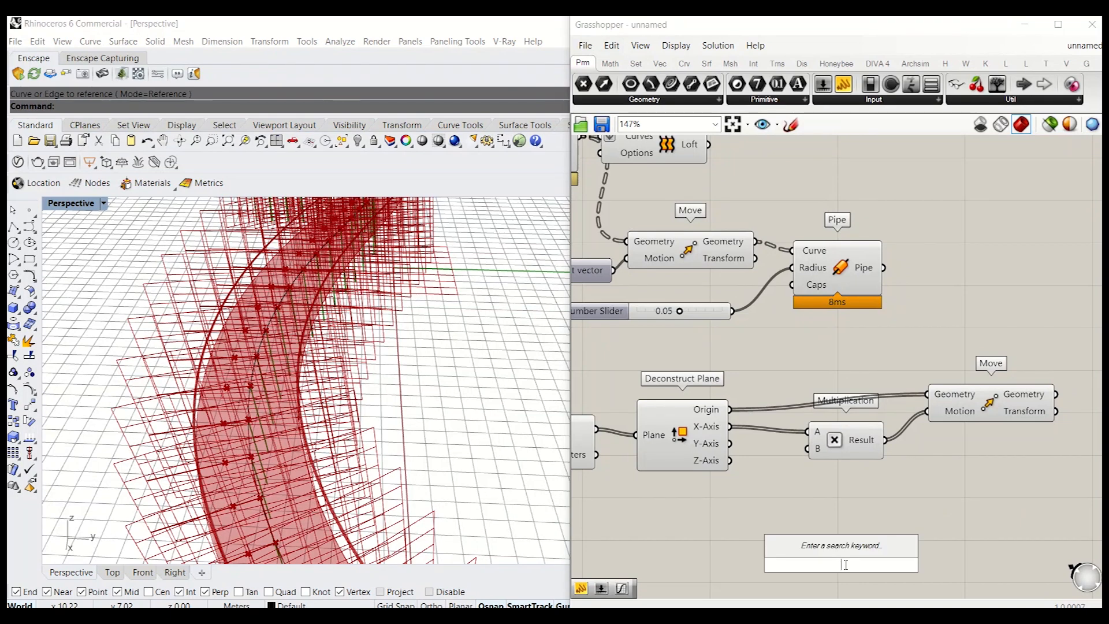
text(gras)
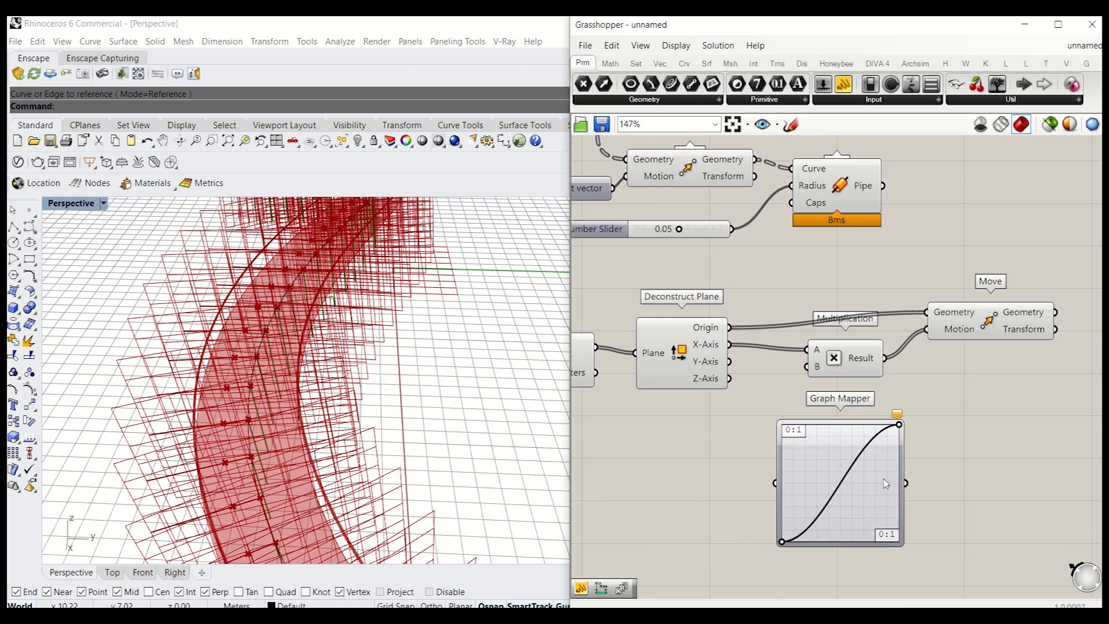
Set the Graph Mapper to a sine curve spanning X 0–10 and Y 0–5.
double_click(839, 482)
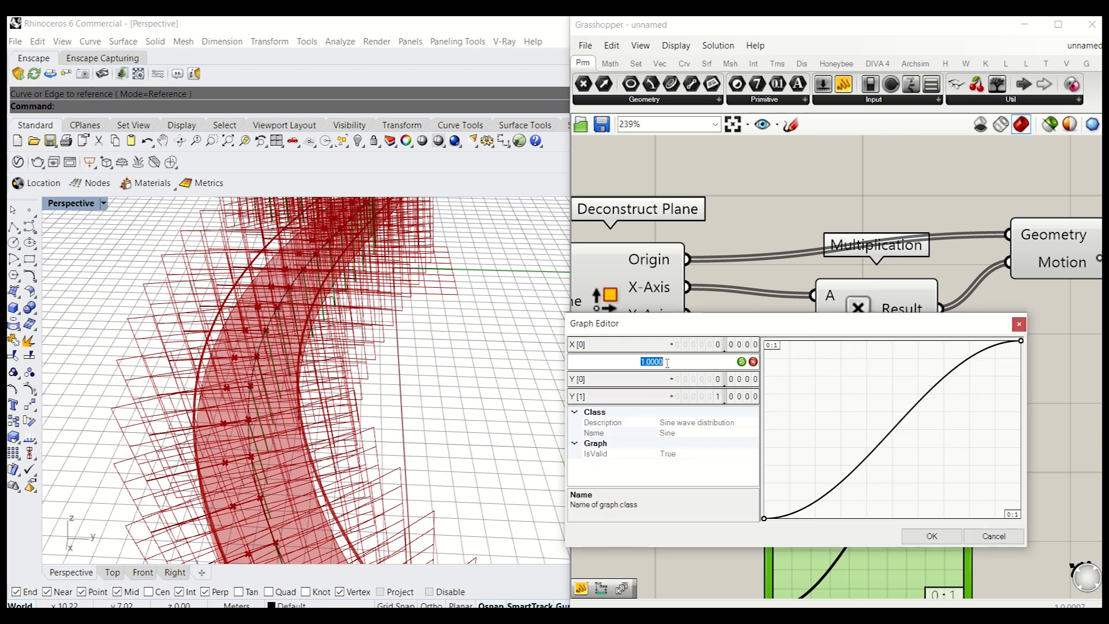
text(10)
click(664, 396)
text(5.0000)
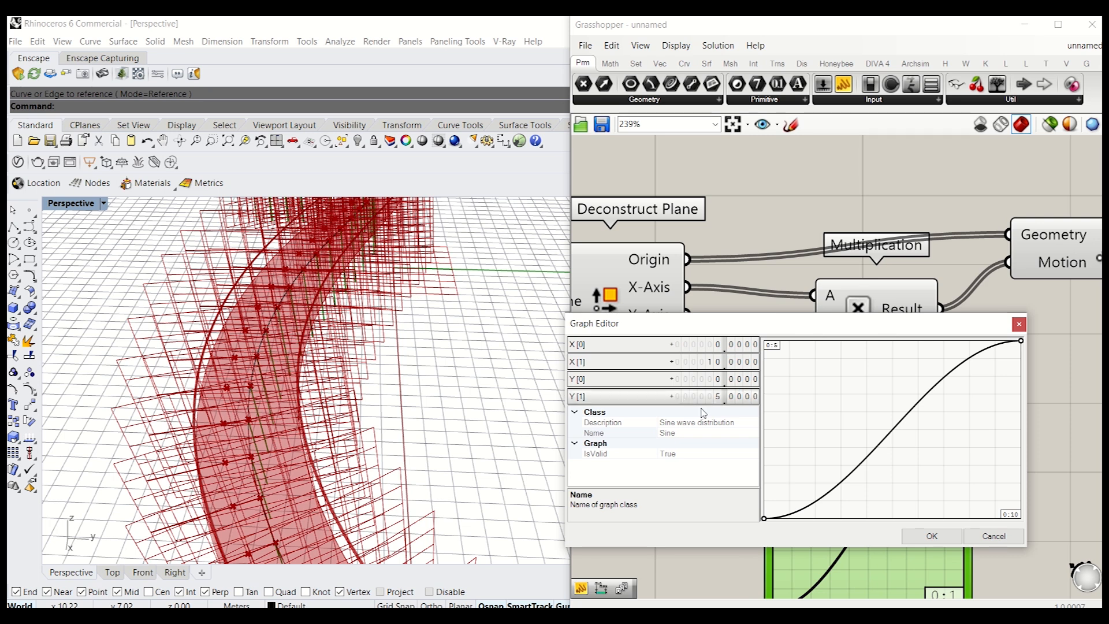
mouse_move(930, 535)
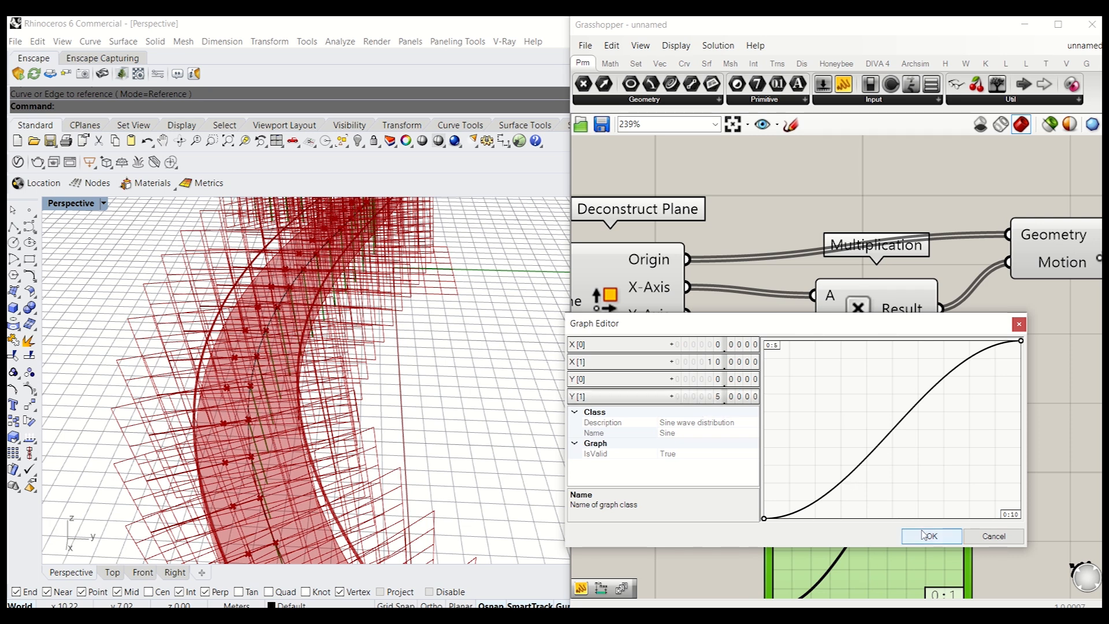
click(930, 536)
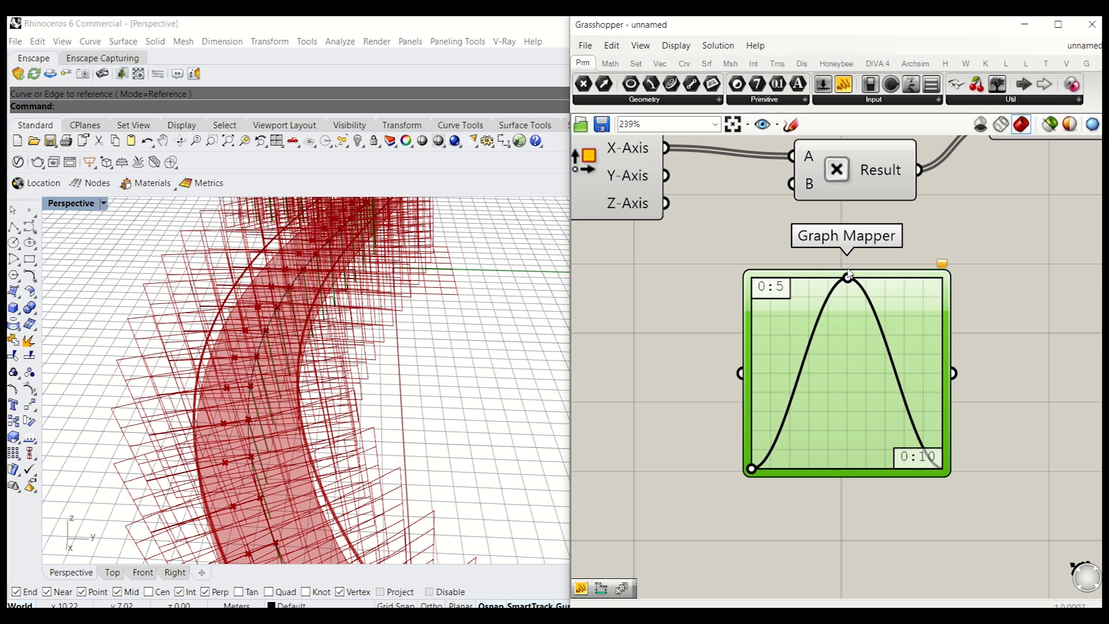
mouse_move(872, 394)
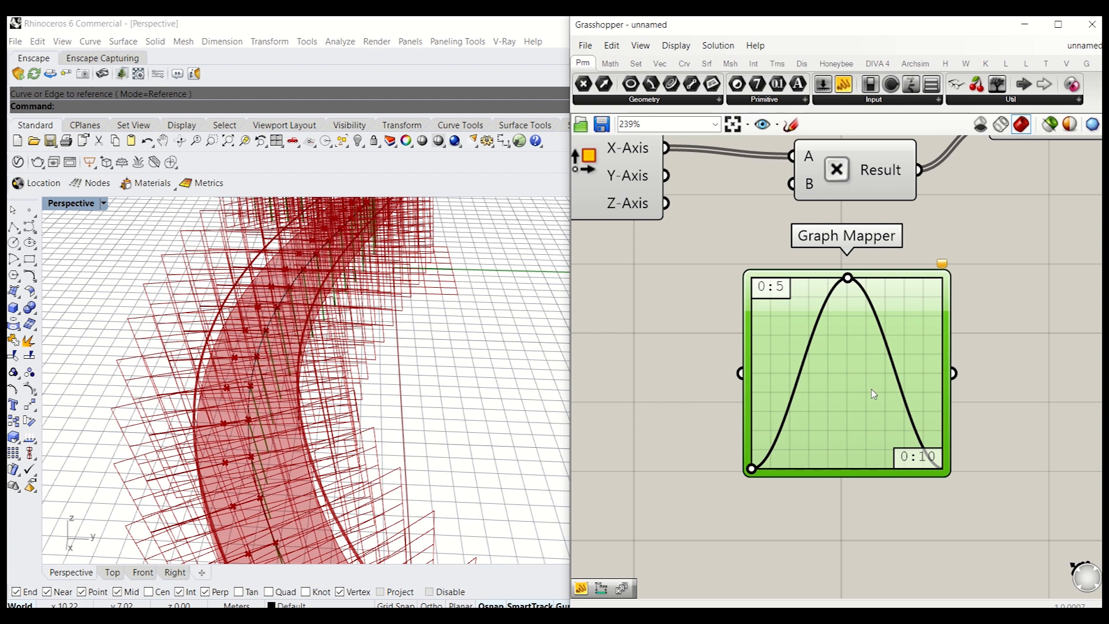
scroll(down, 3)
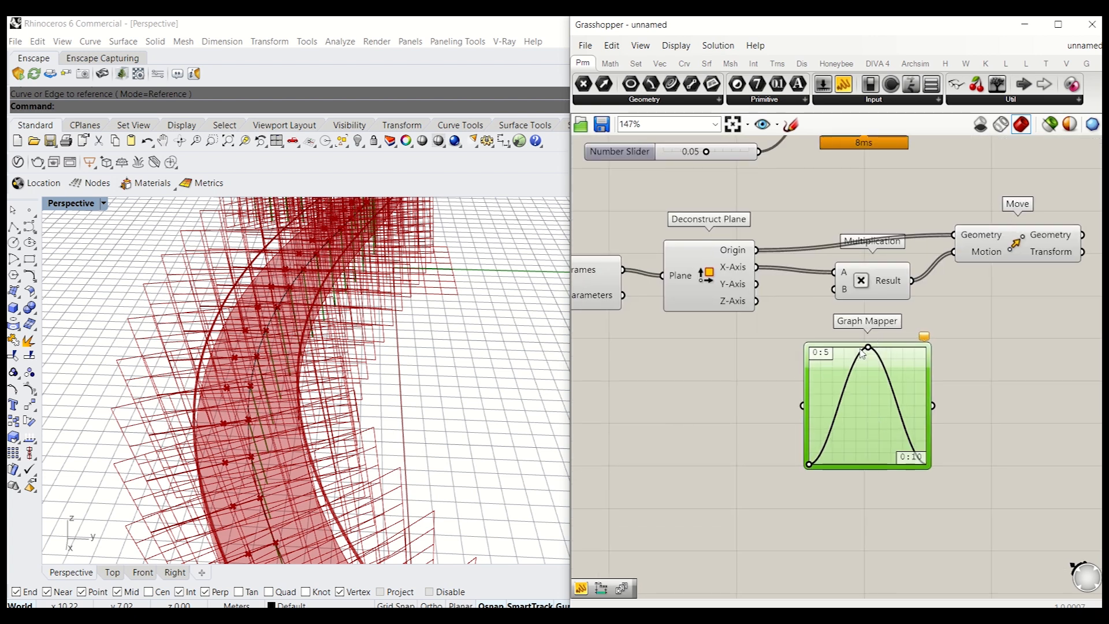
mouse_move(826, 371)
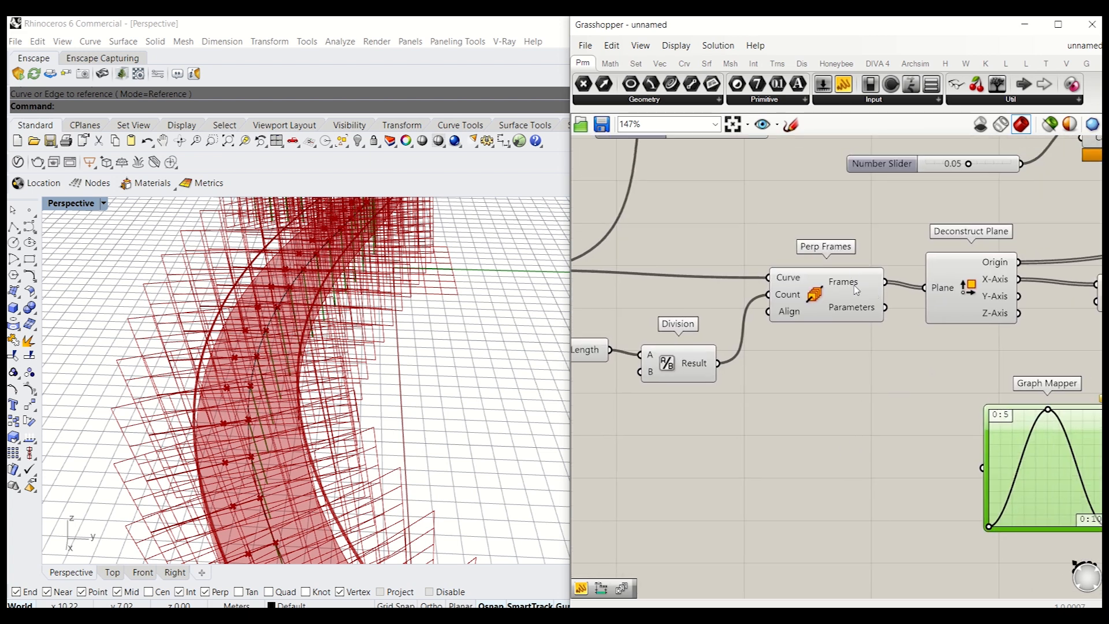
Add a Series component to feed the Graph Mapper.
double_click(812, 485)
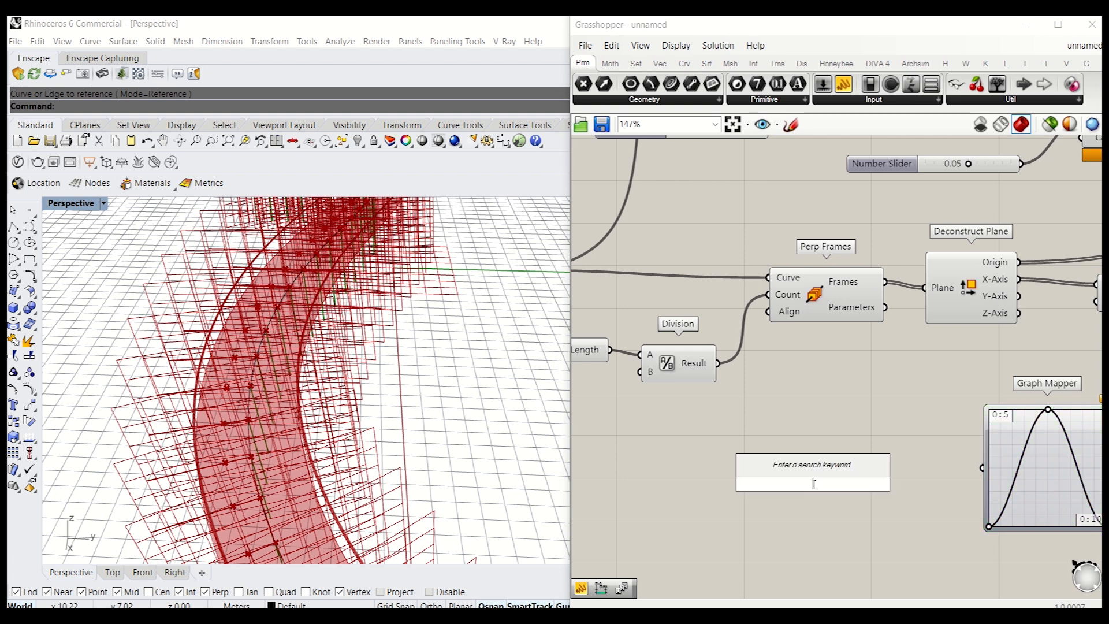
text(se)
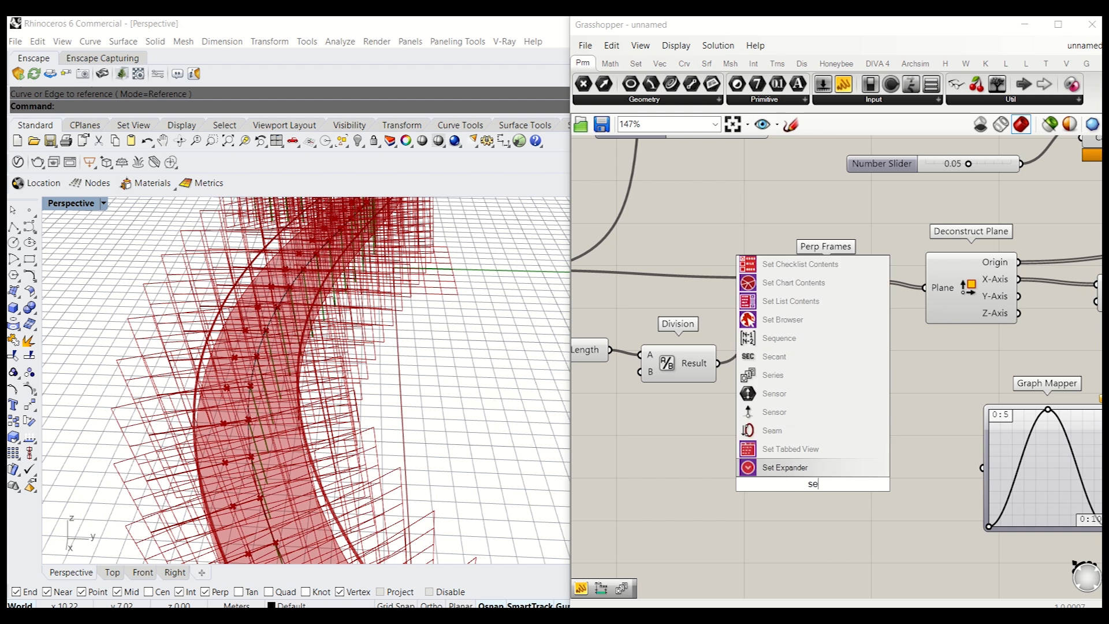
click(772, 375)
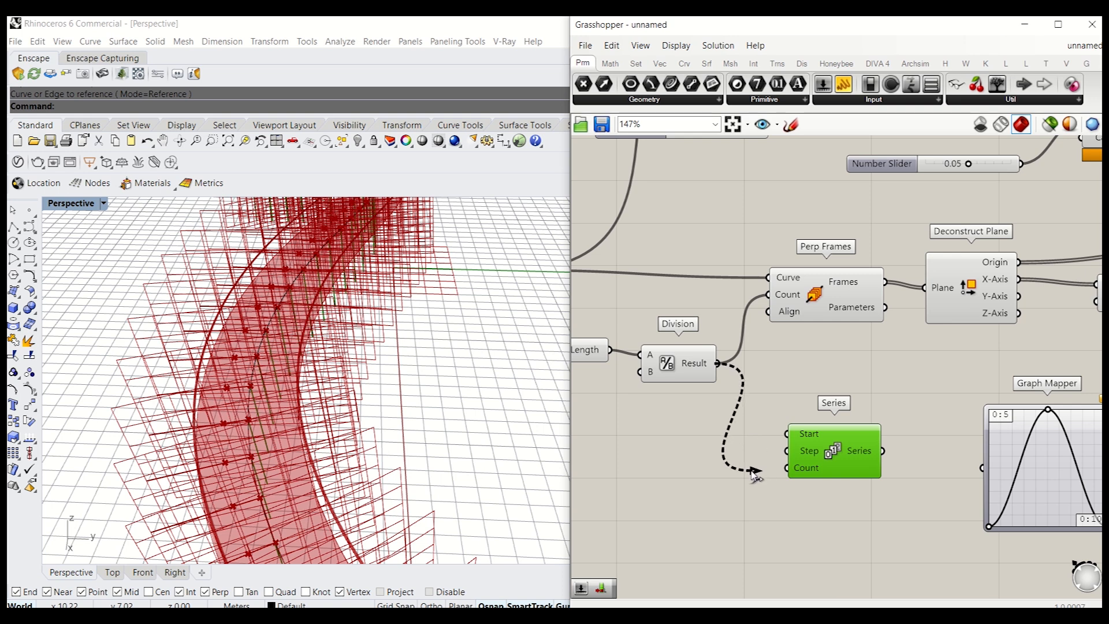
mouse_move(697, 363)
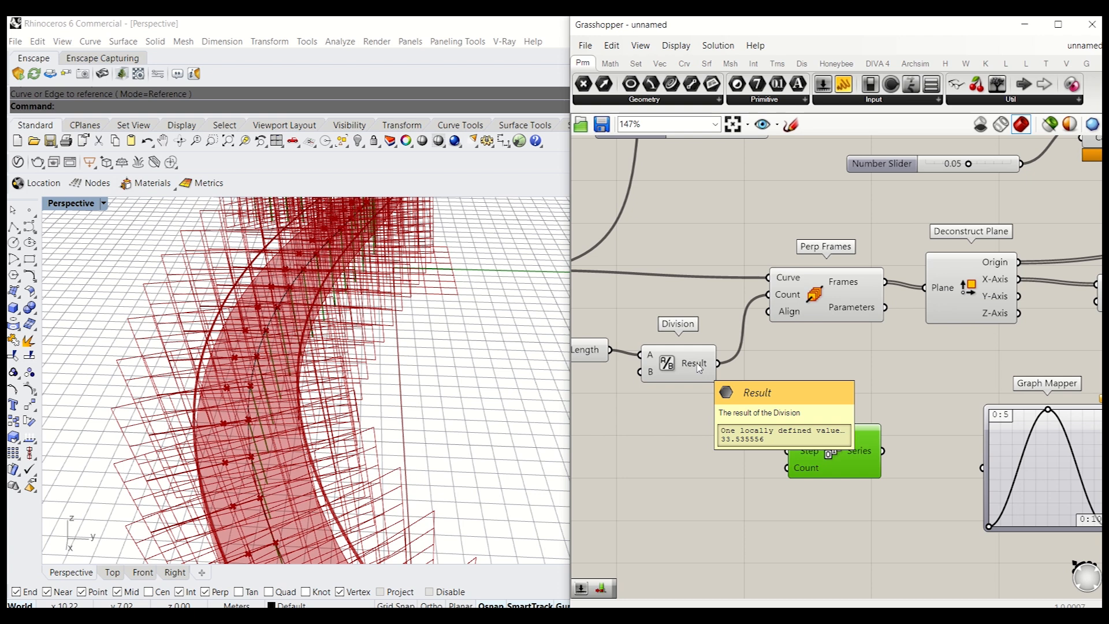
mouse_move(867, 311)
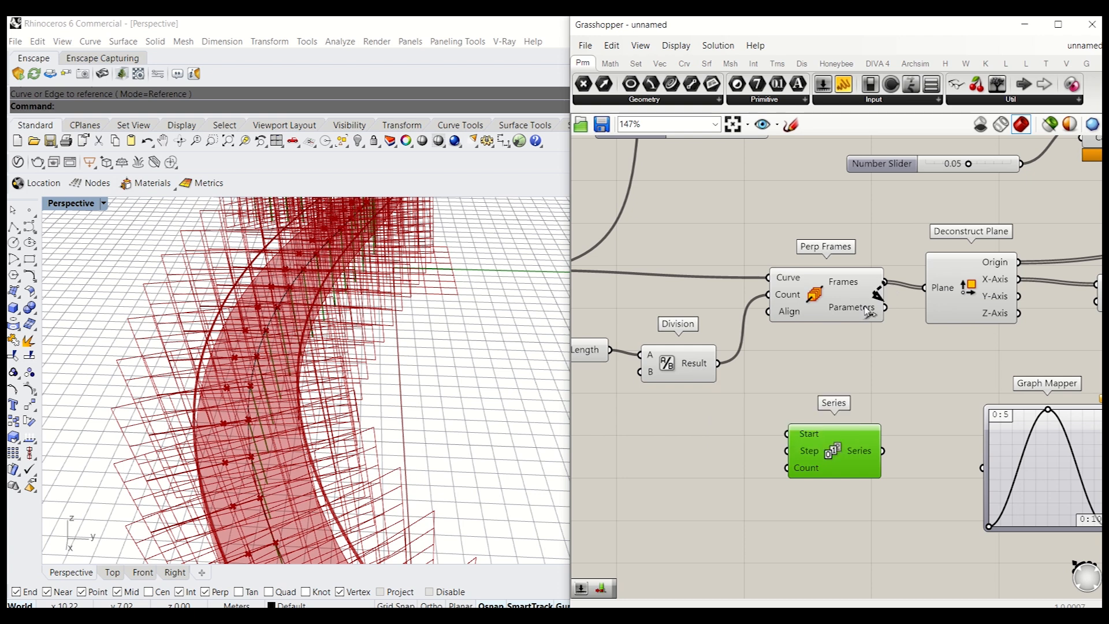
mouse_move(852, 285)
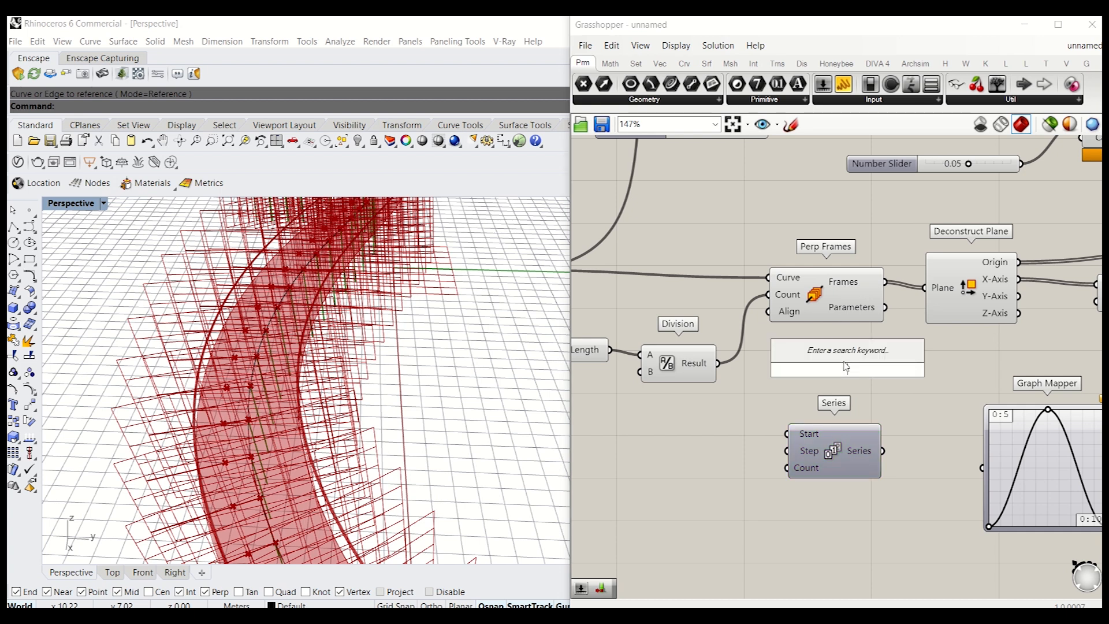
Add List Length and route mapped values through Multiplication into the Move motion.
text(le)
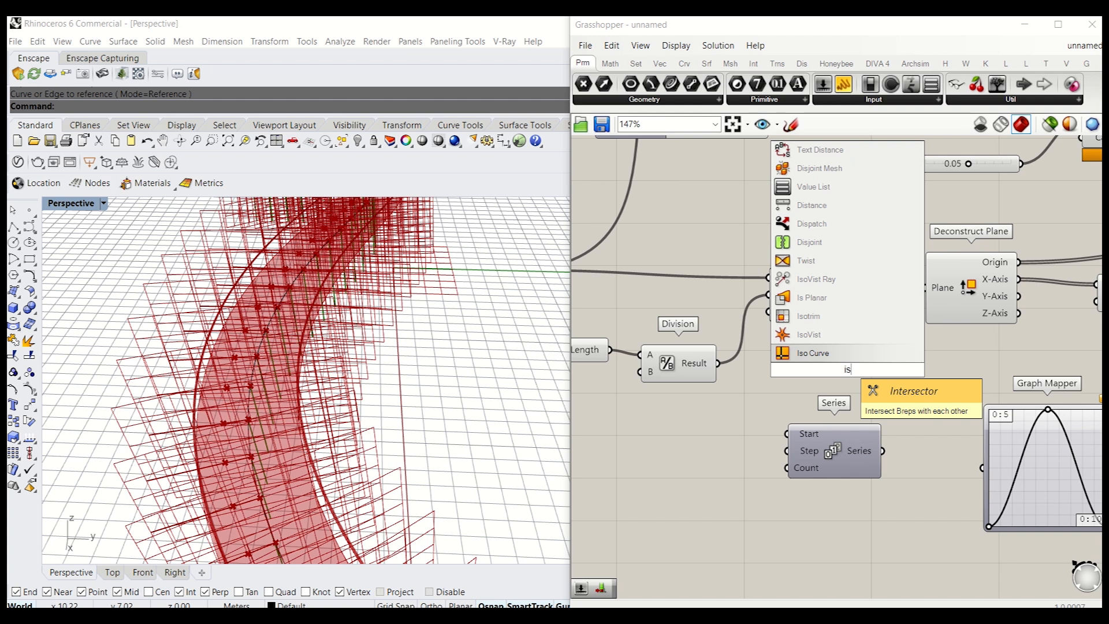
text(list le)
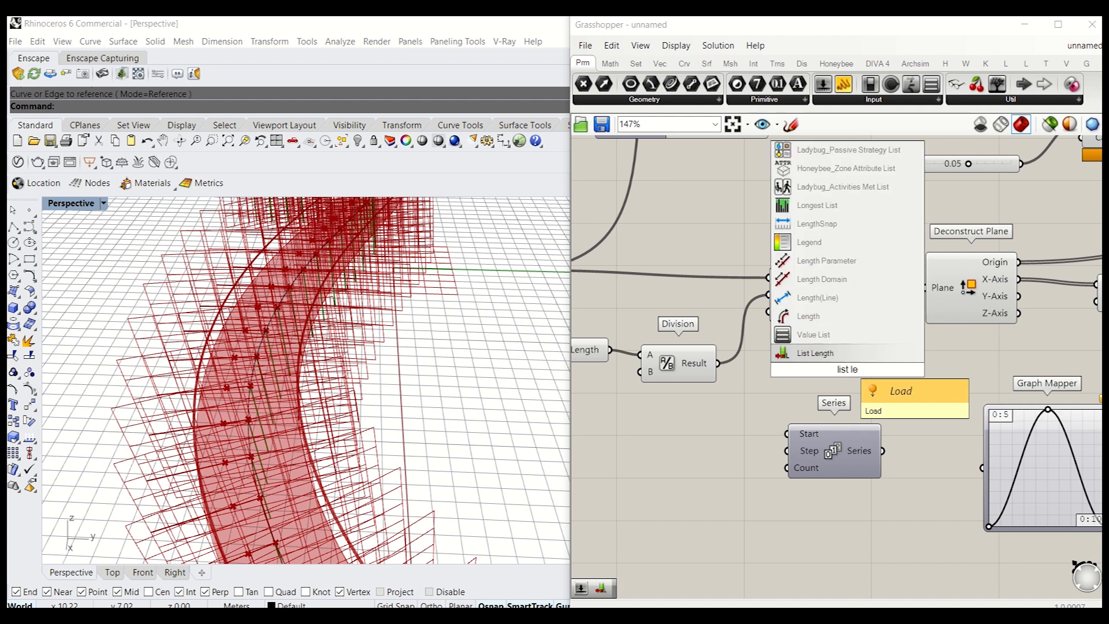
click(815, 353)
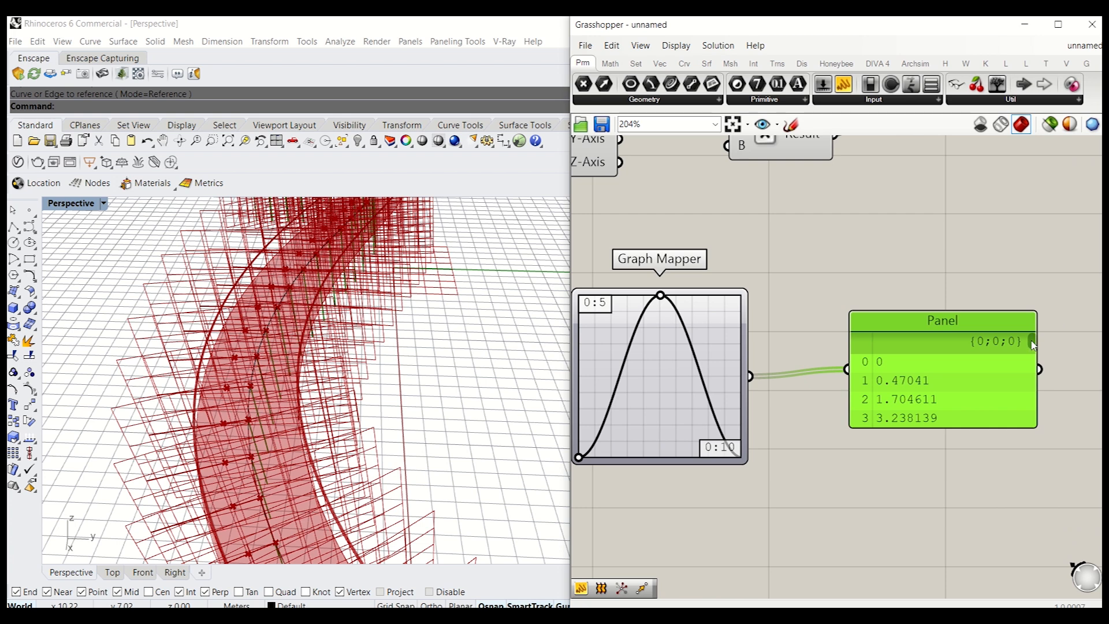
scroll(down, 3)
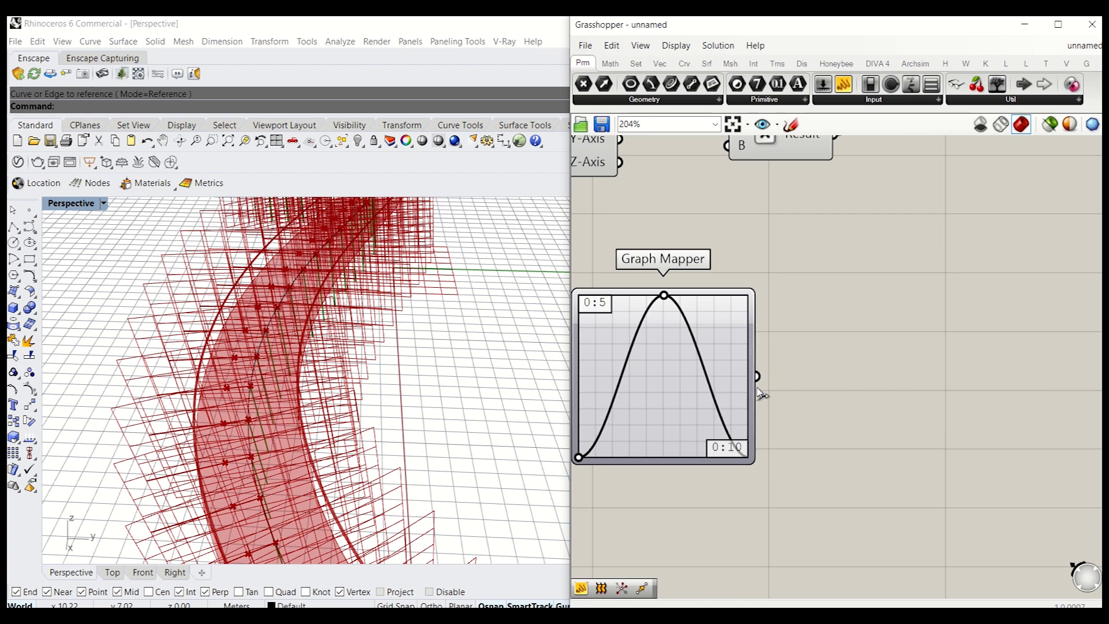
scroll(down, 3)
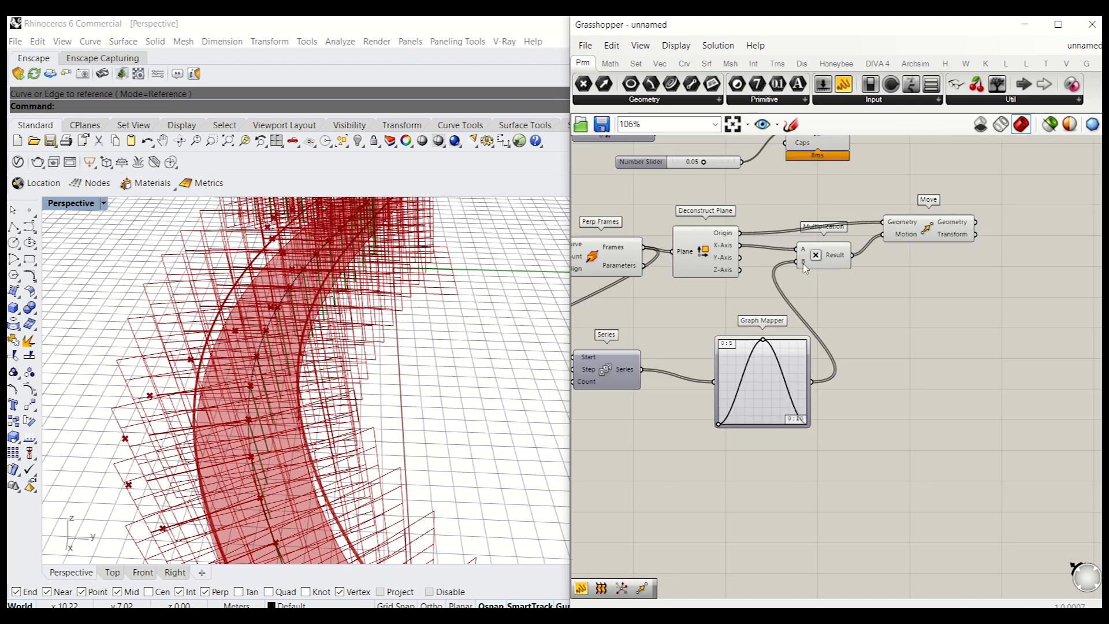
click(111, 571)
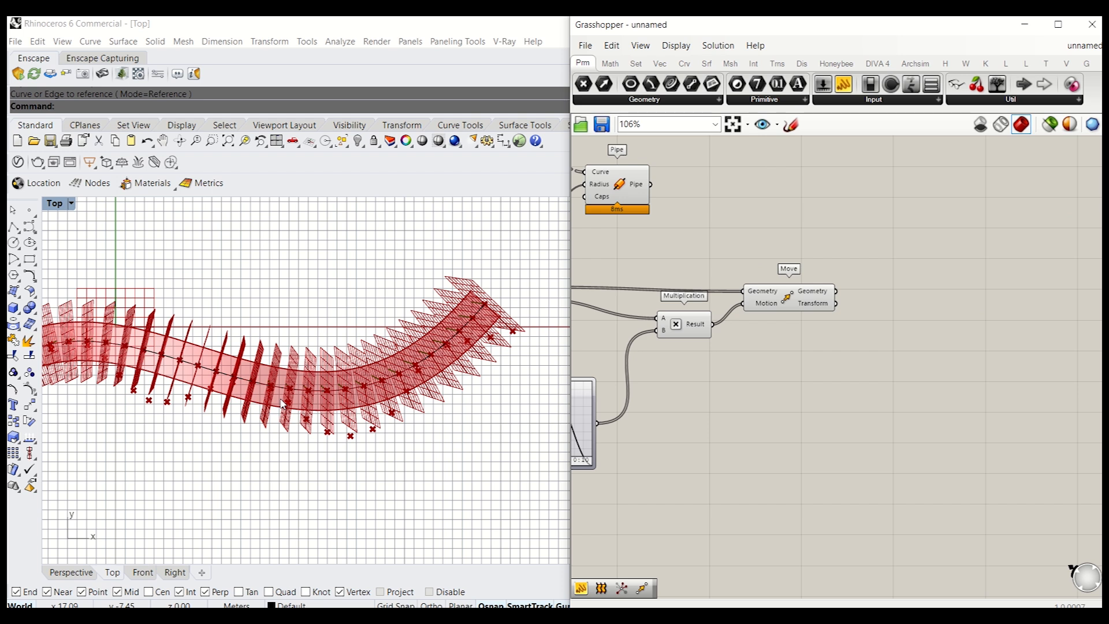
Lift shifted origins with a second Move via Unit Z from Graph Mapper, then raise the curve's ends.
double_click(738, 374)
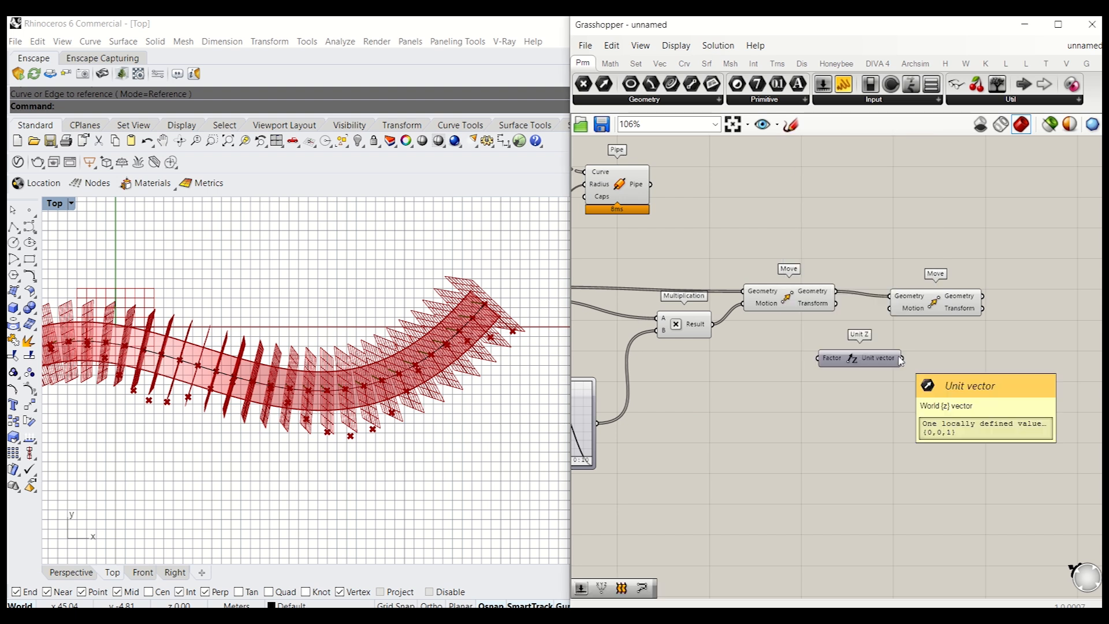
mouse_move(845, 425)
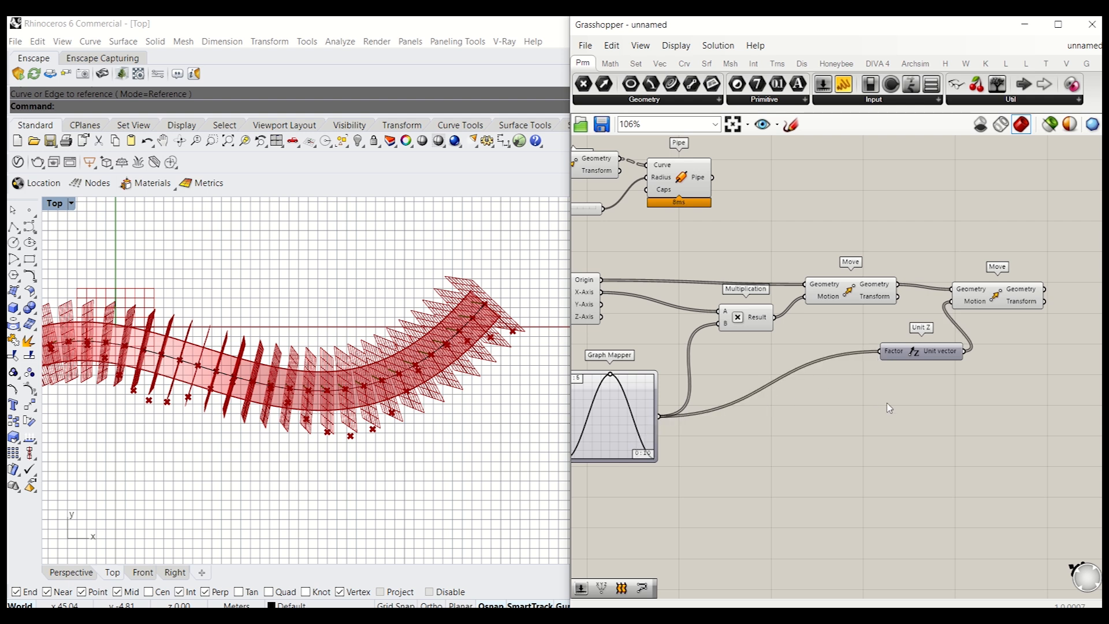
click(142, 572)
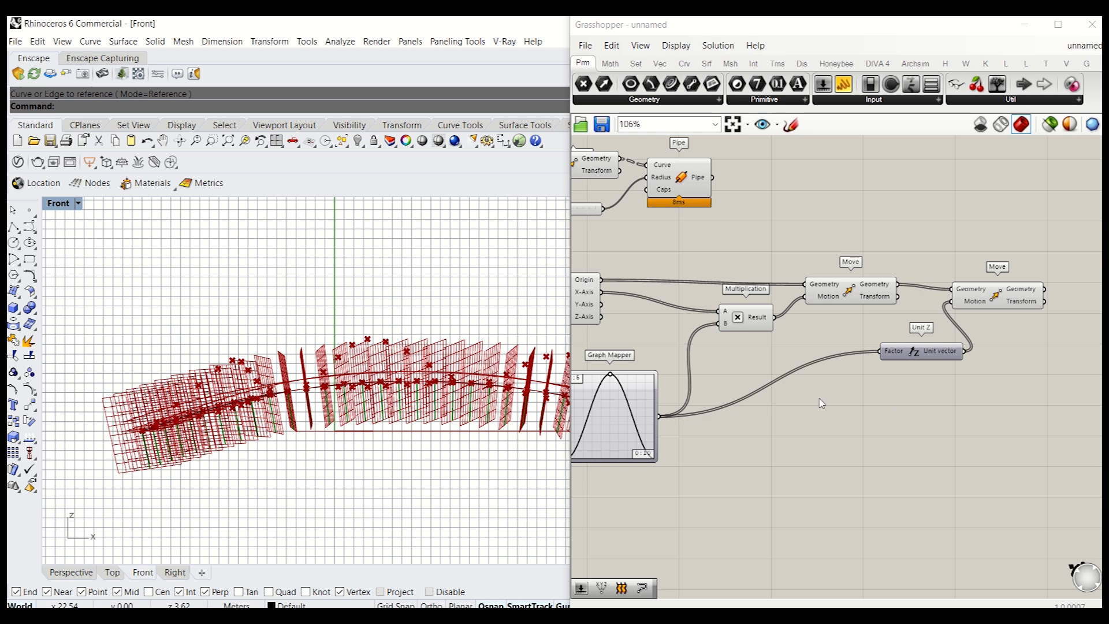
scroll(up, 3)
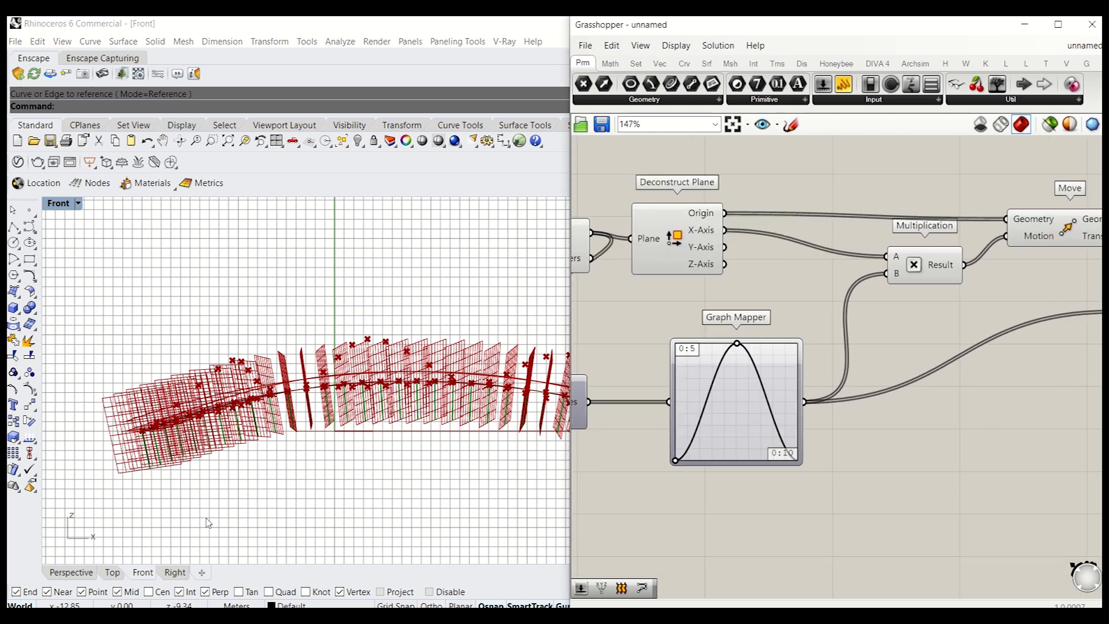
mouse_move(412, 368)
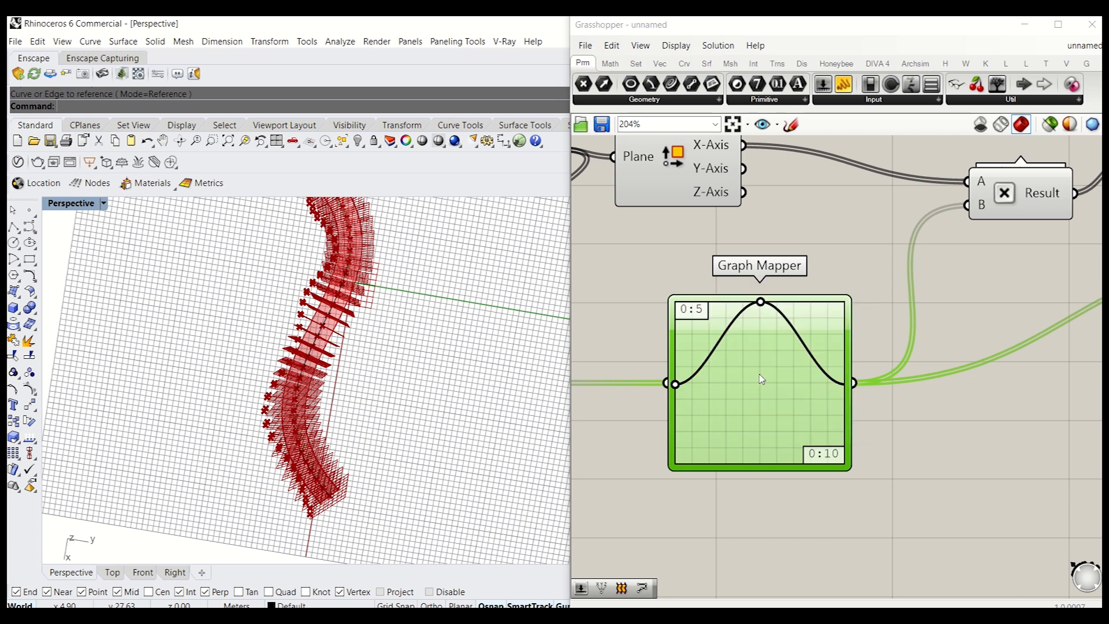
scroll(down, 3)
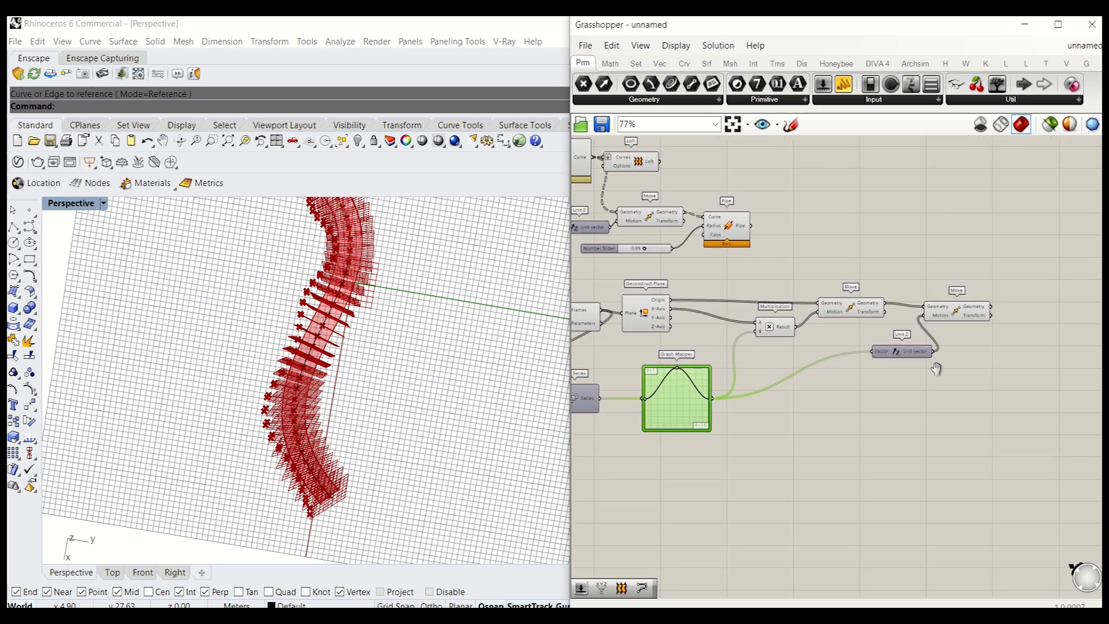
Duplicate both Move components and negate the copy's motion with expression -x.
scroll(down, 3)
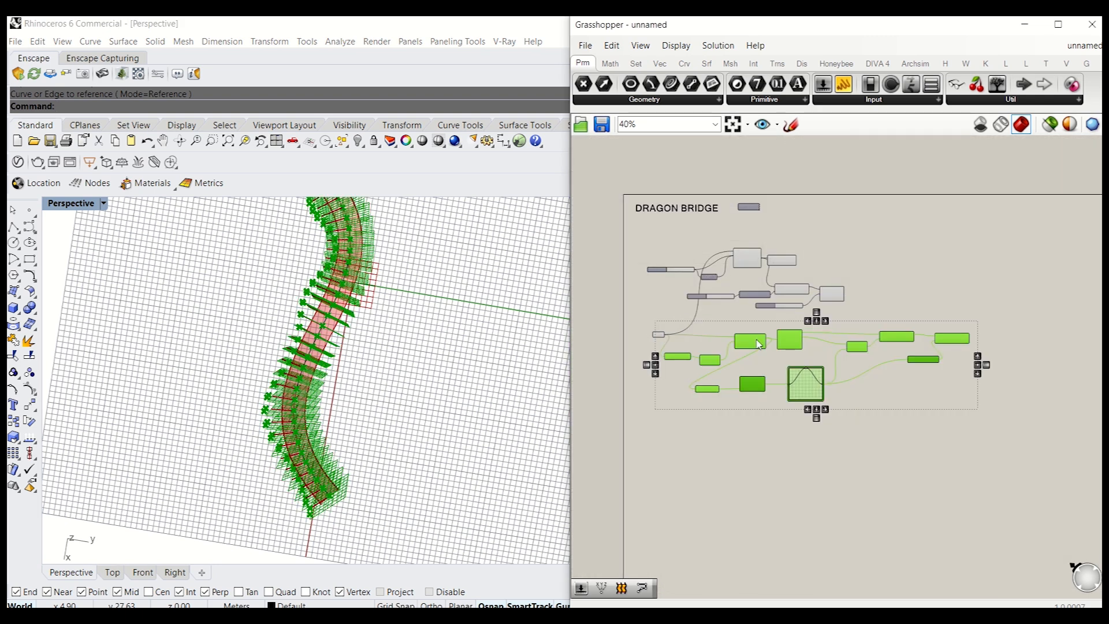
scroll(up, 3)
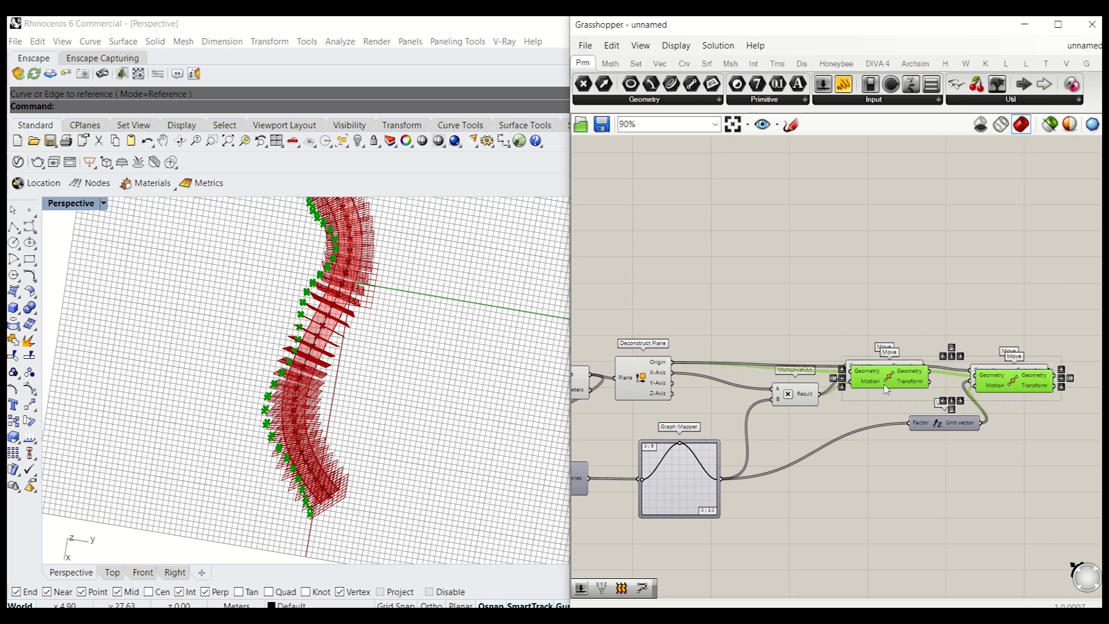
scroll(up, 3)
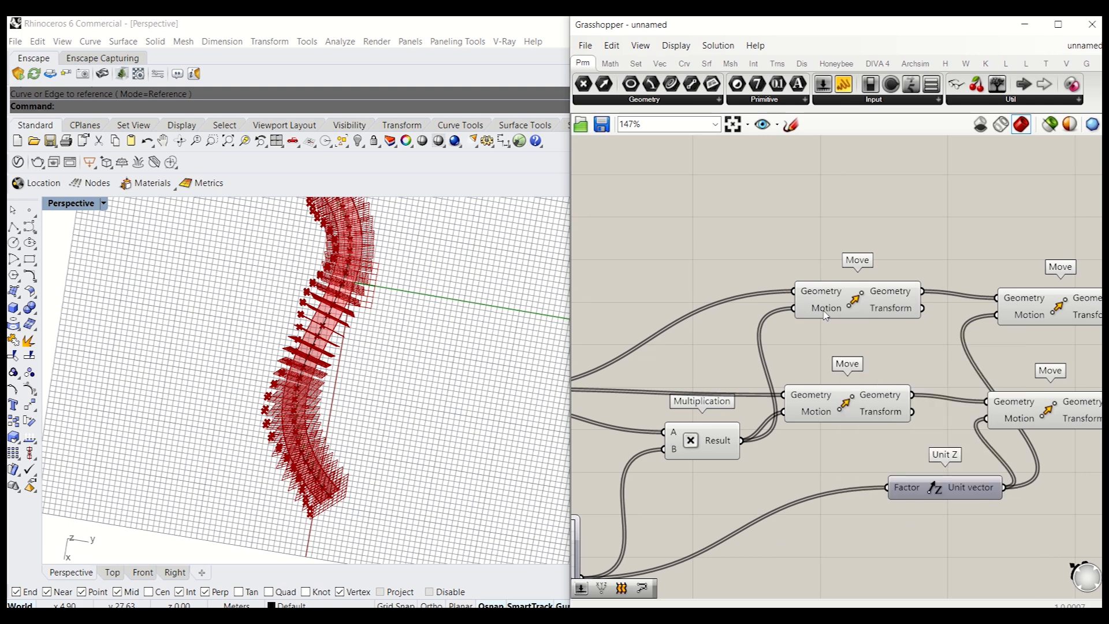
right_click(828, 307)
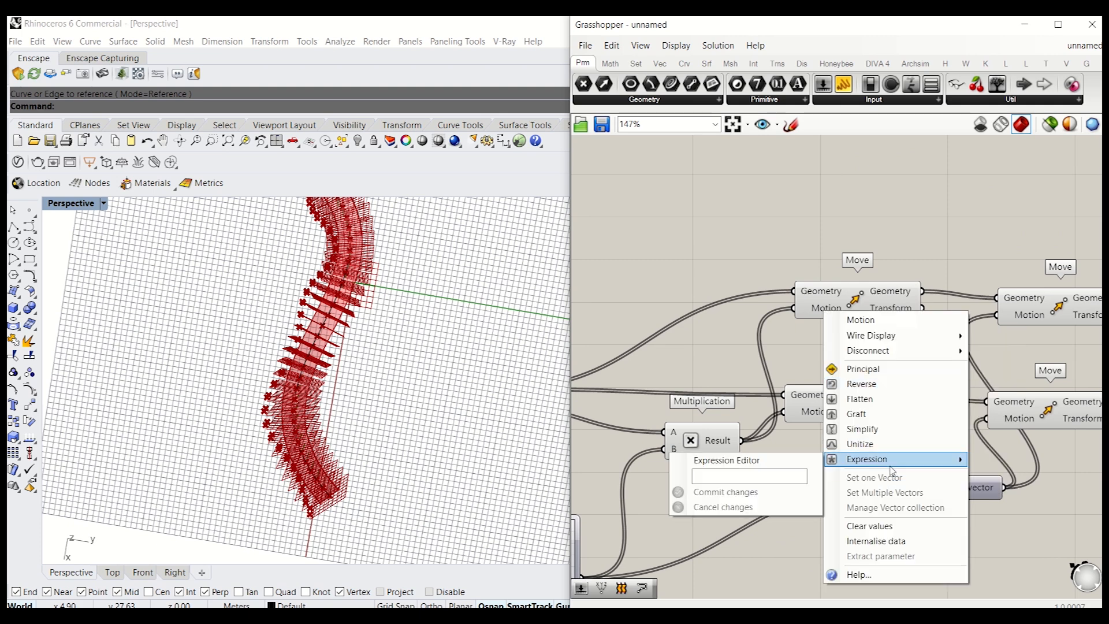
text(-x)
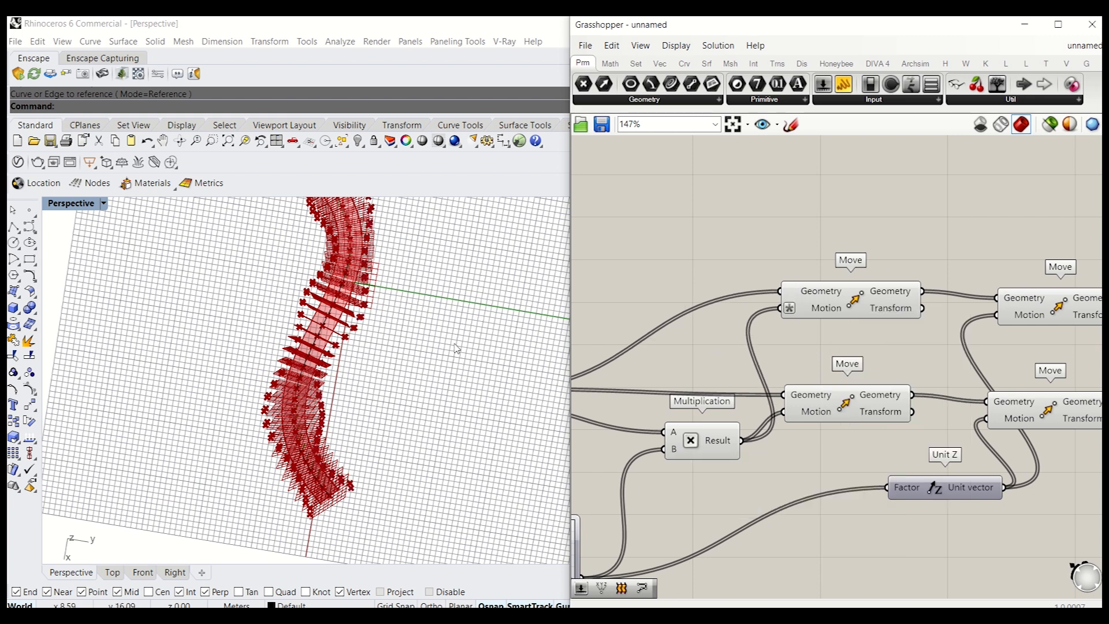
mouse_move(457, 349)
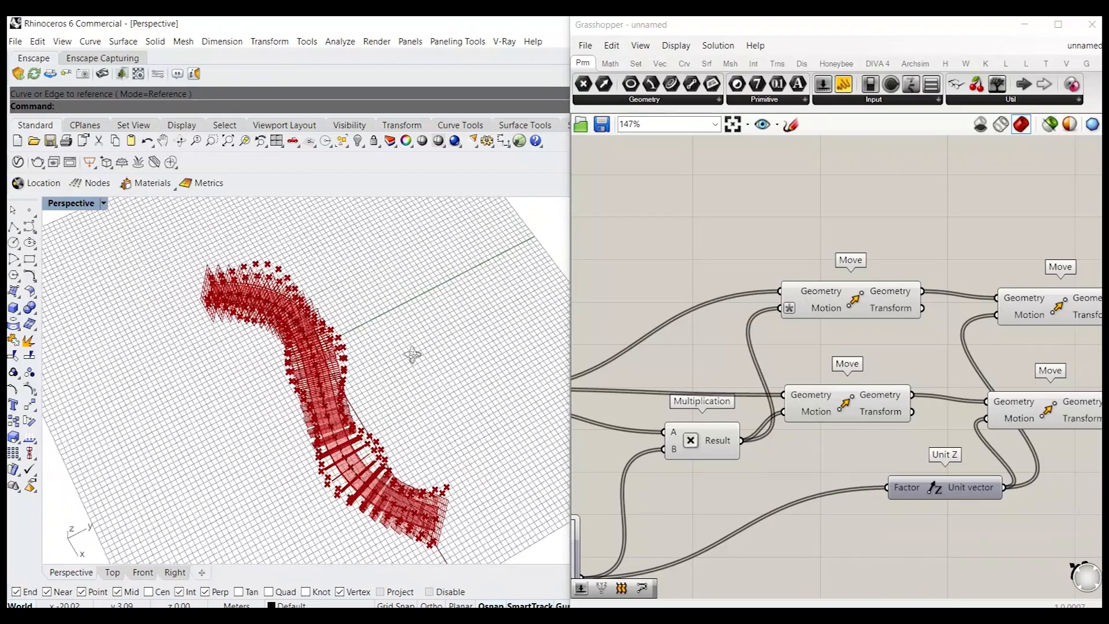
Hide the preview of the selected components.
scroll(down, 3)
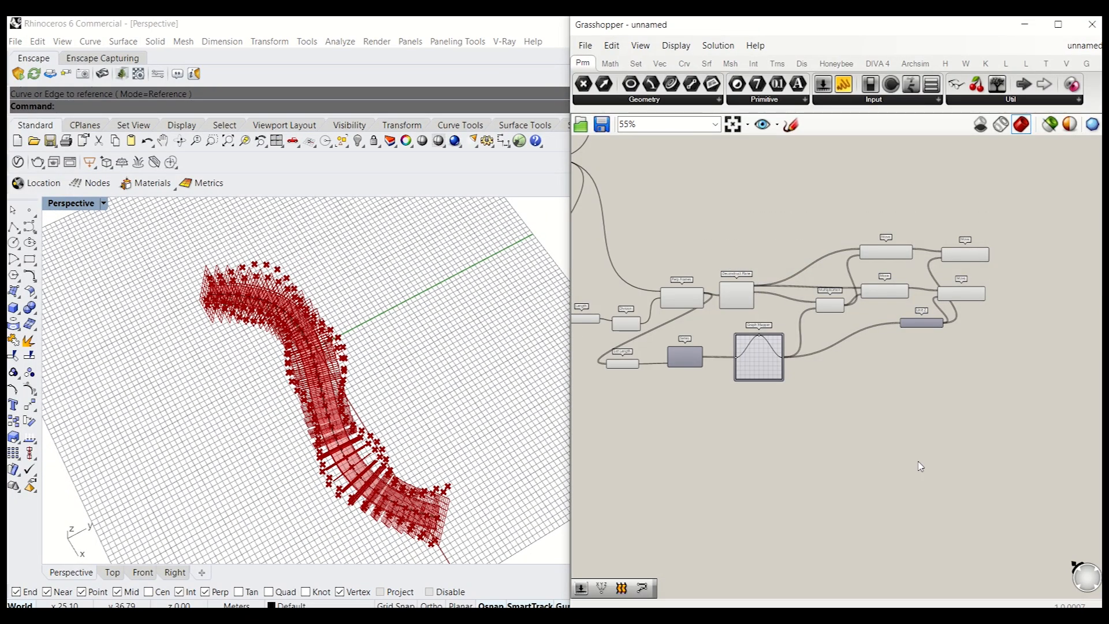
right_click(757, 355)
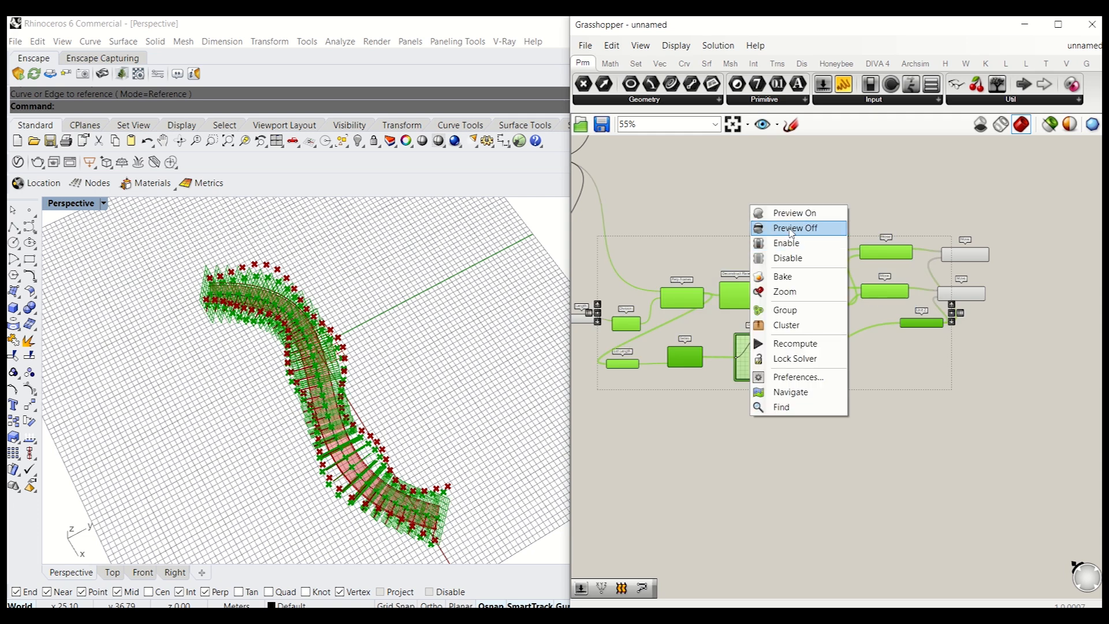
click(794, 227)
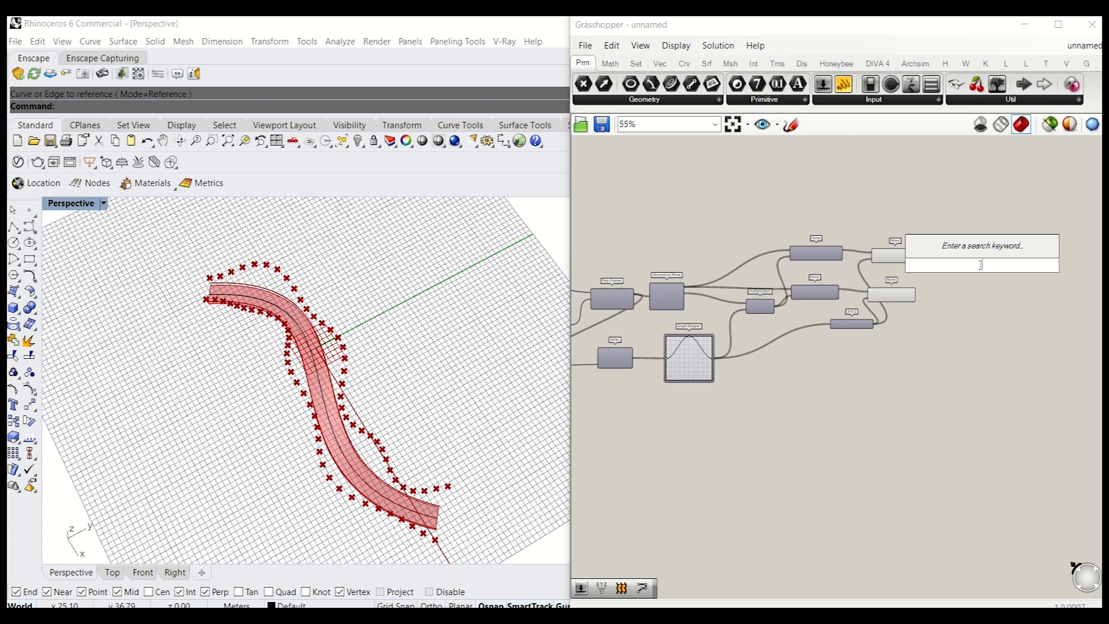
Add a Nurbs Curve component to draw curves through the moved points.
text(nurb)
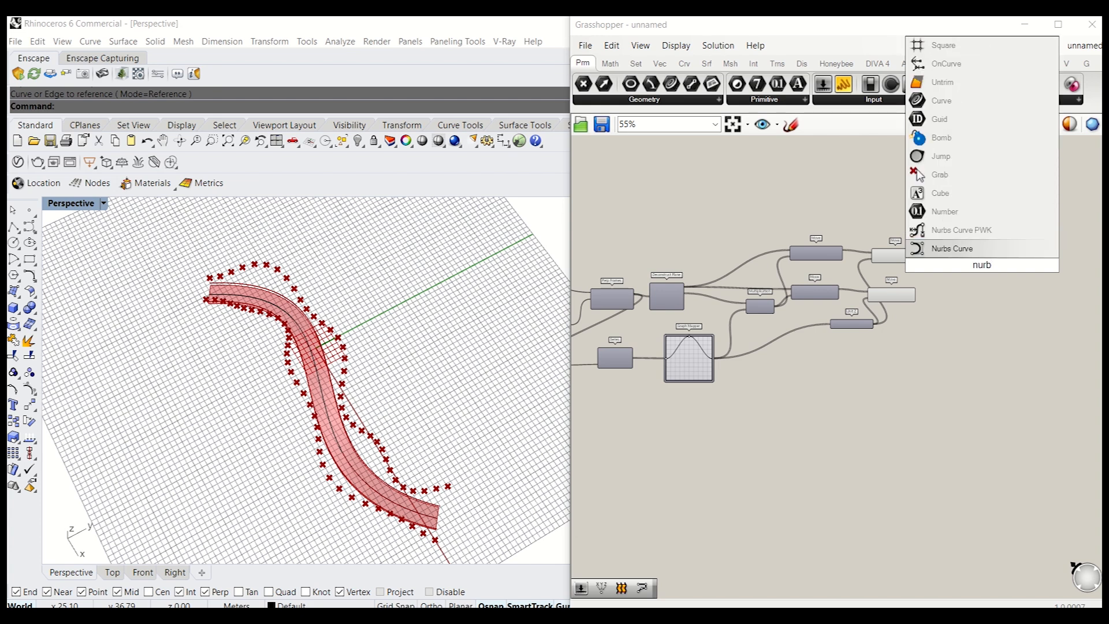
click(952, 248)
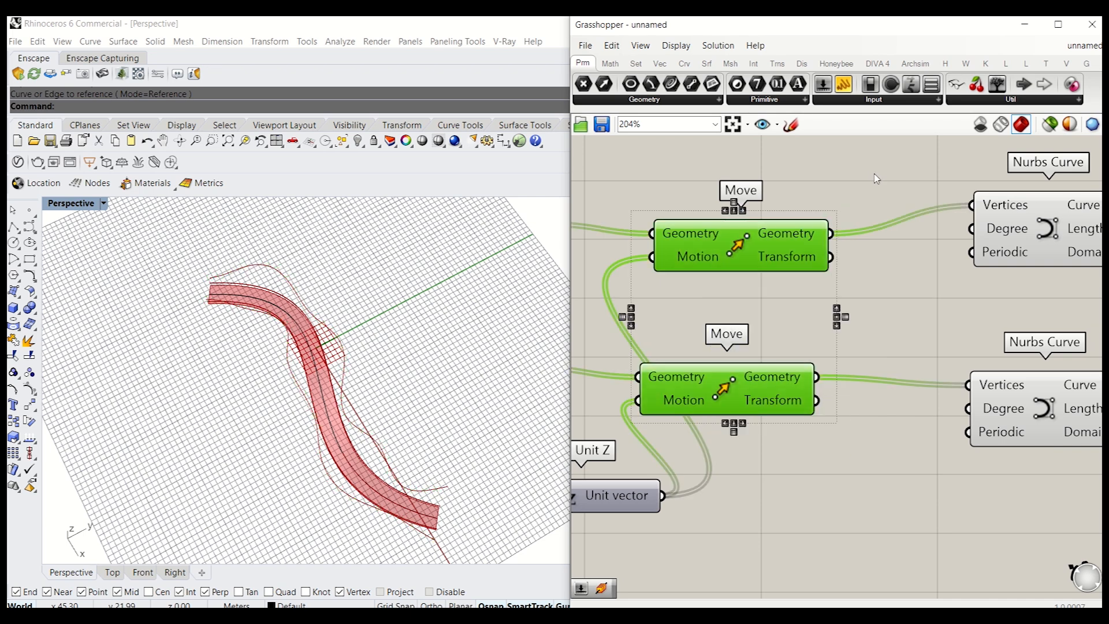
click(110, 571)
text(loft)
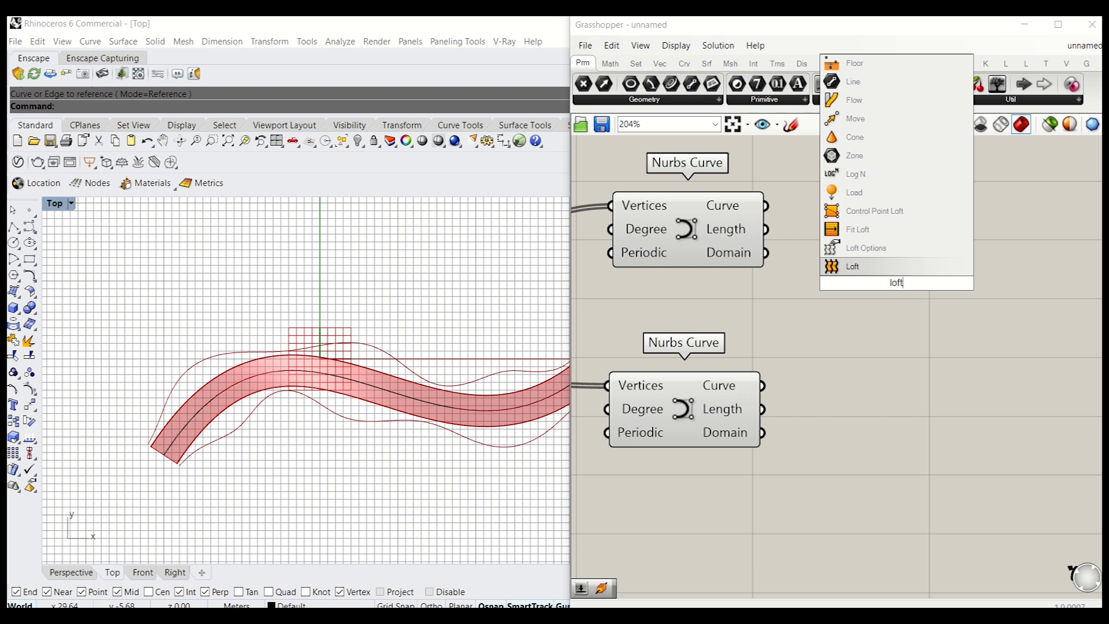
Loft the two Nurbs Curves with Fit Loft, using Count U 30 and Degree U 5 sliders.
click(857, 228)
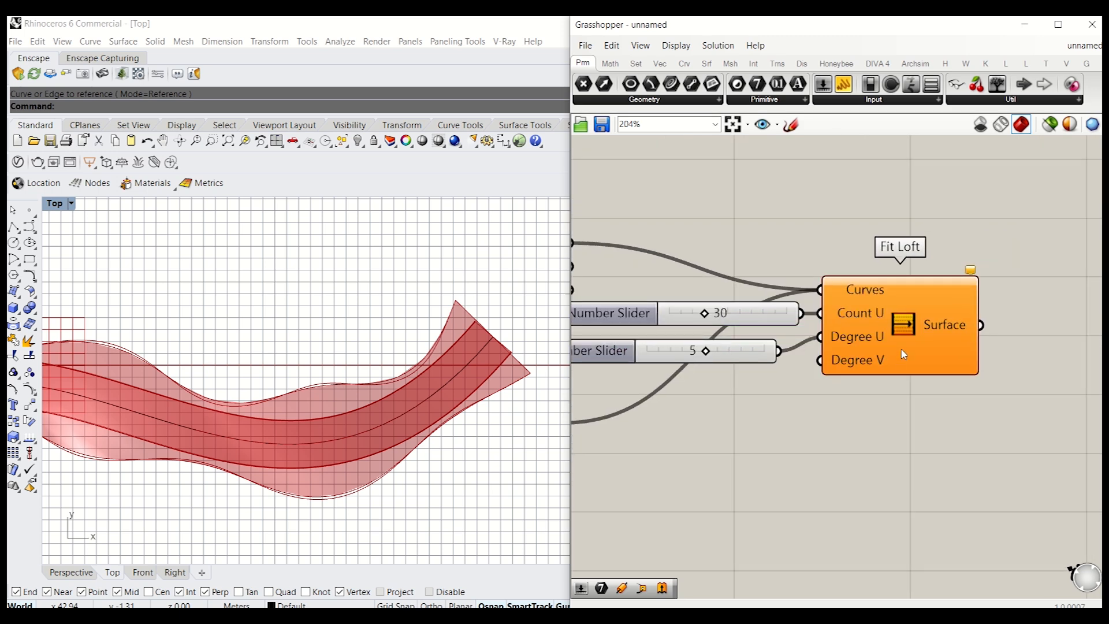
scroll(down, 3)
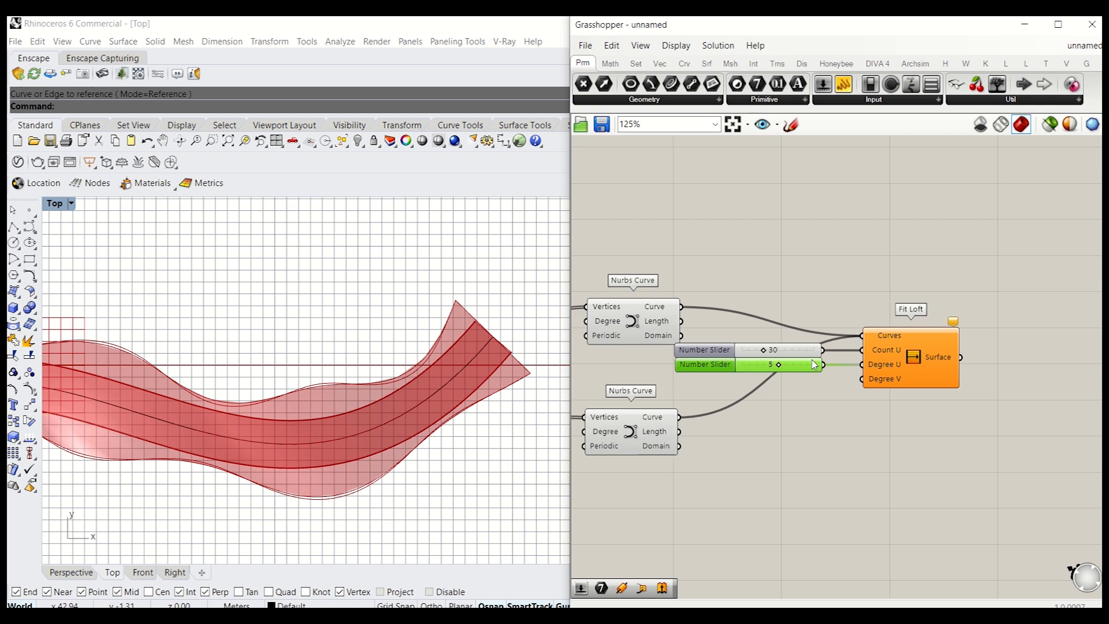
click(936, 361)
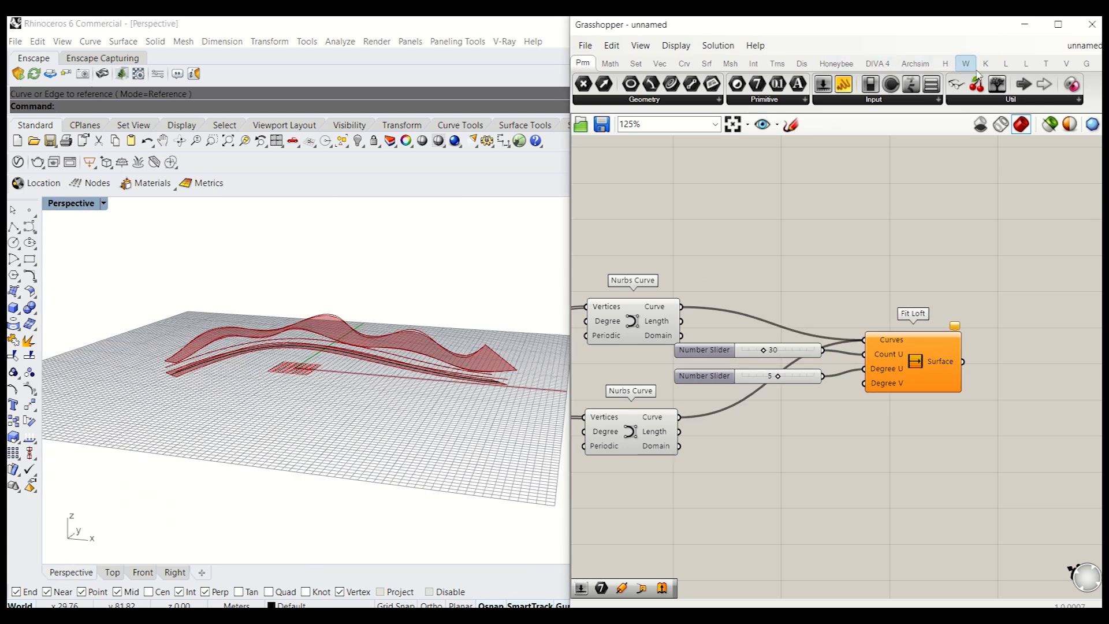
Browse the LunchBox Panels dropdown of panel types.
click(1005, 63)
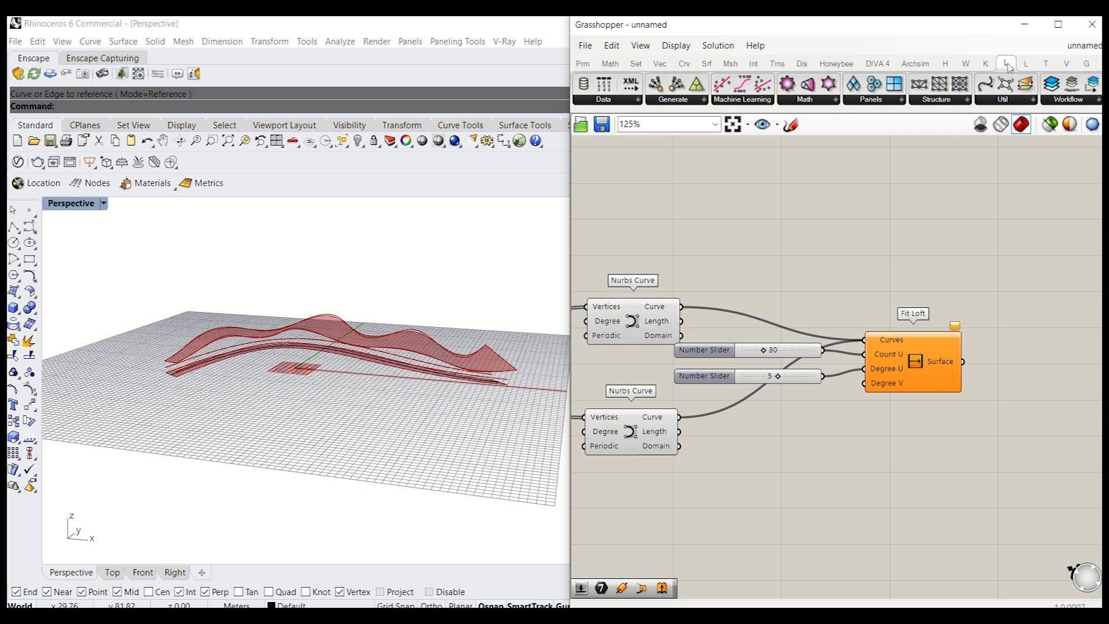
click(870, 99)
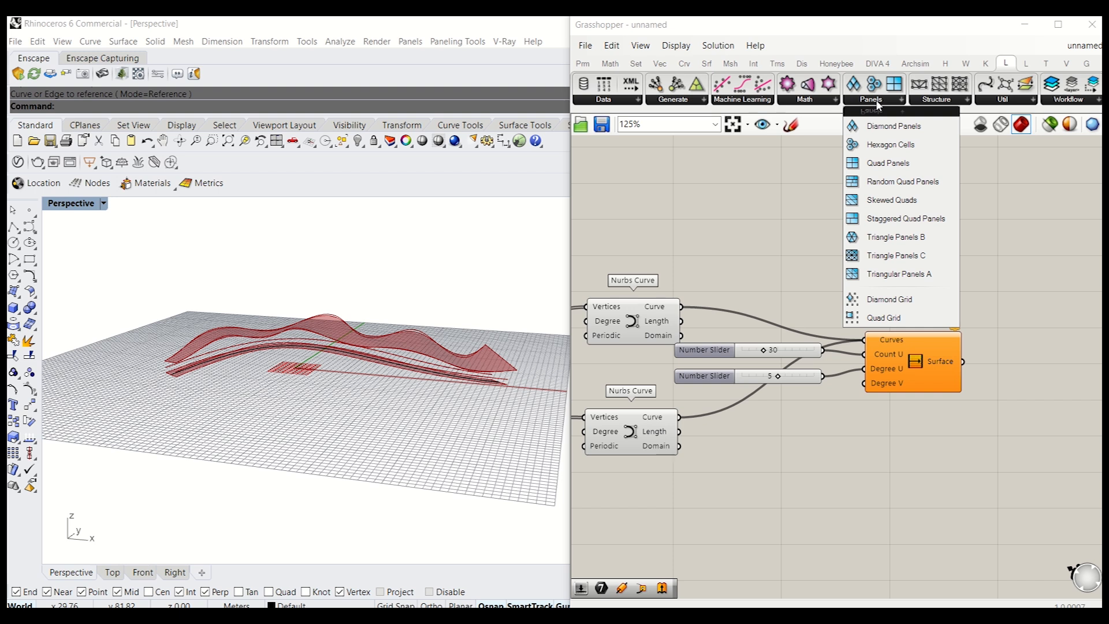
mouse_move(893, 126)
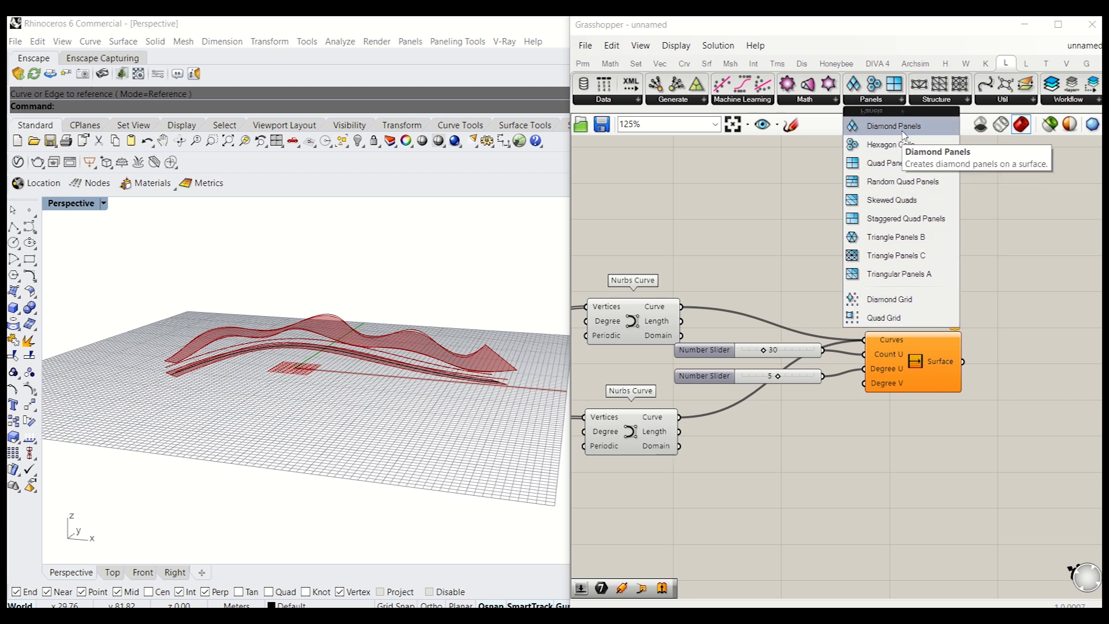
mouse_move(889, 145)
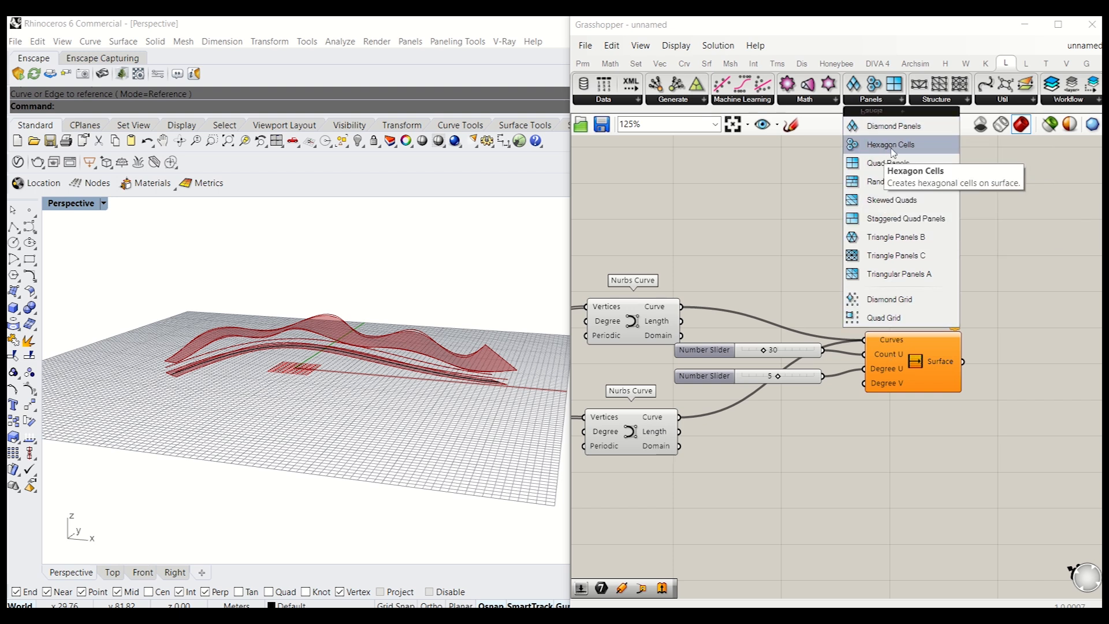
Place Hexagon Cells on the loft surface, wiring sliders to U and V Divisions.
click(890, 144)
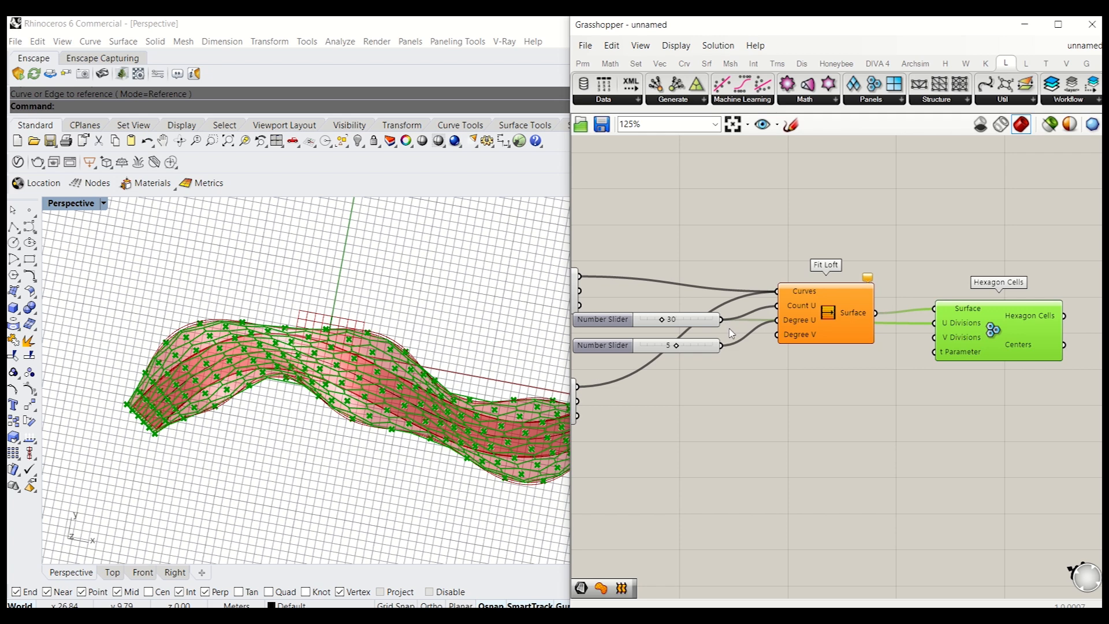
click(824, 312)
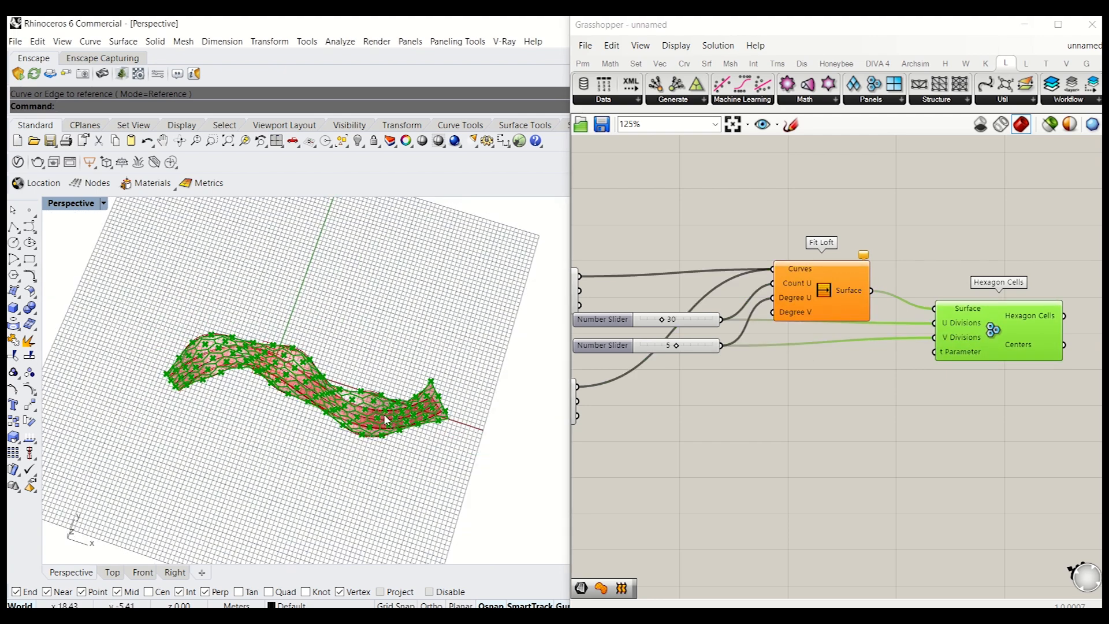
click(820, 290)
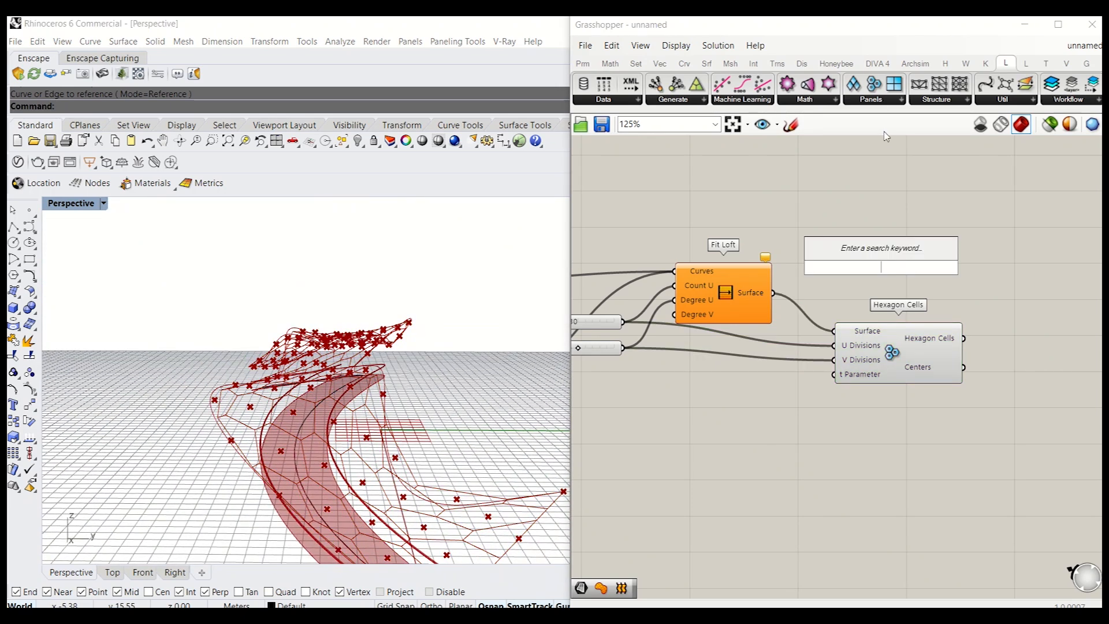
mouse_move(949, 209)
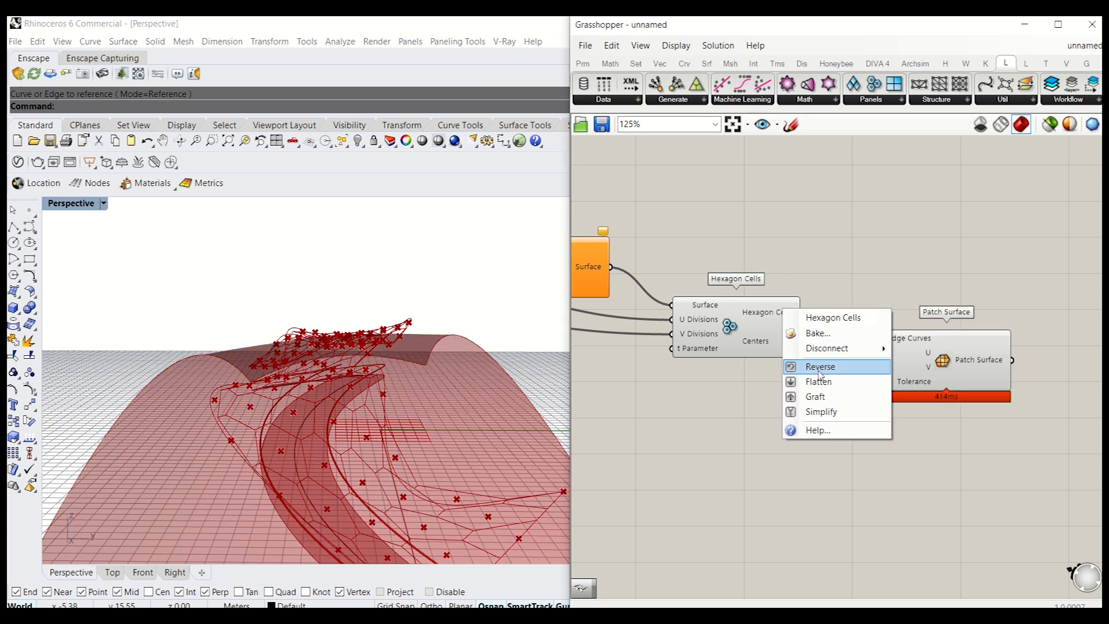
Graft the Hexagon Cells output so each cell patches separately.
click(815, 396)
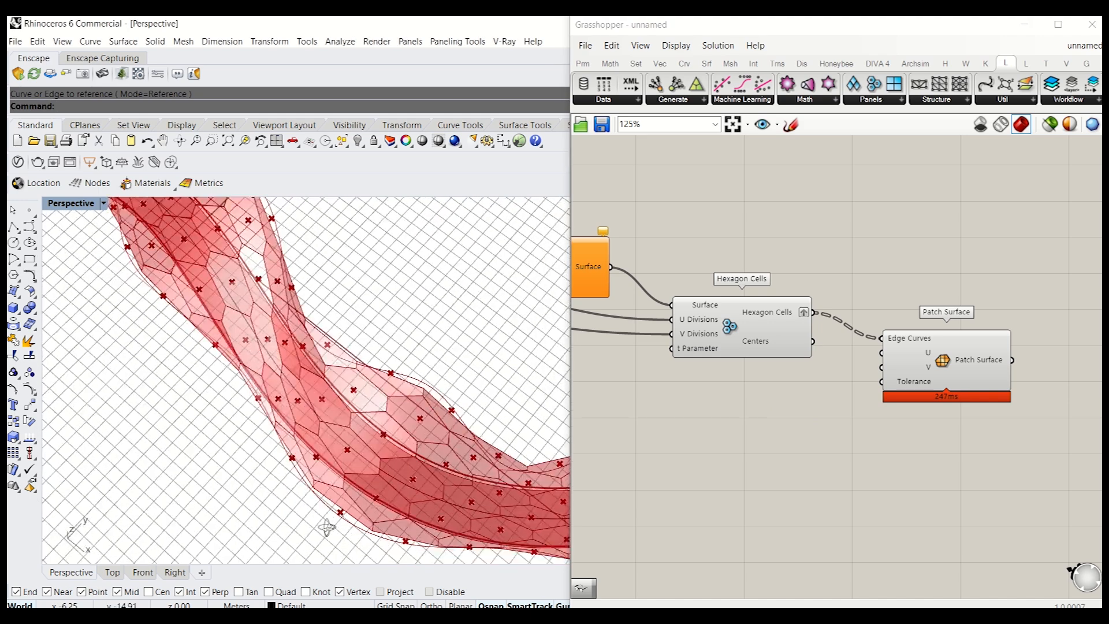
double_click(703, 382)
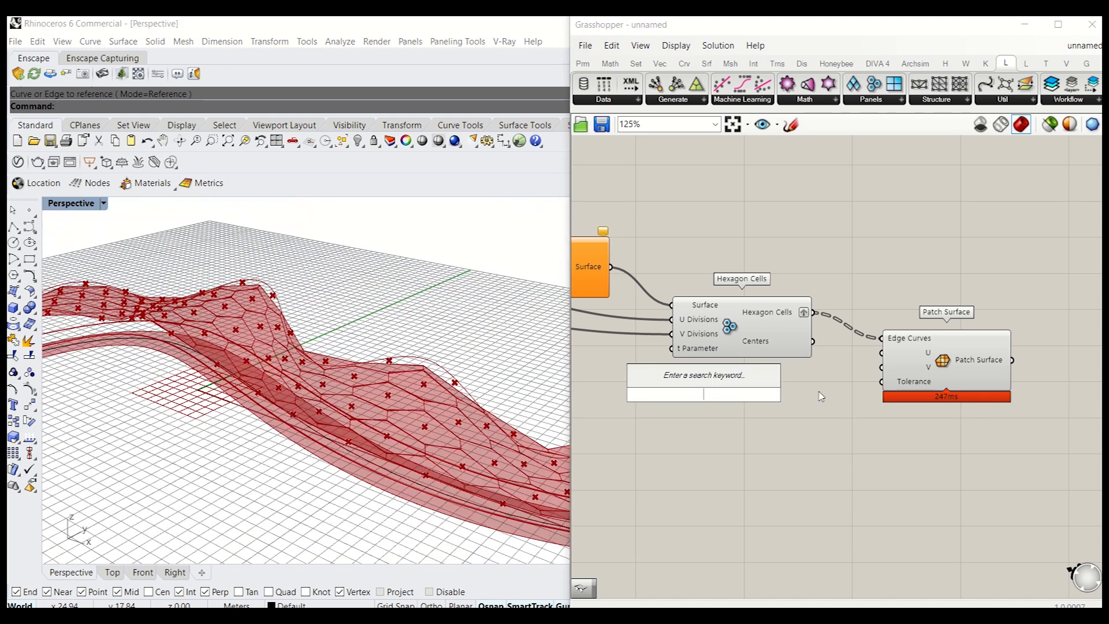
mouse_move(927, 367)
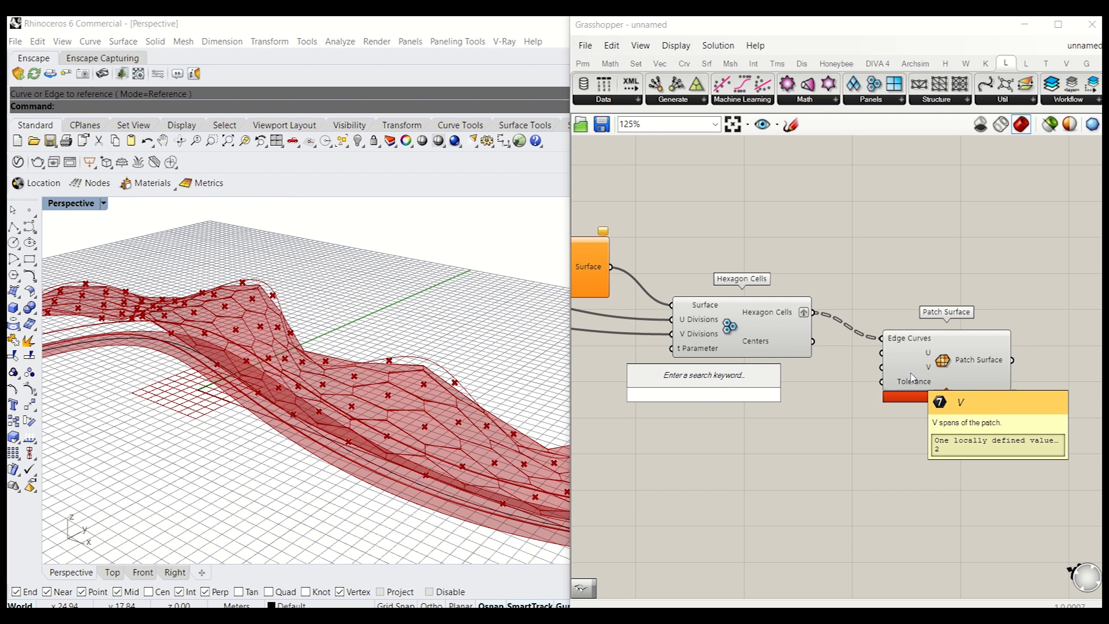
mouse_move(905, 357)
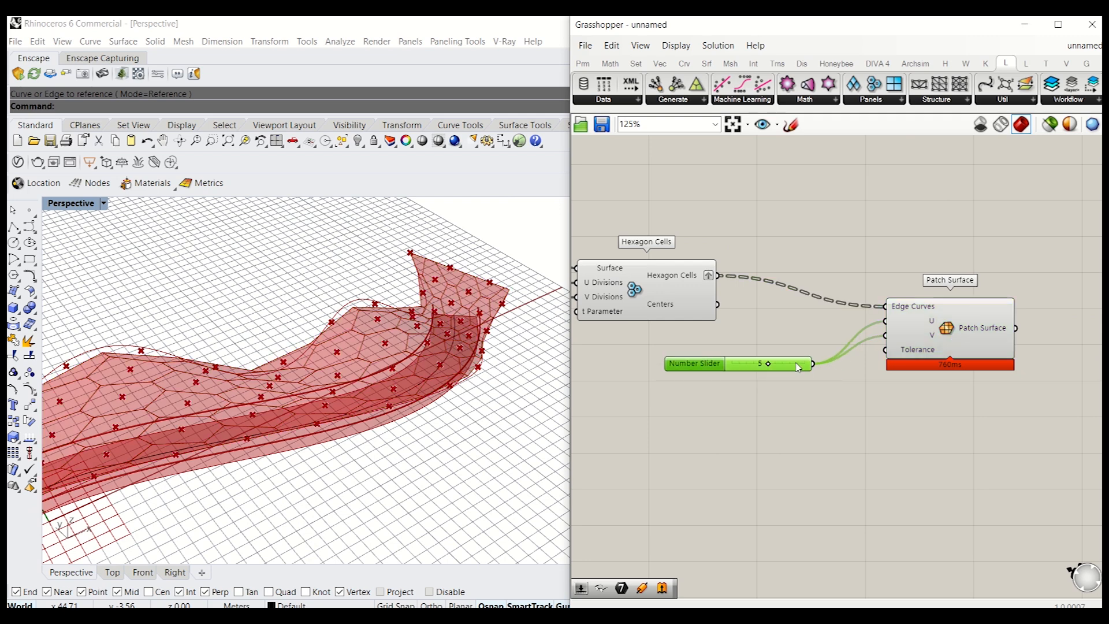
Add the two-surface Space Truss Structure component from LunchBox.
click(936, 85)
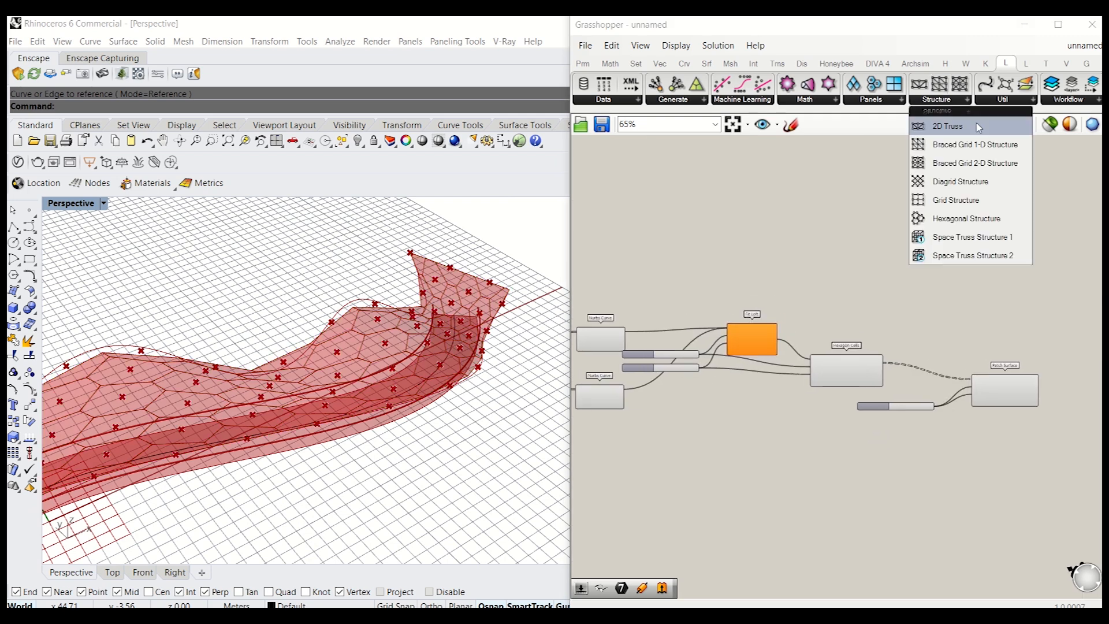
mouse_move(981, 186)
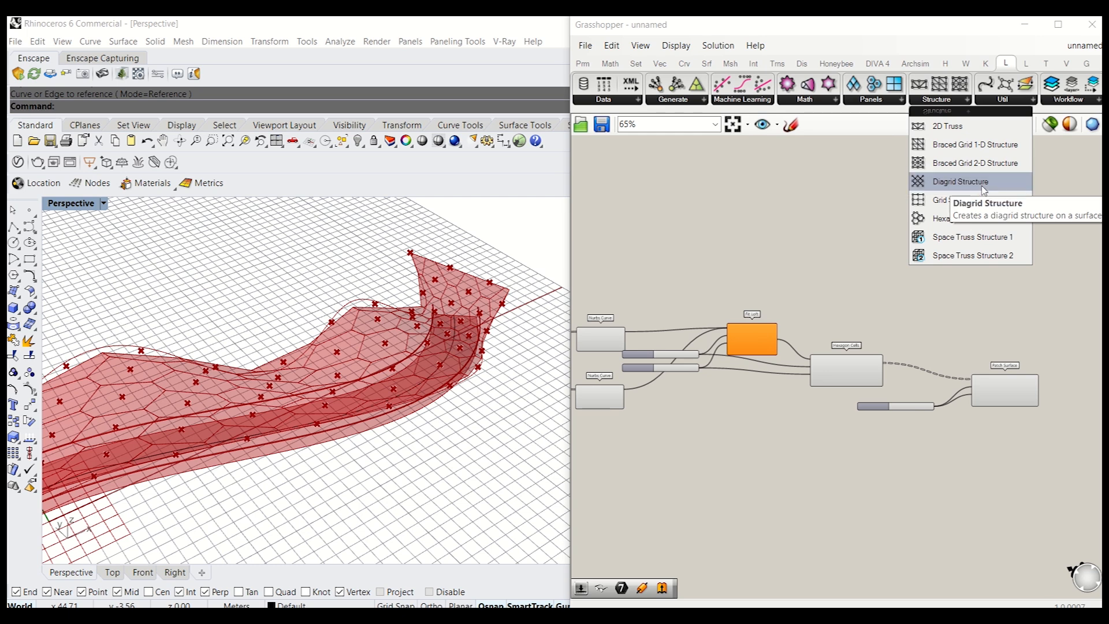
mouse_move(983, 256)
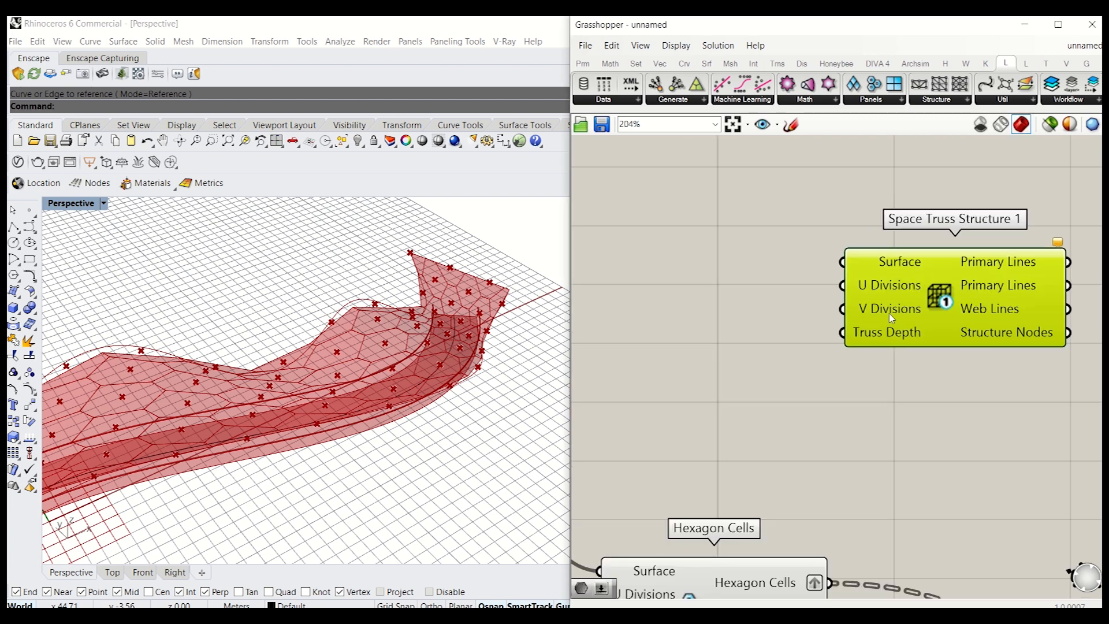
scroll(down, 3)
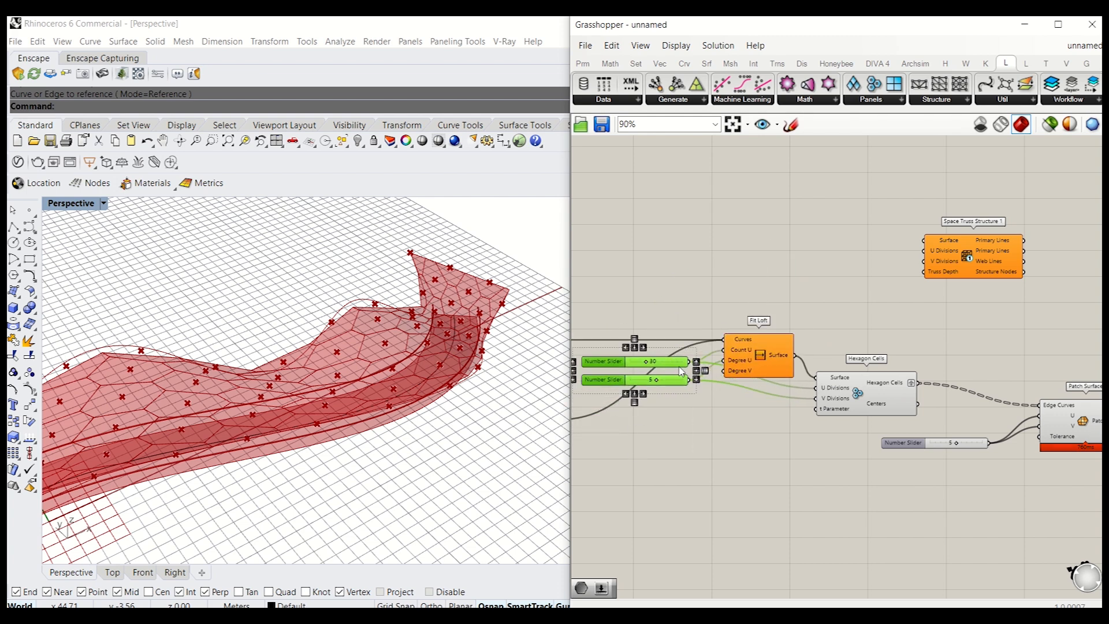
click(972, 255)
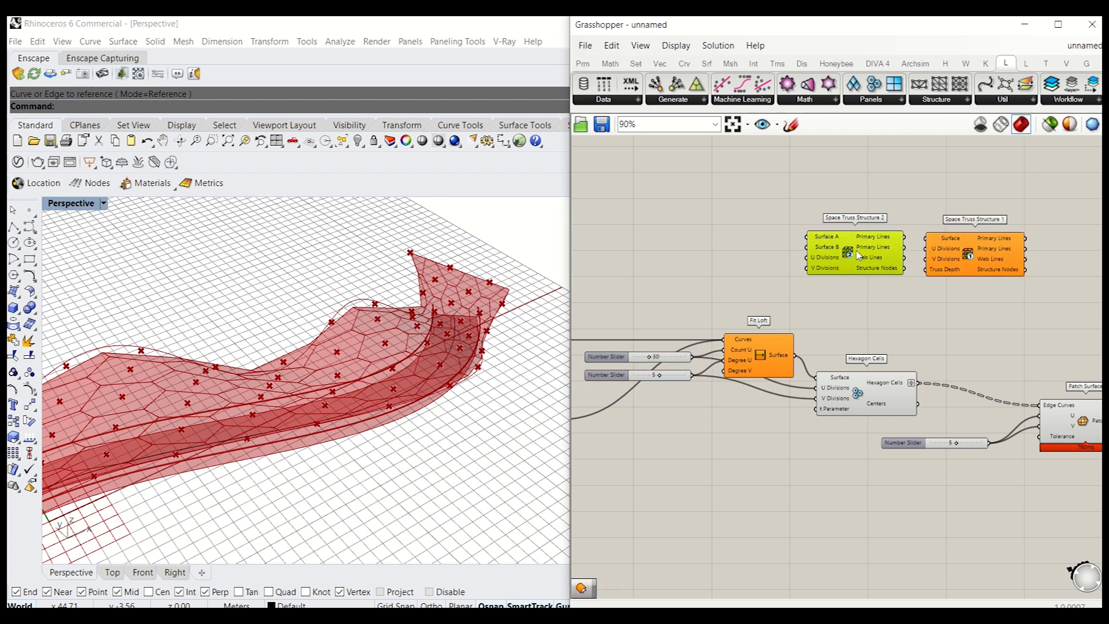
scroll(up, 3)
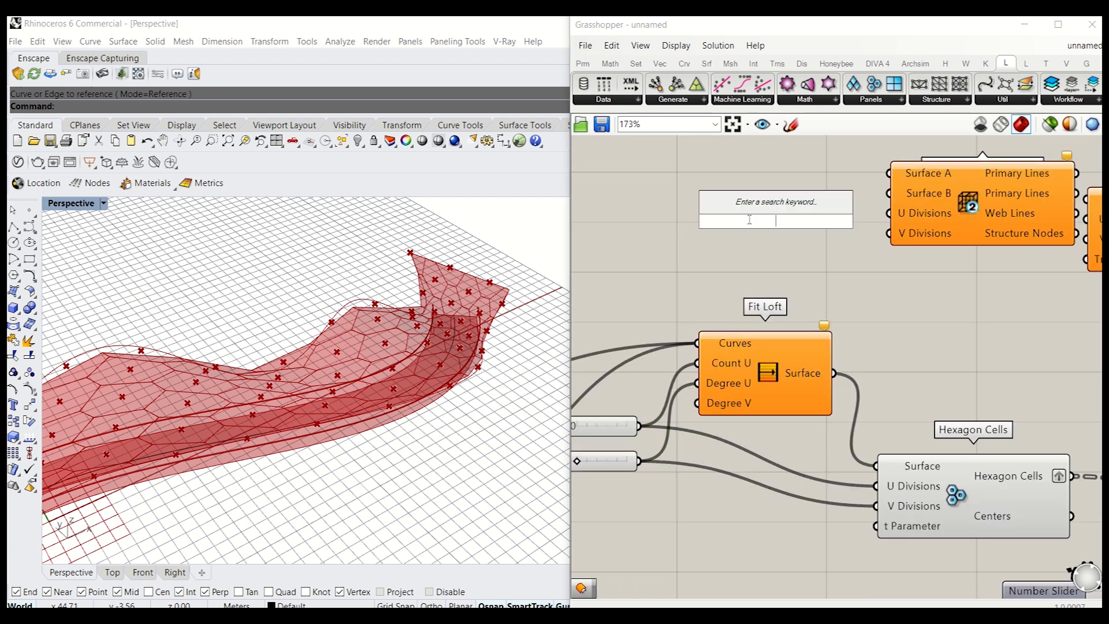
Offset the canopy surface and feed the truss with a 0.5 depth slider.
text(offste)
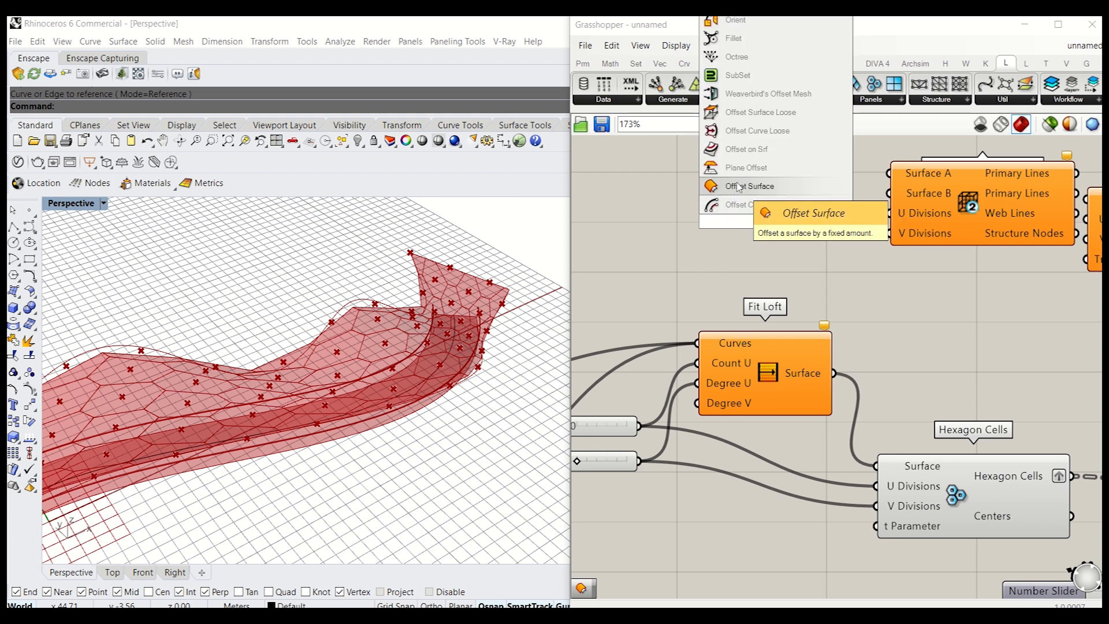
click(748, 186)
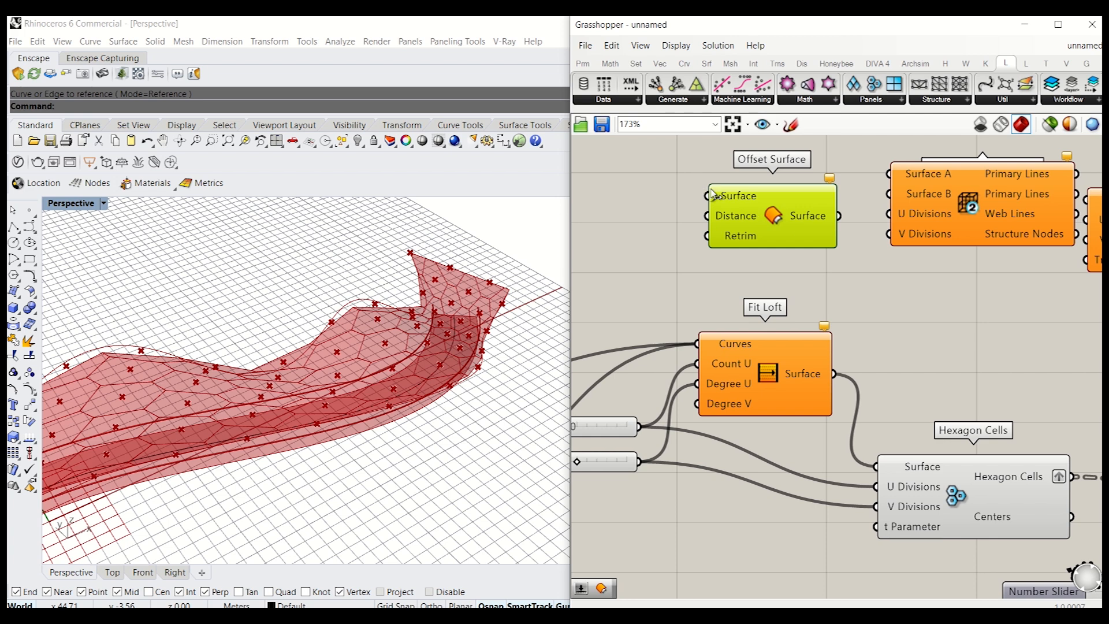
mouse_move(819, 204)
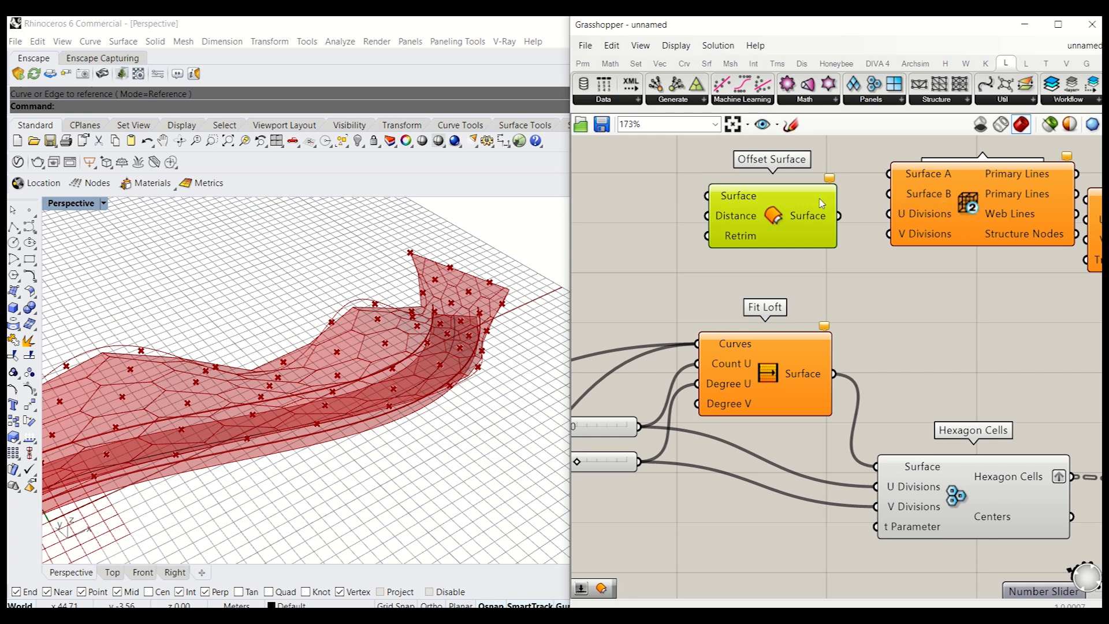
scroll(down, 3)
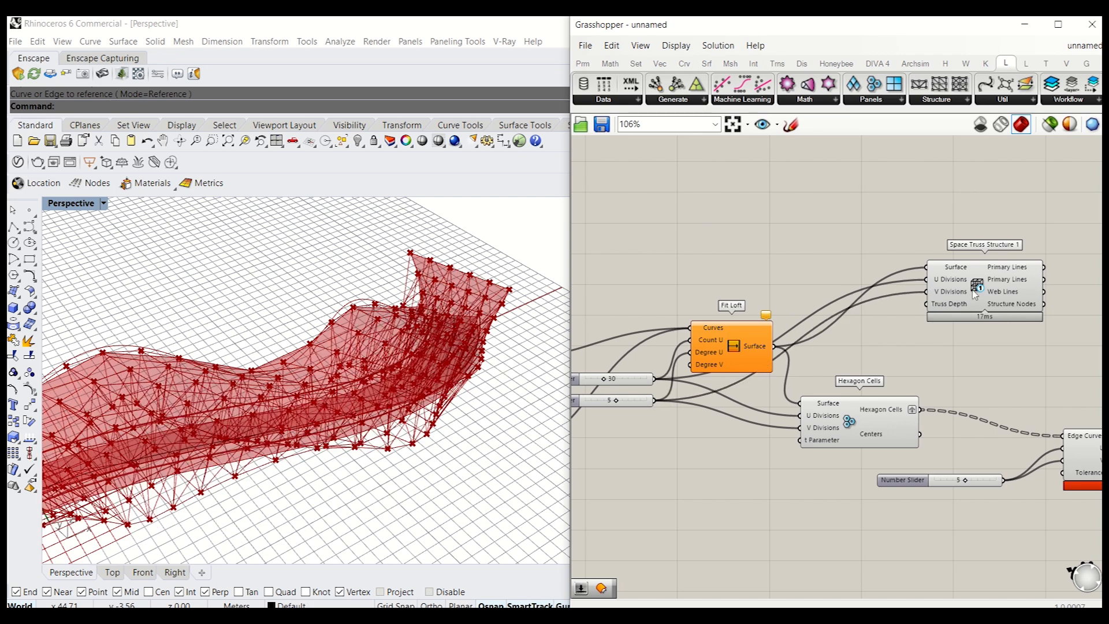
click(983, 283)
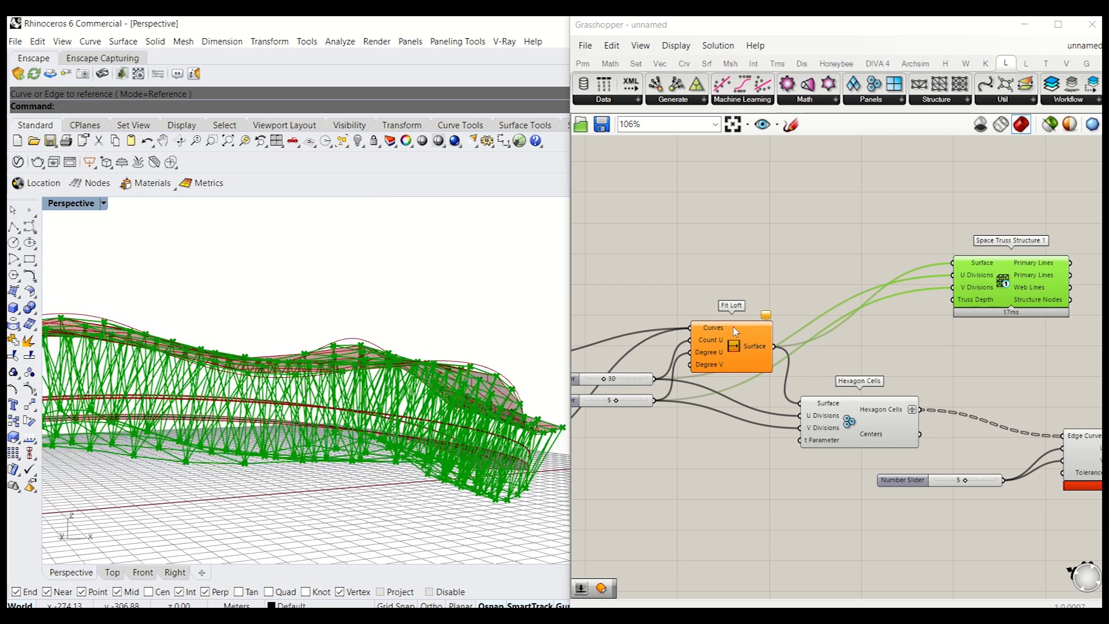
scroll(up, 3)
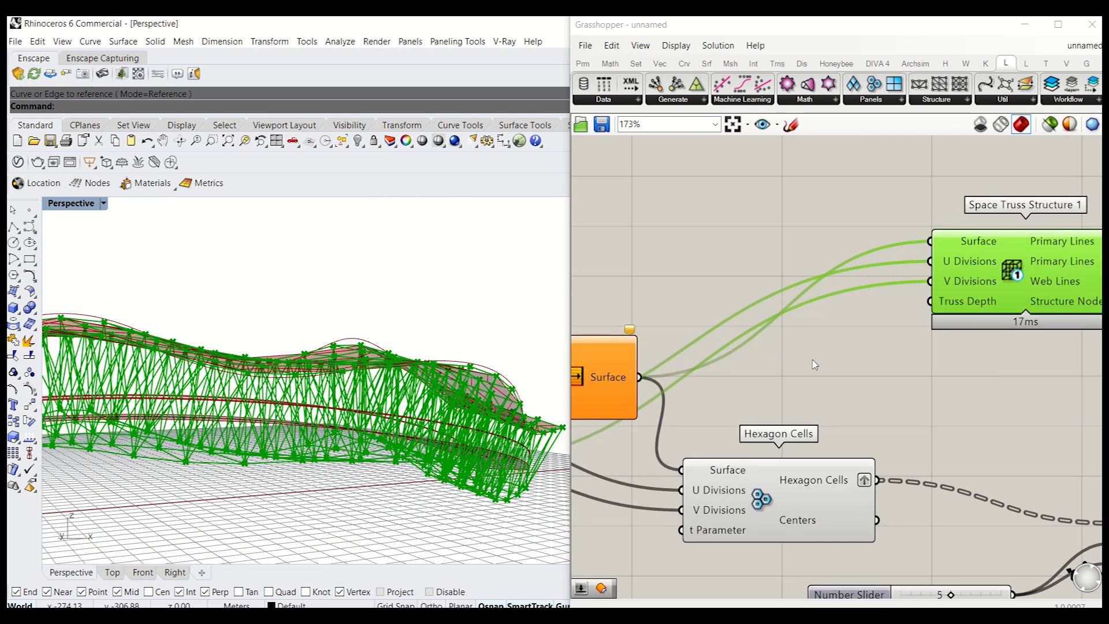
double_click(812, 354)
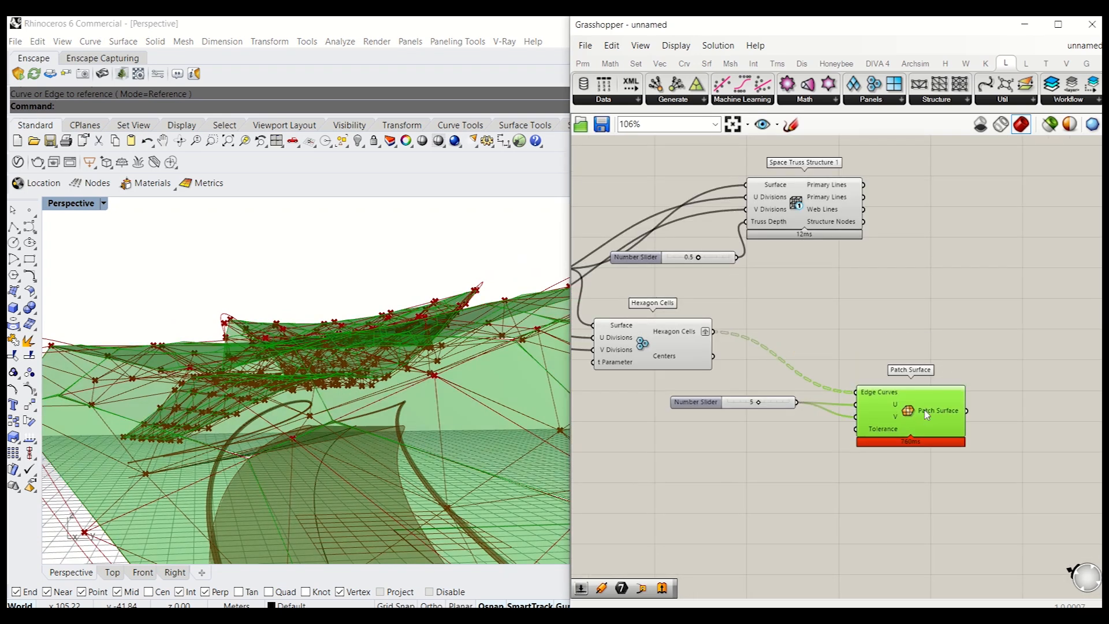
Move the patch panels along a Unit Z vector set by a 0.3 slider.
text(m)
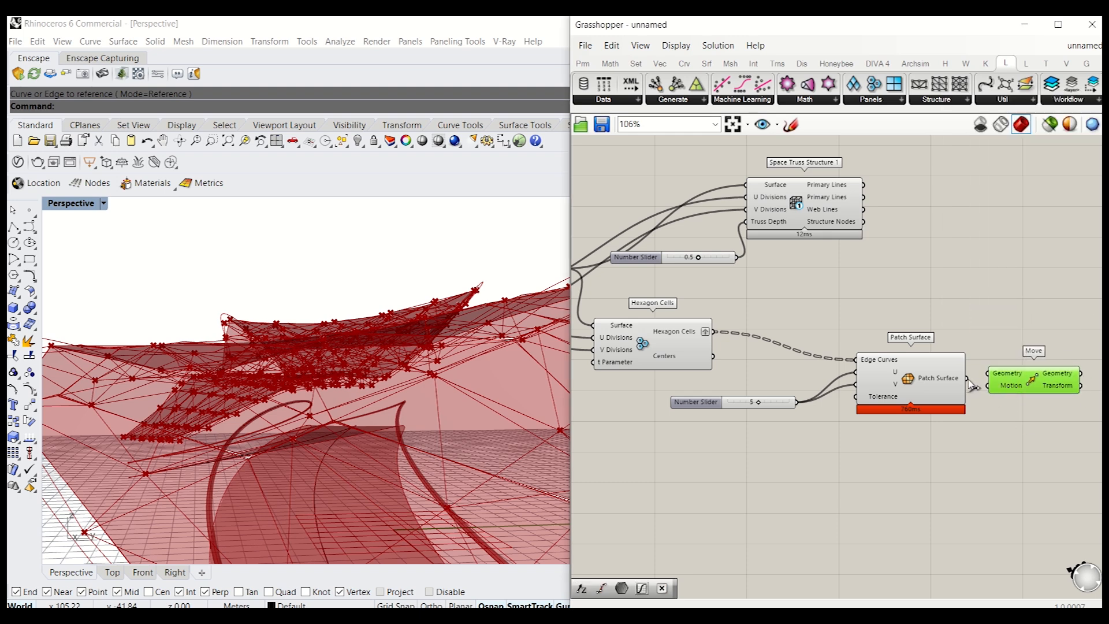
double_click(978, 460)
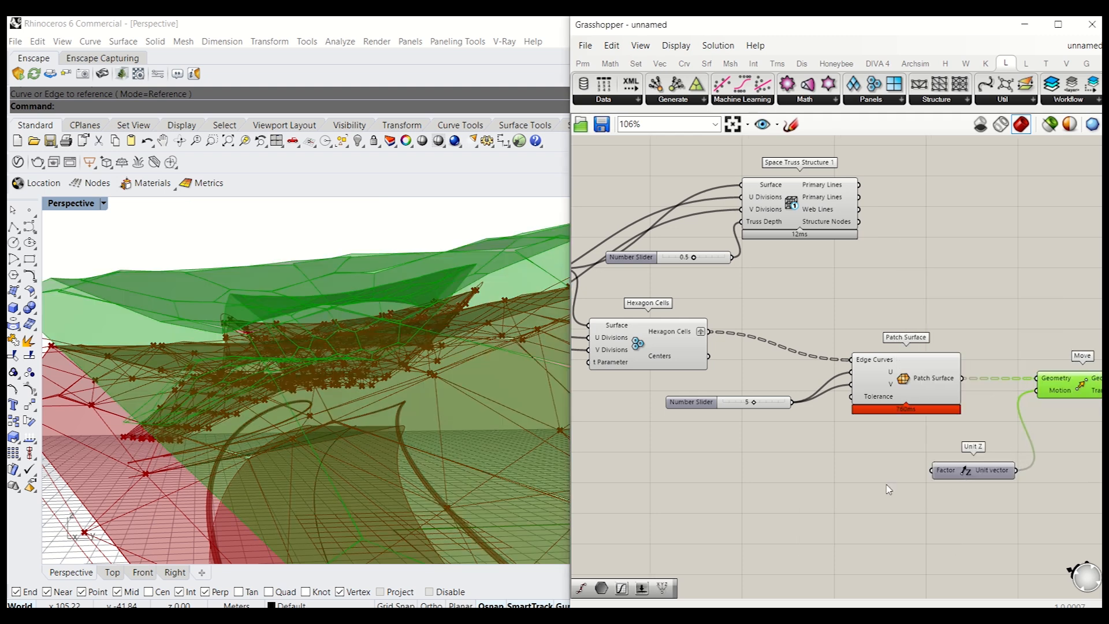
double_click(886, 489)
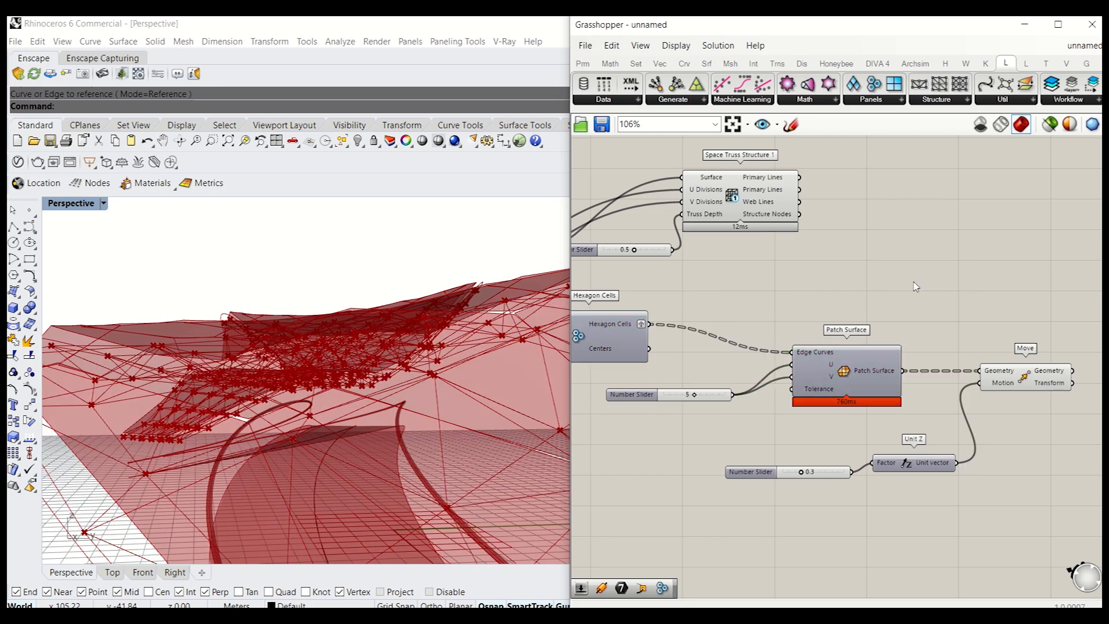
scroll(down, 3)
text(pip)
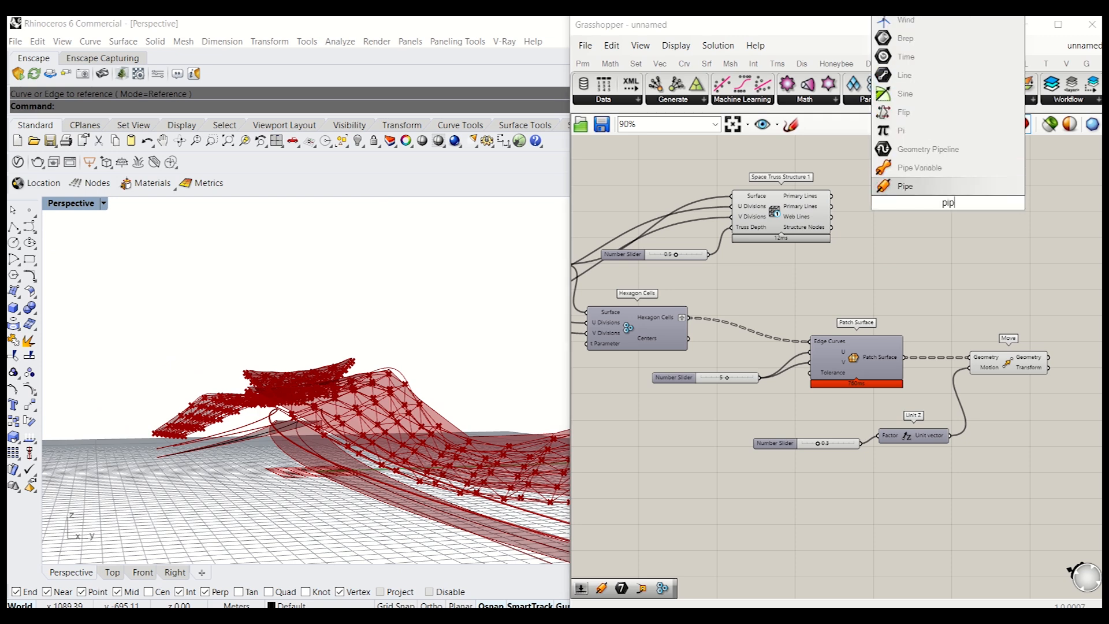
Pipe the space-truss lines with a 0.05 radius slider.
click(904, 186)
text(0)
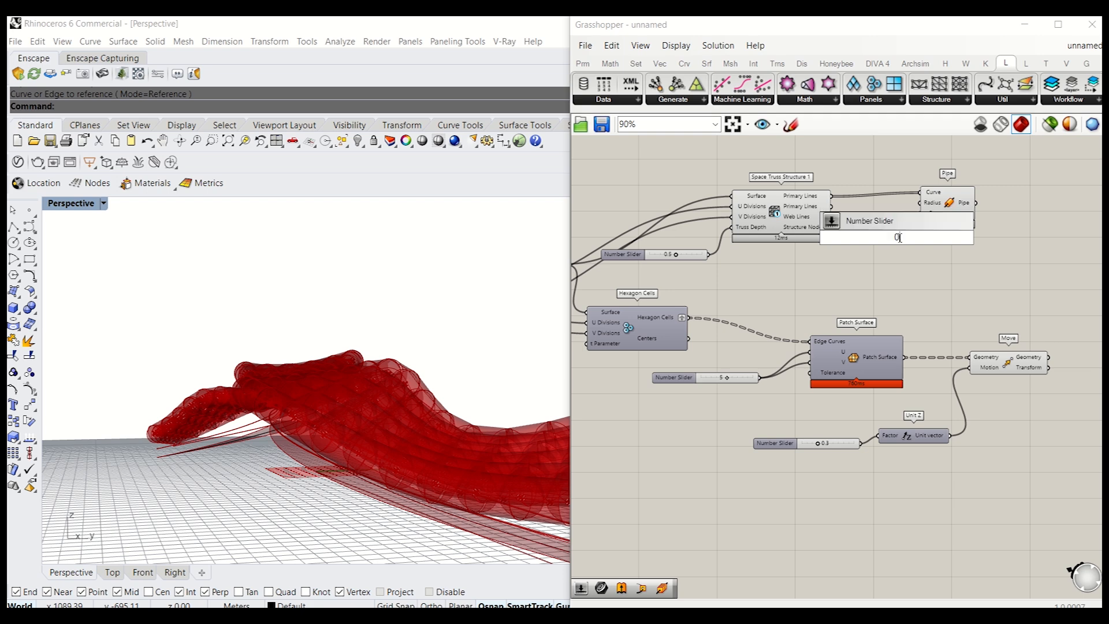
text(.0)
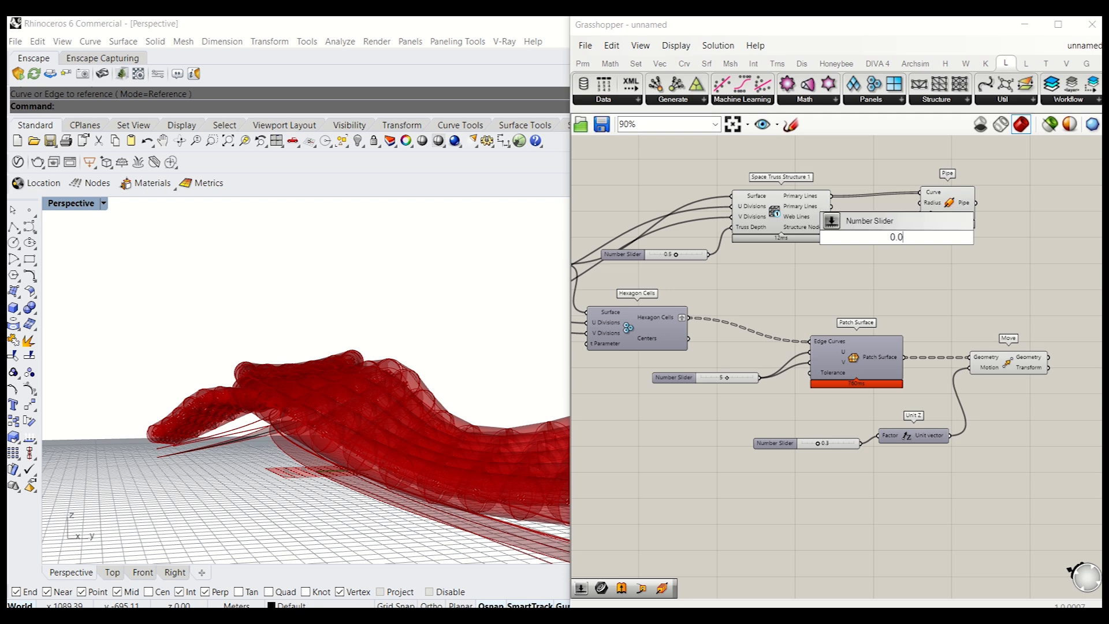
scroll(up, 3)
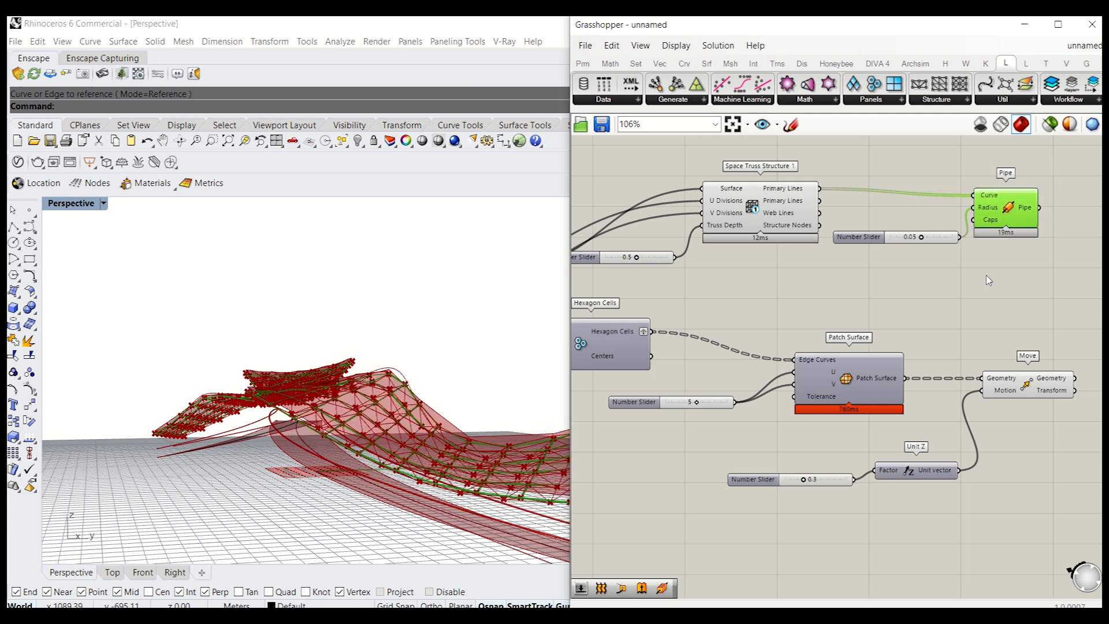
Turn off the Space Truss Structure preview so only the pipes show.
right_click(785, 201)
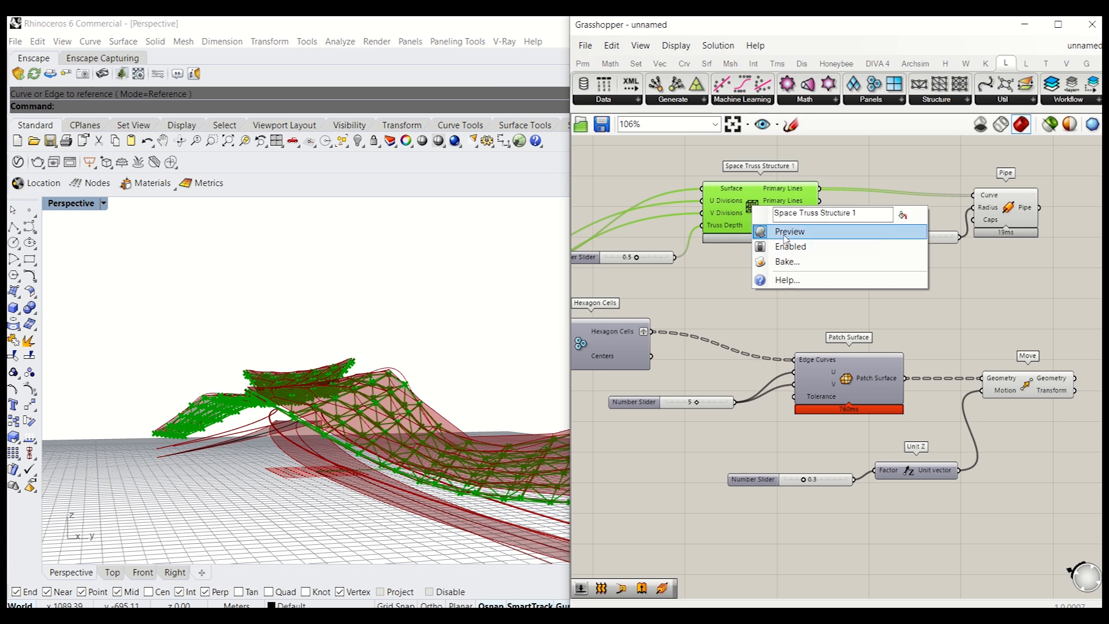
click(788, 231)
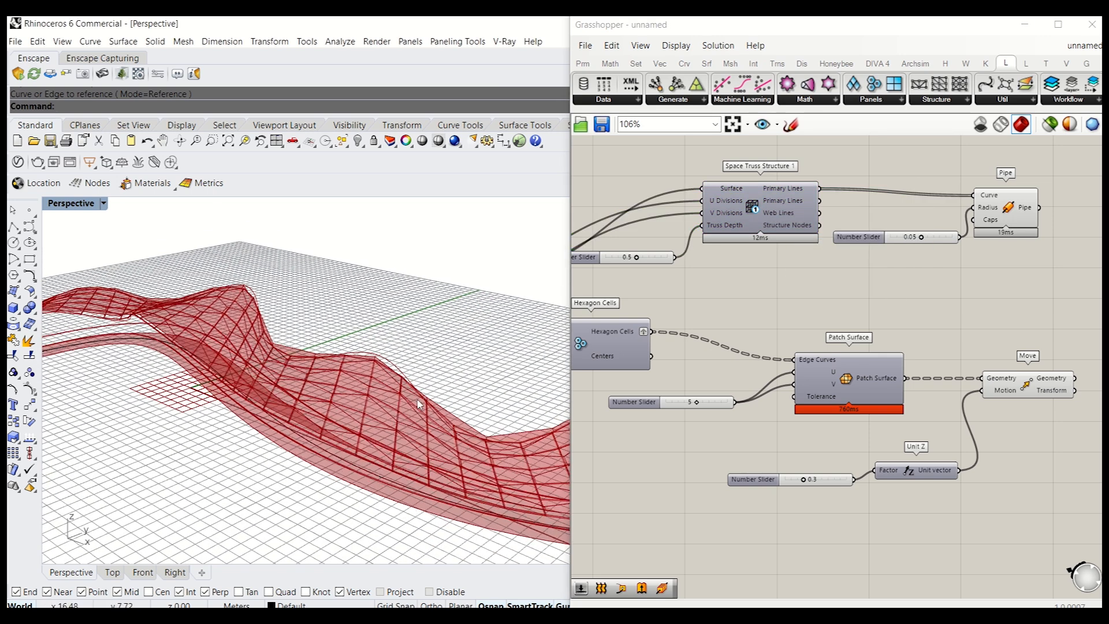
click(1034, 195)
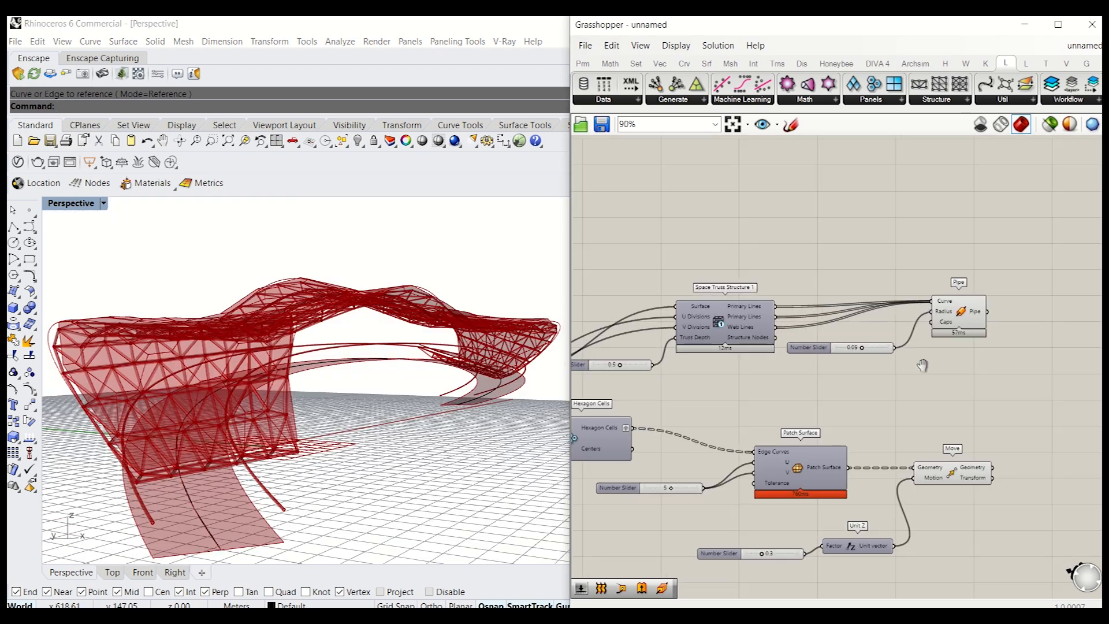
scroll(down, 3)
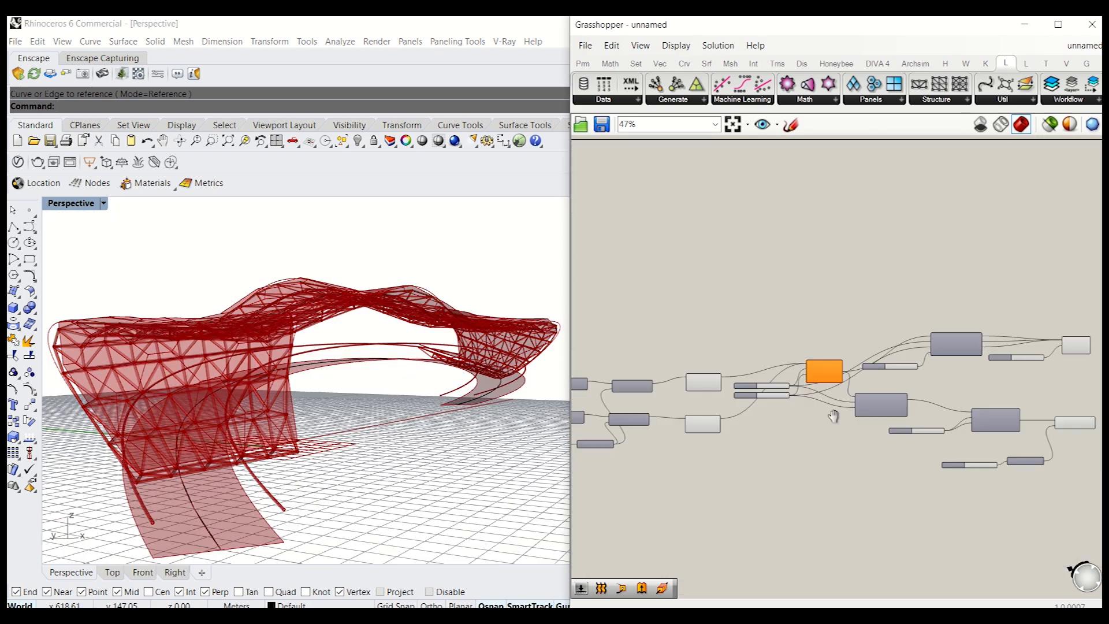
Change the sine Graph Mapper's X range to 0–20 and view the bridge from Top.
scroll(up, 3)
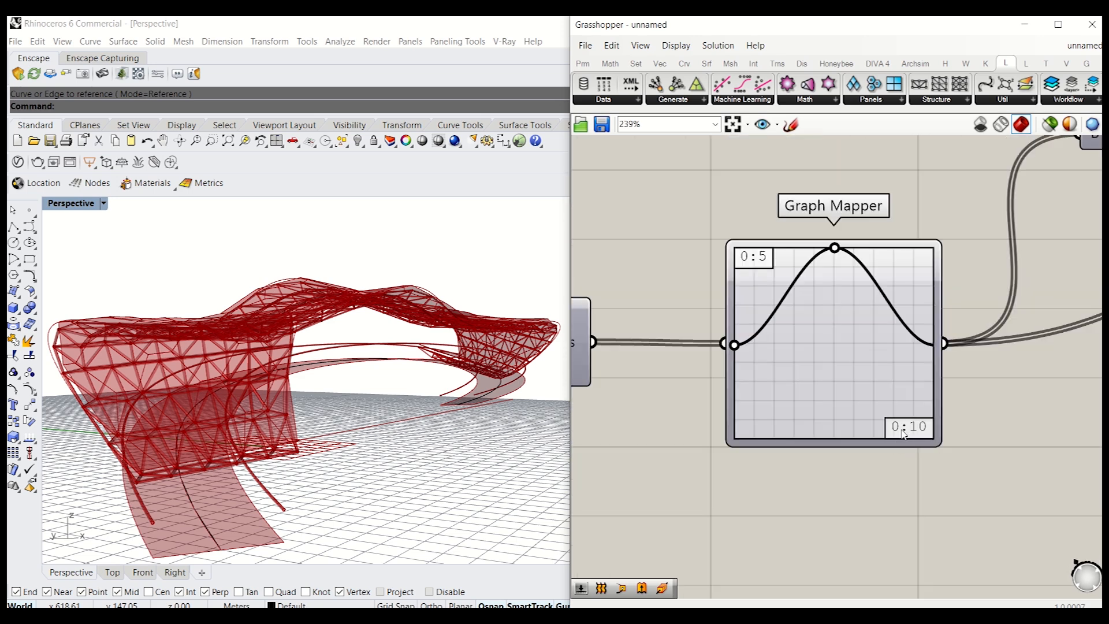
click(833, 343)
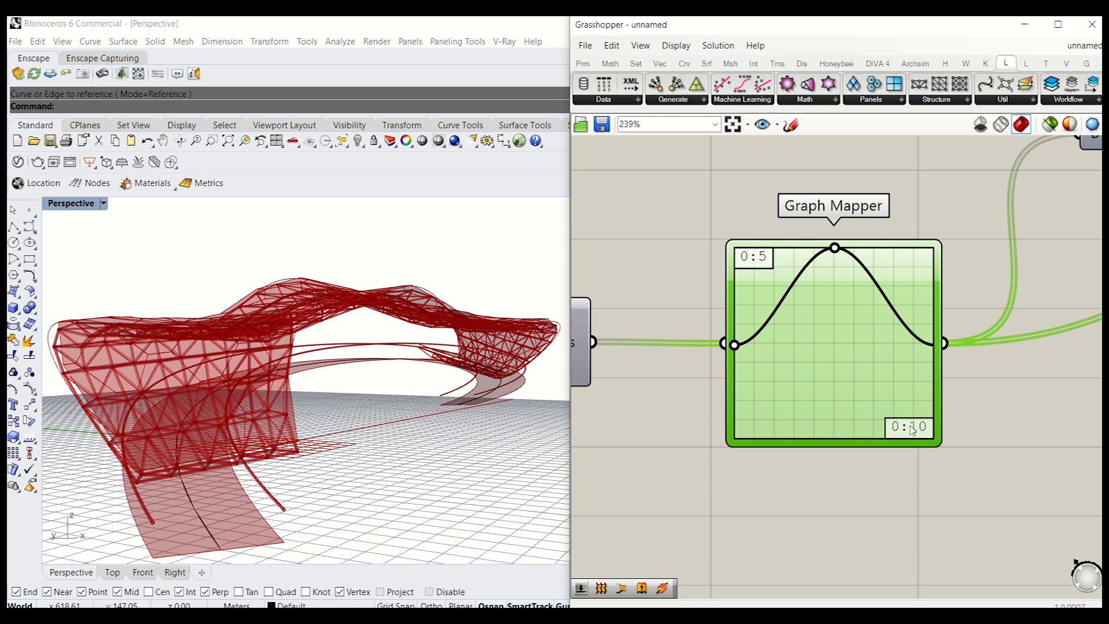
double_click(833, 346)
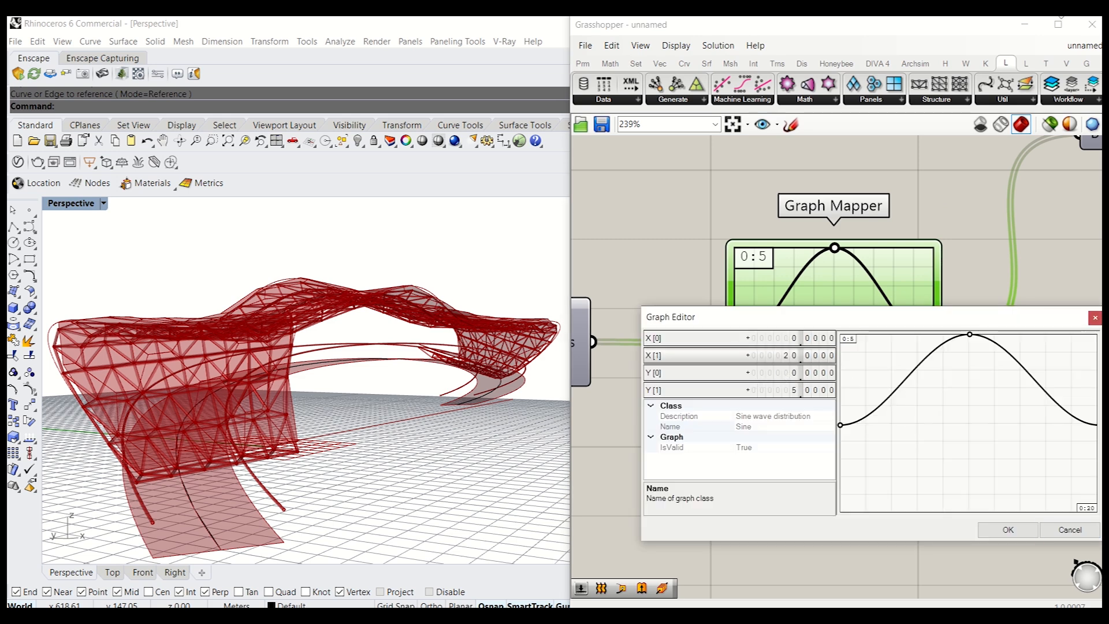
click(1006, 529)
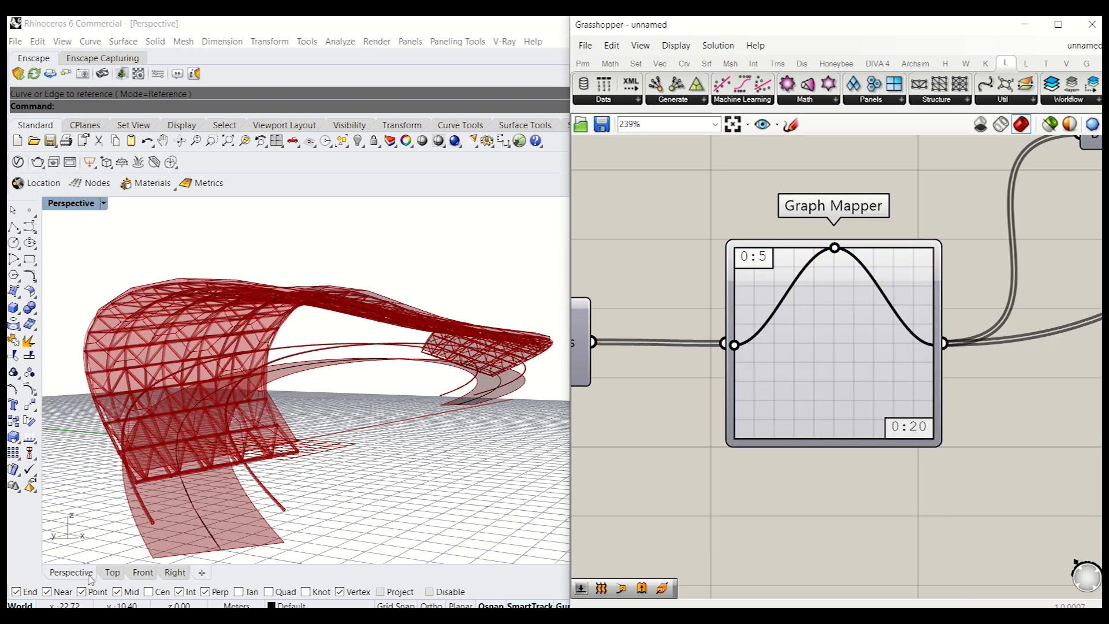
click(111, 573)
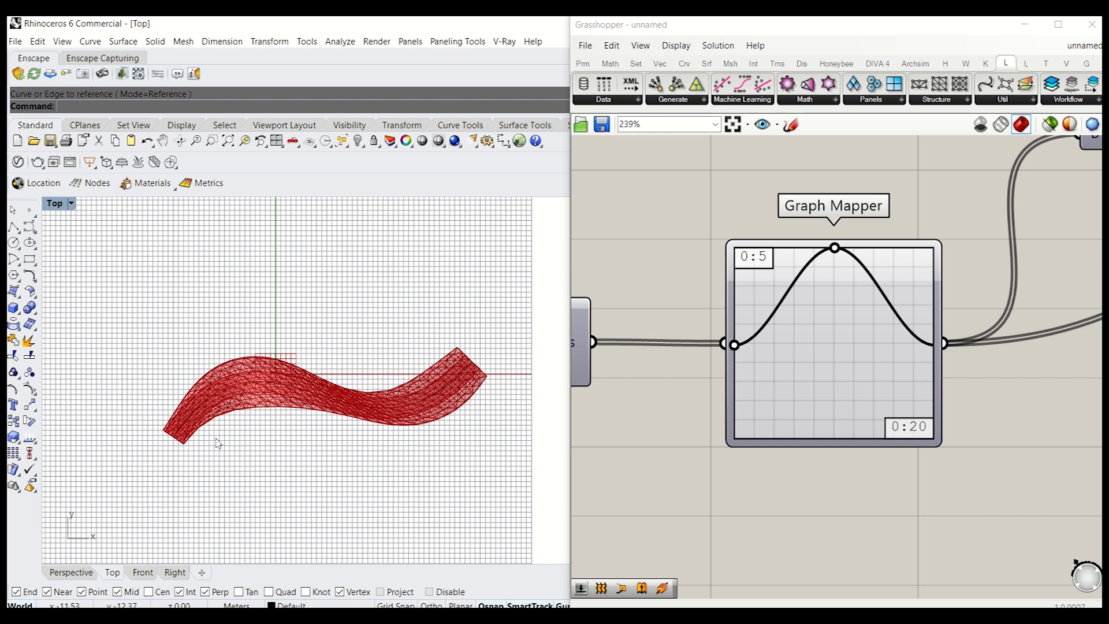
mouse_move(303, 382)
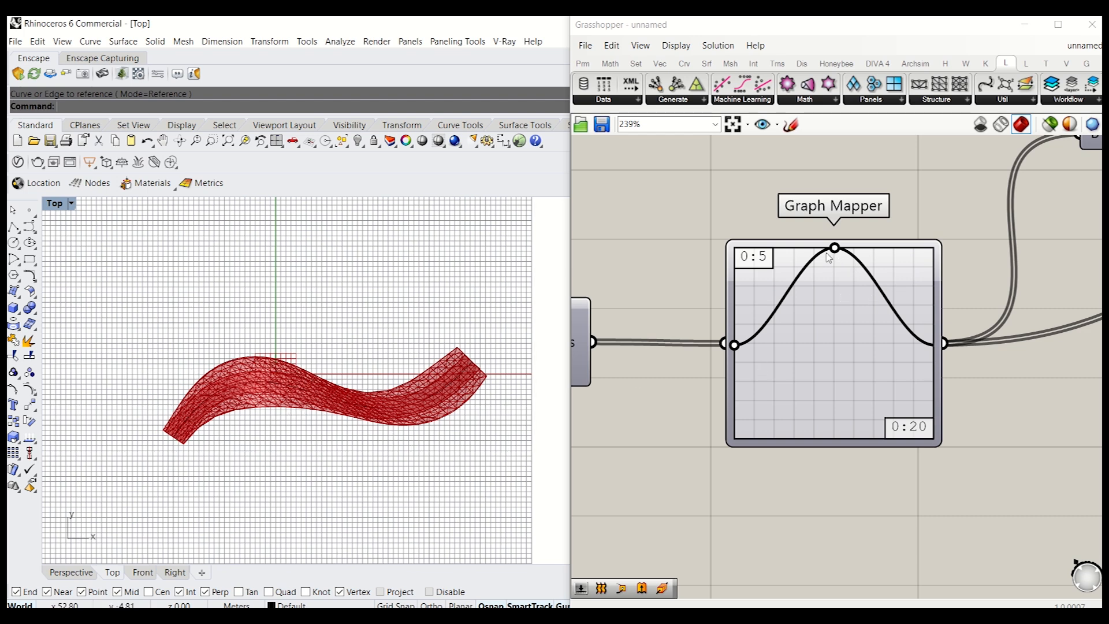
mouse_move(816, 254)
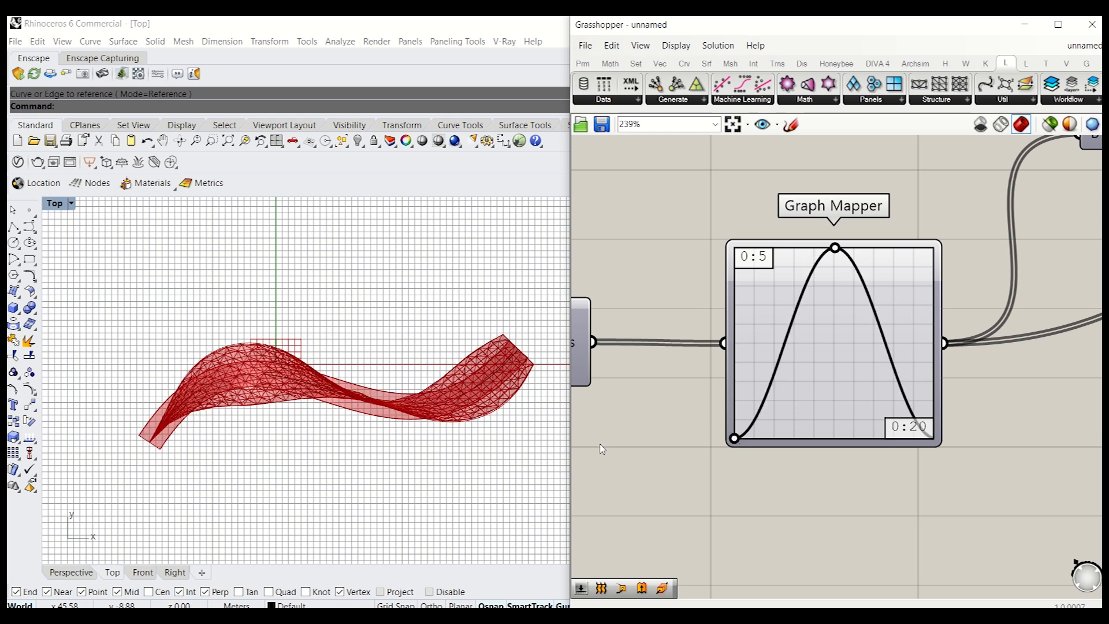
mouse_move(321, 403)
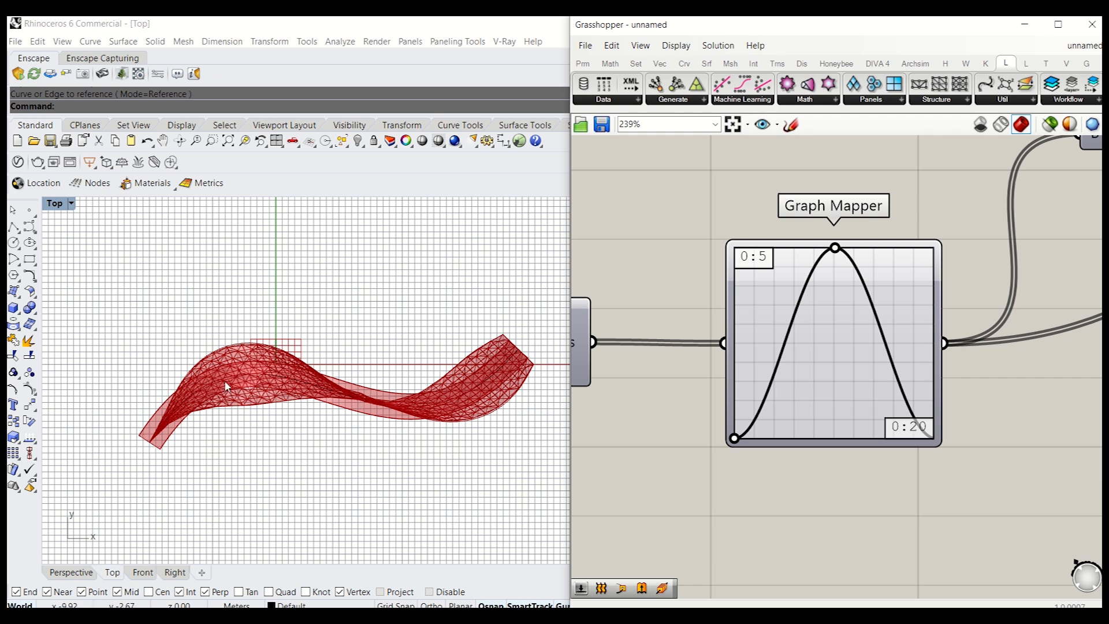
mouse_move(431, 410)
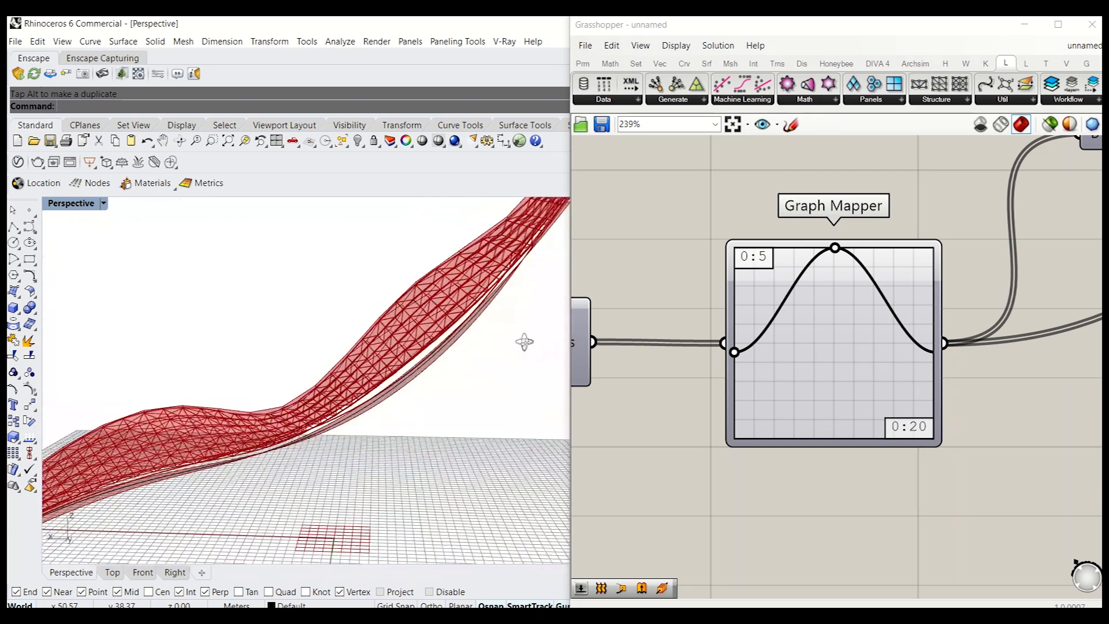
Undo the accidental Gumball move, restoring the Graph Mapper's sine curve.
key(ctrl+z)
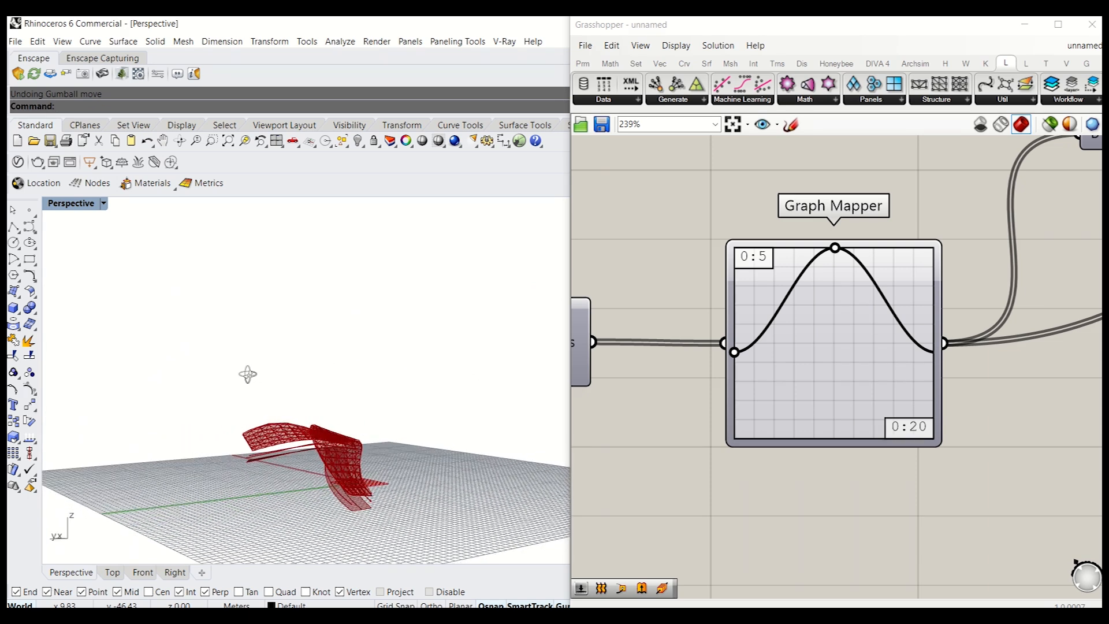
scroll(down, 3)
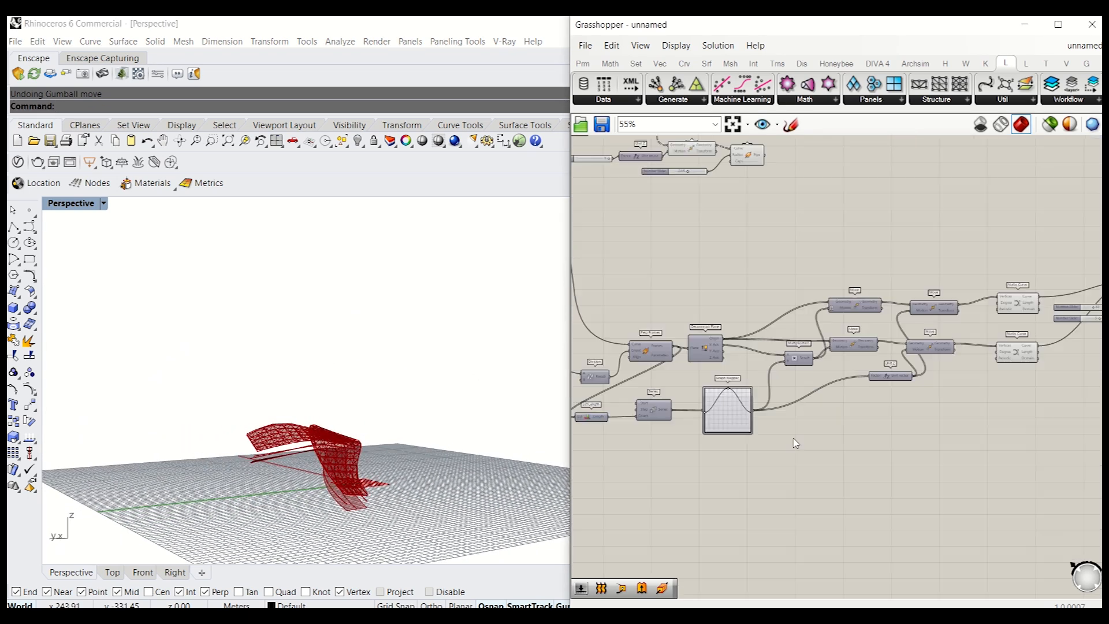